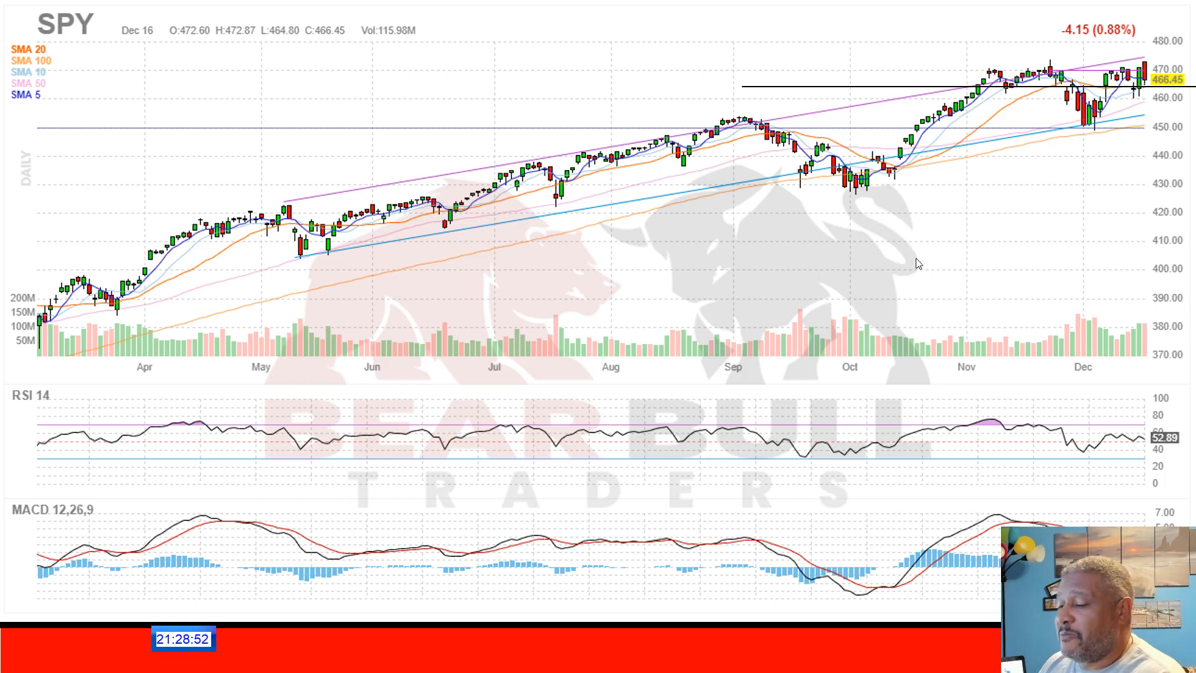
mouse_move(1102, 210)
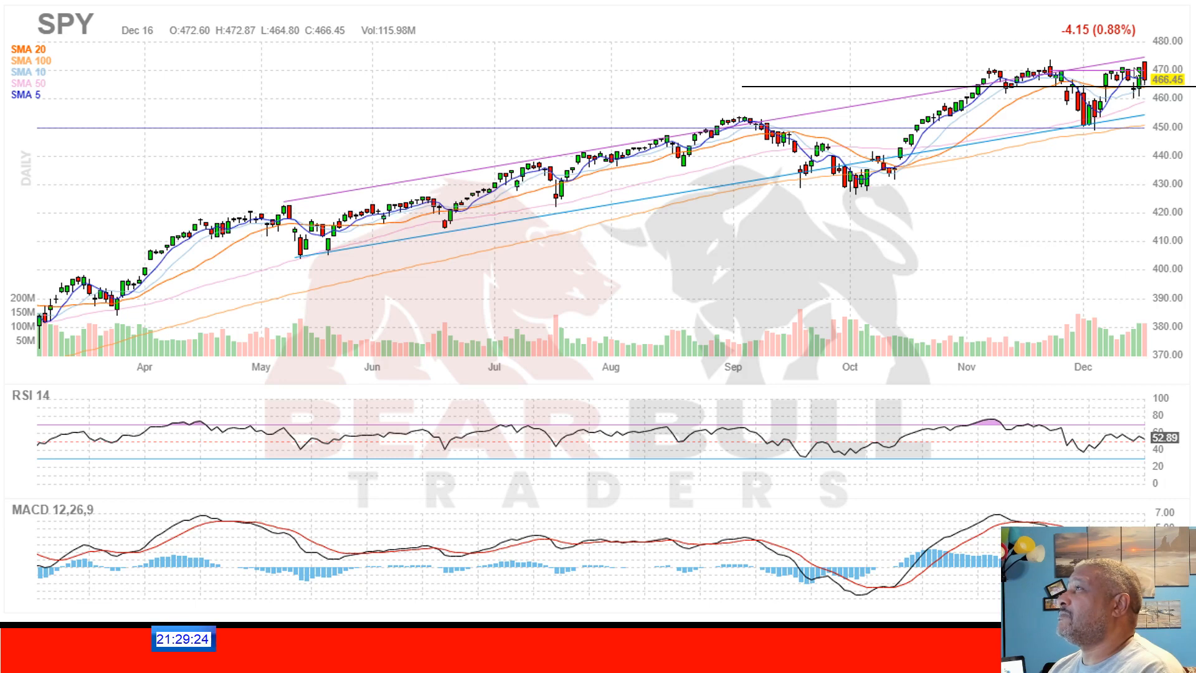
mouse_move(1136, 70)
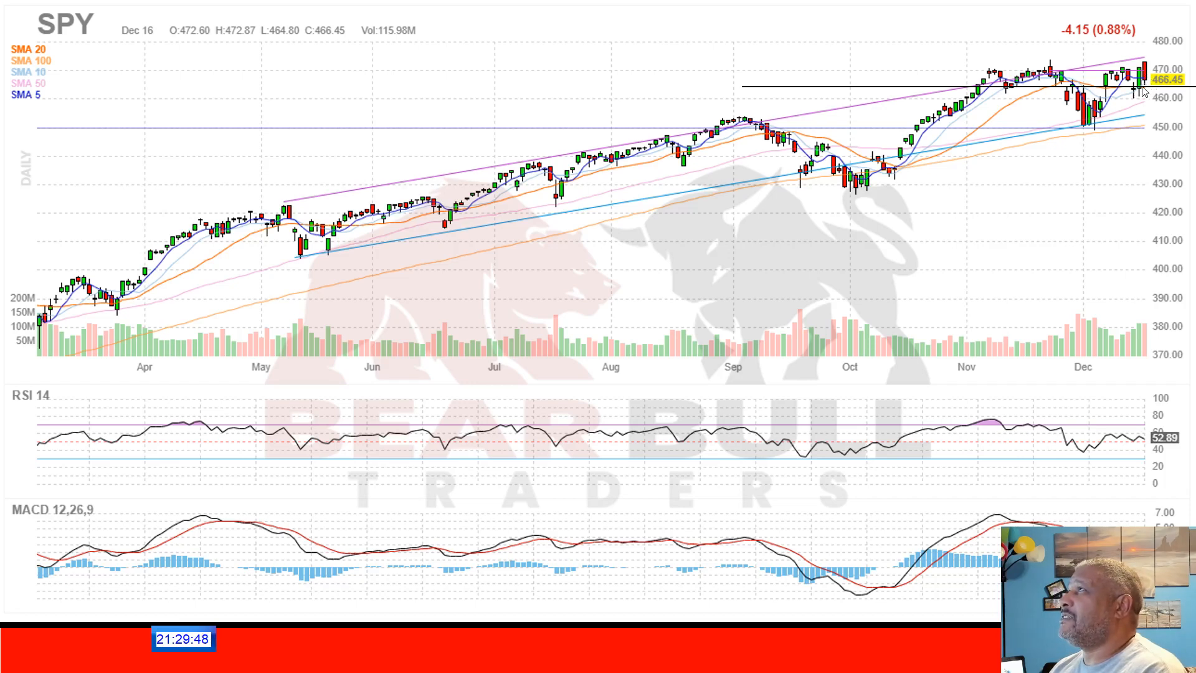
mouse_move(958, 88)
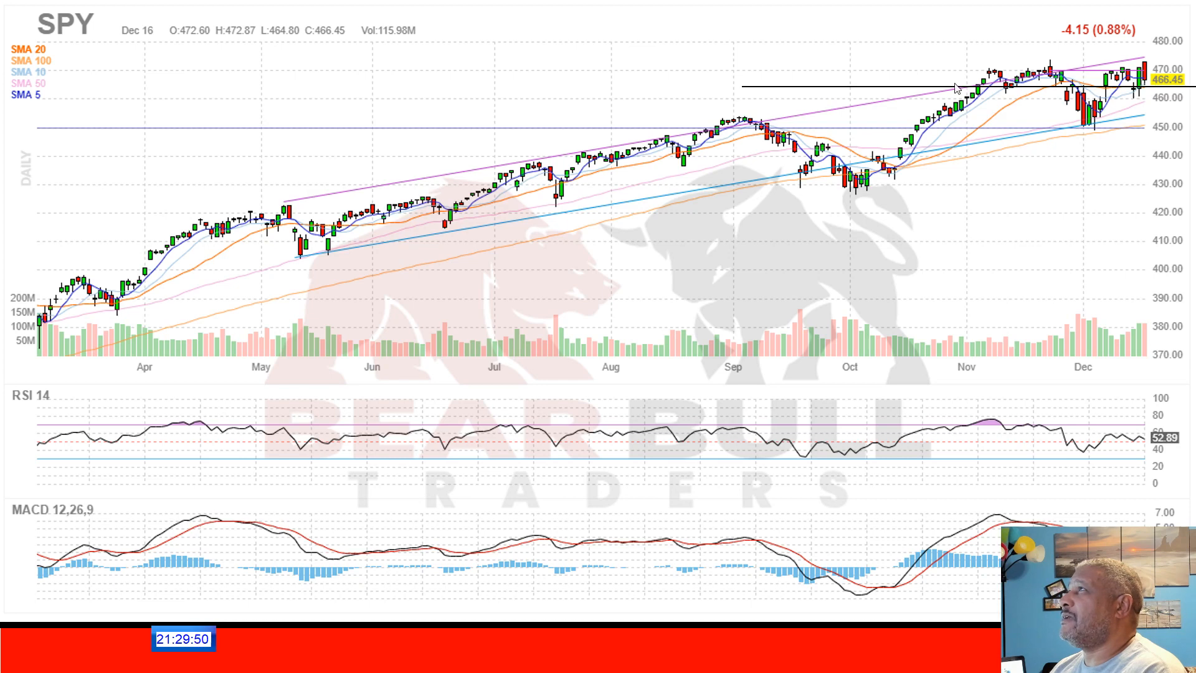
mouse_move(1144, 94)
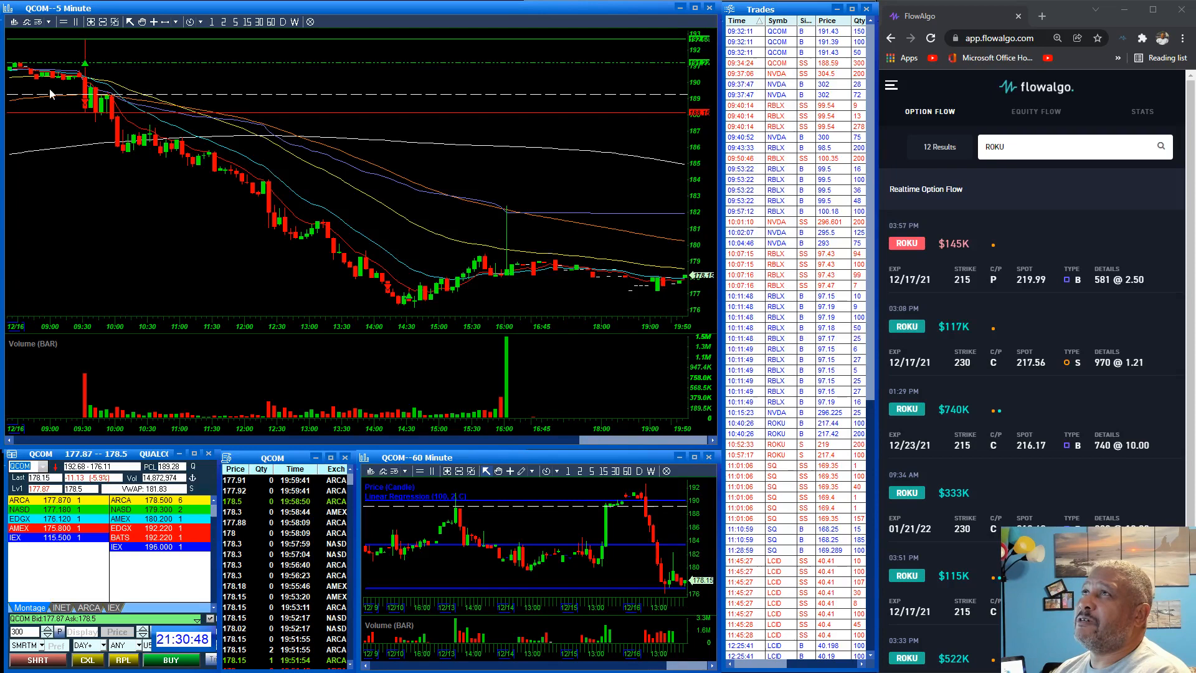
mouse_move(46, 144)
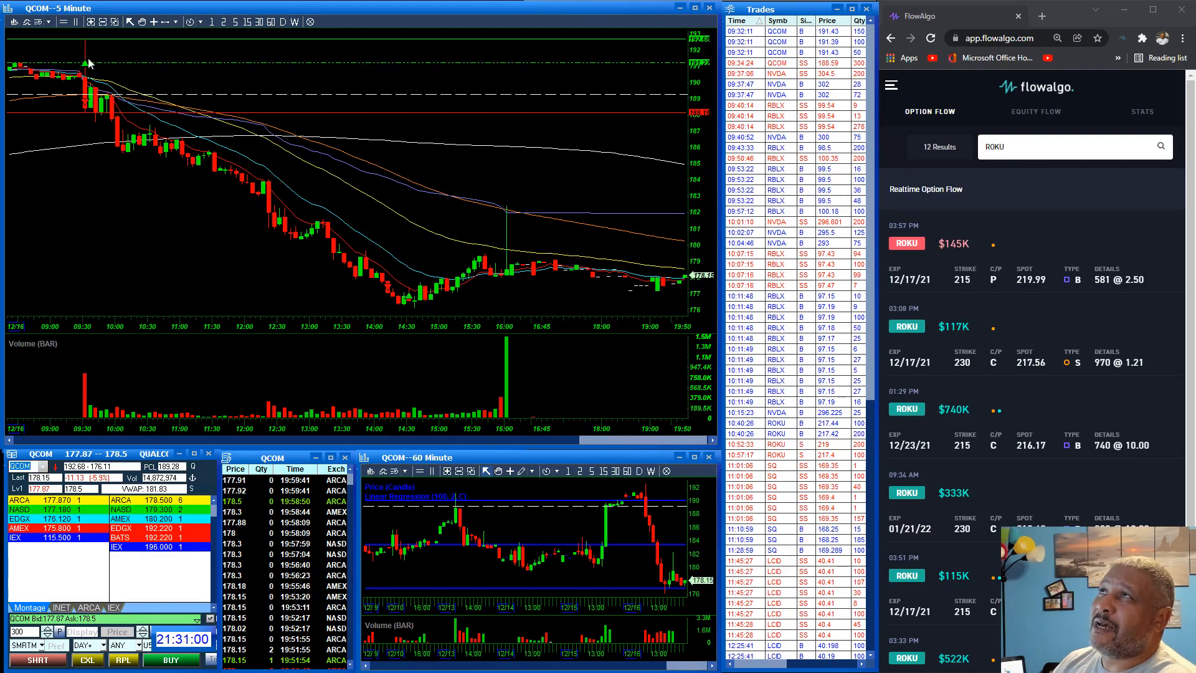
mouse_move(89, 47)
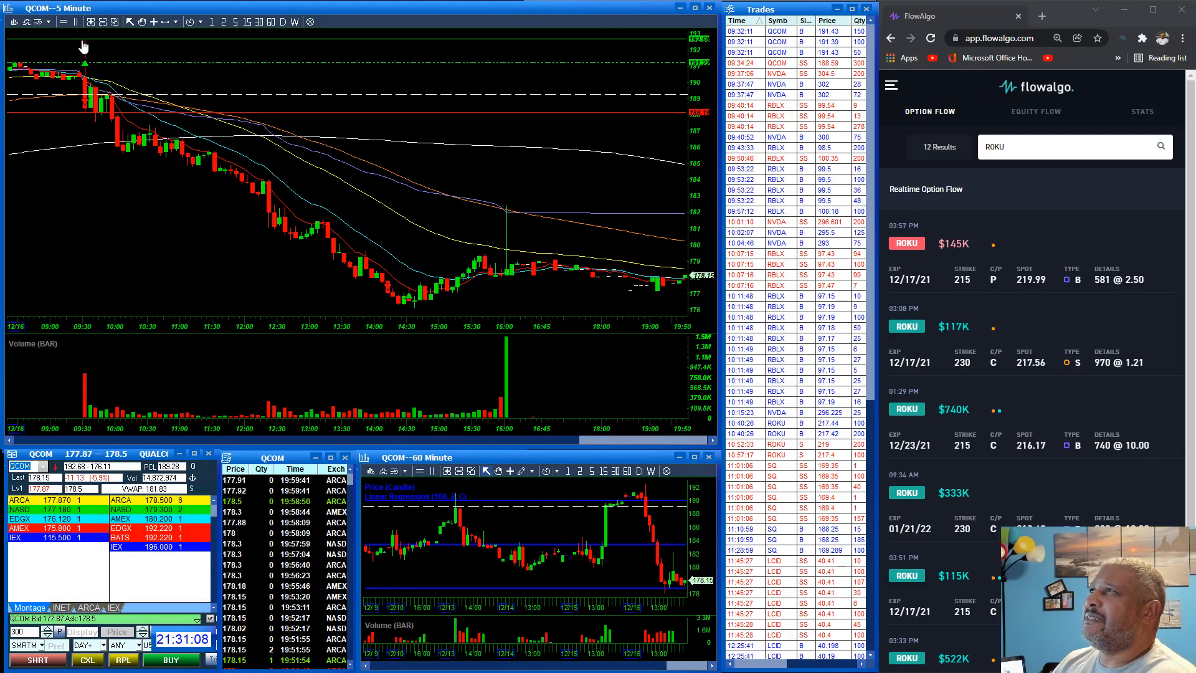
mouse_move(86, 48)
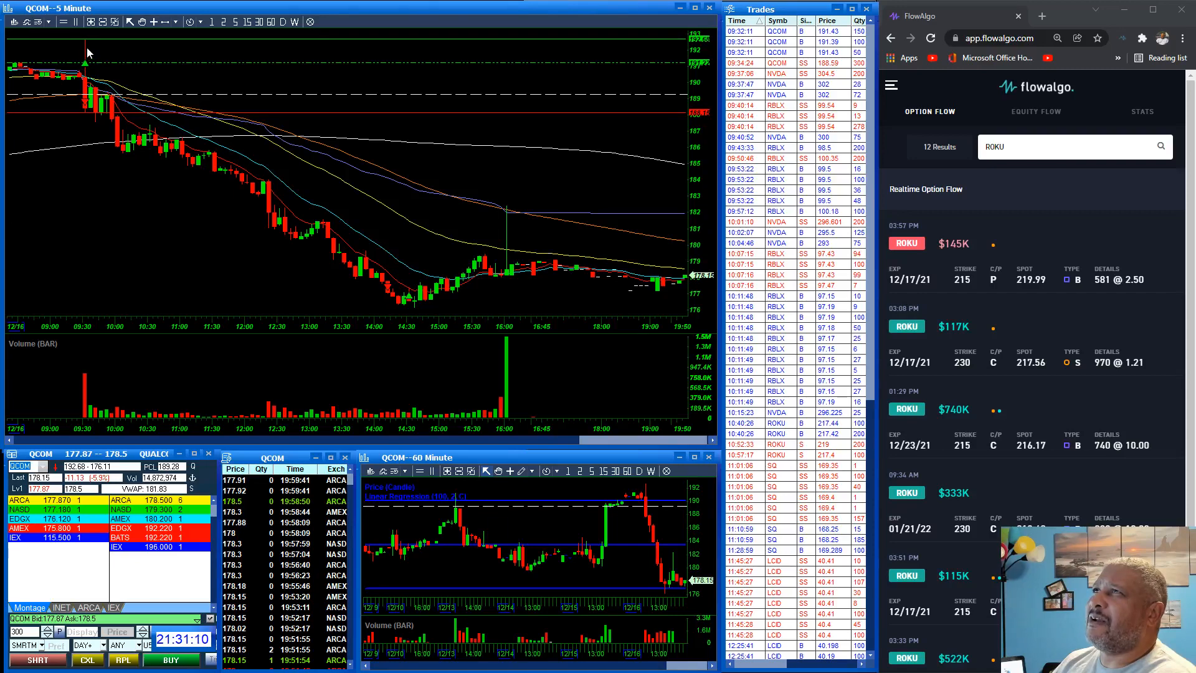
mouse_move(89, 48)
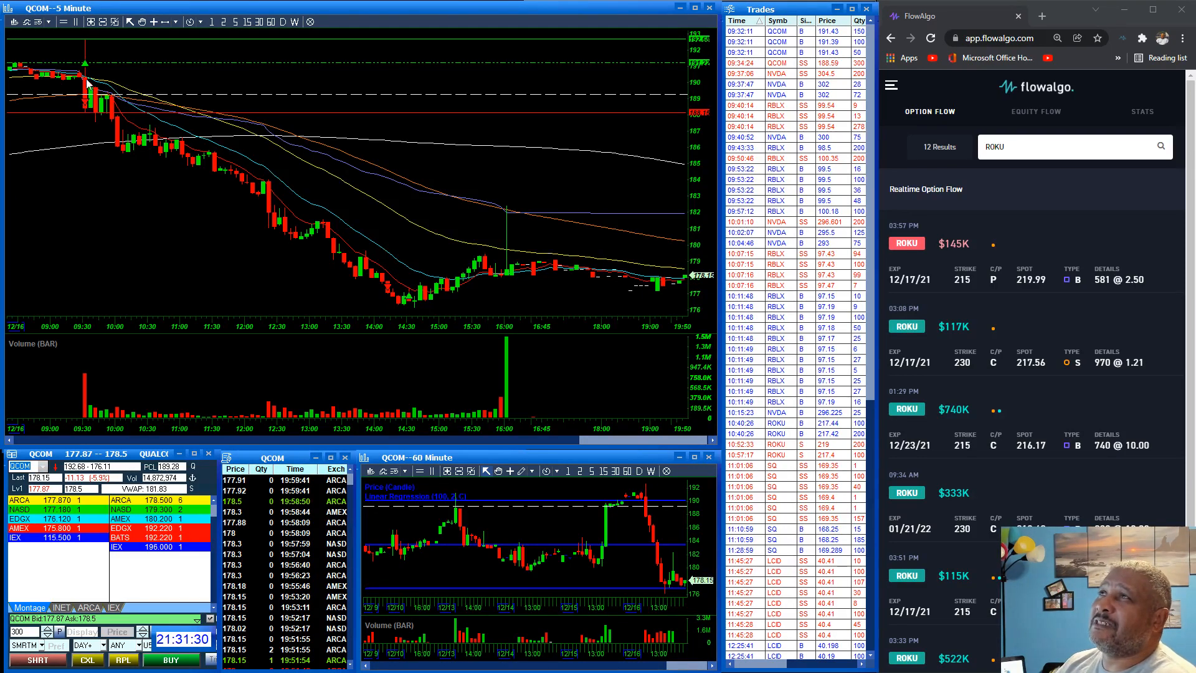
mouse_move(236, 288)
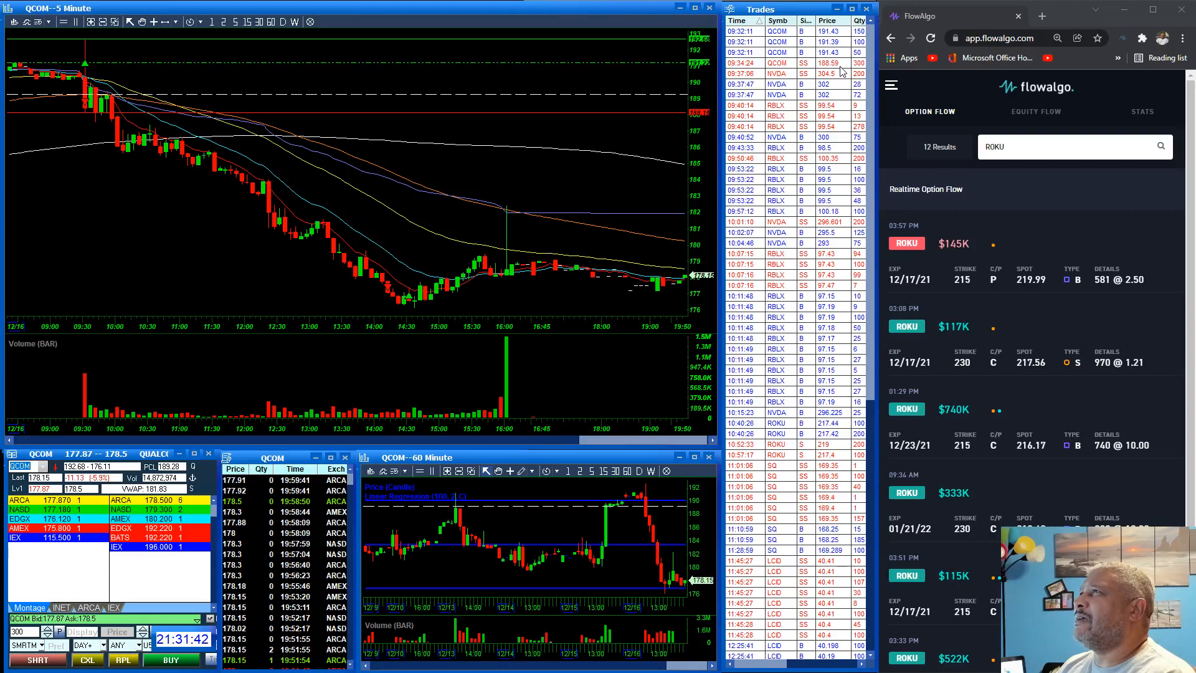
mouse_move(835, 68)
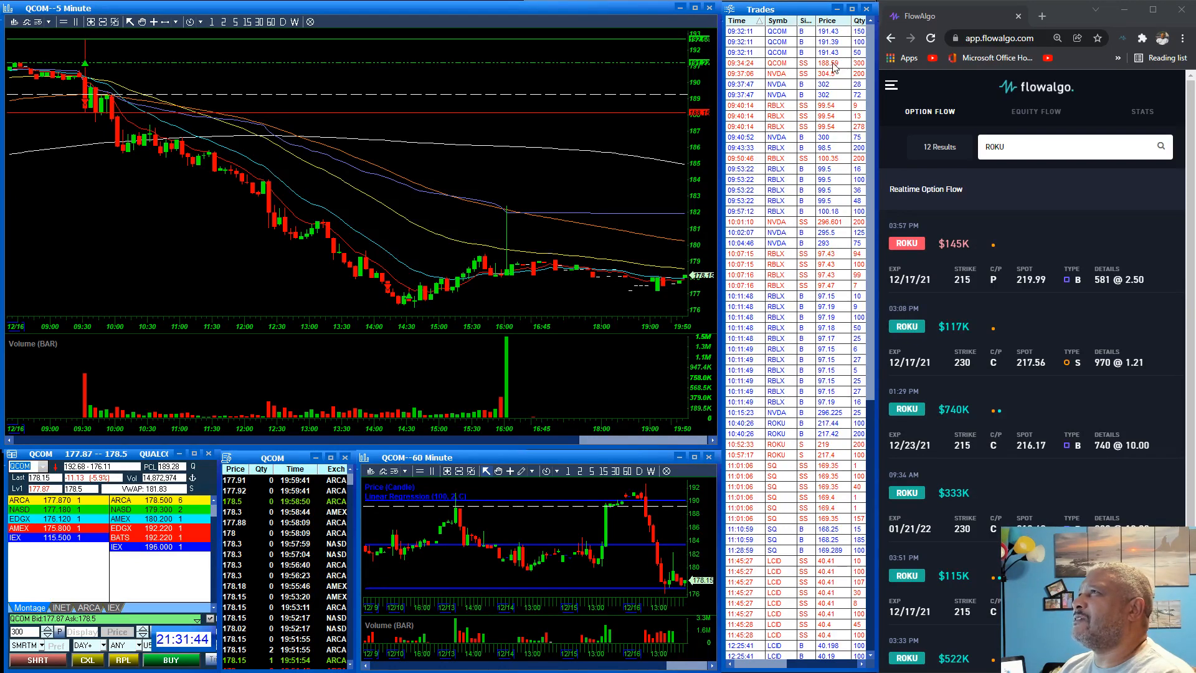
mouse_move(836, 63)
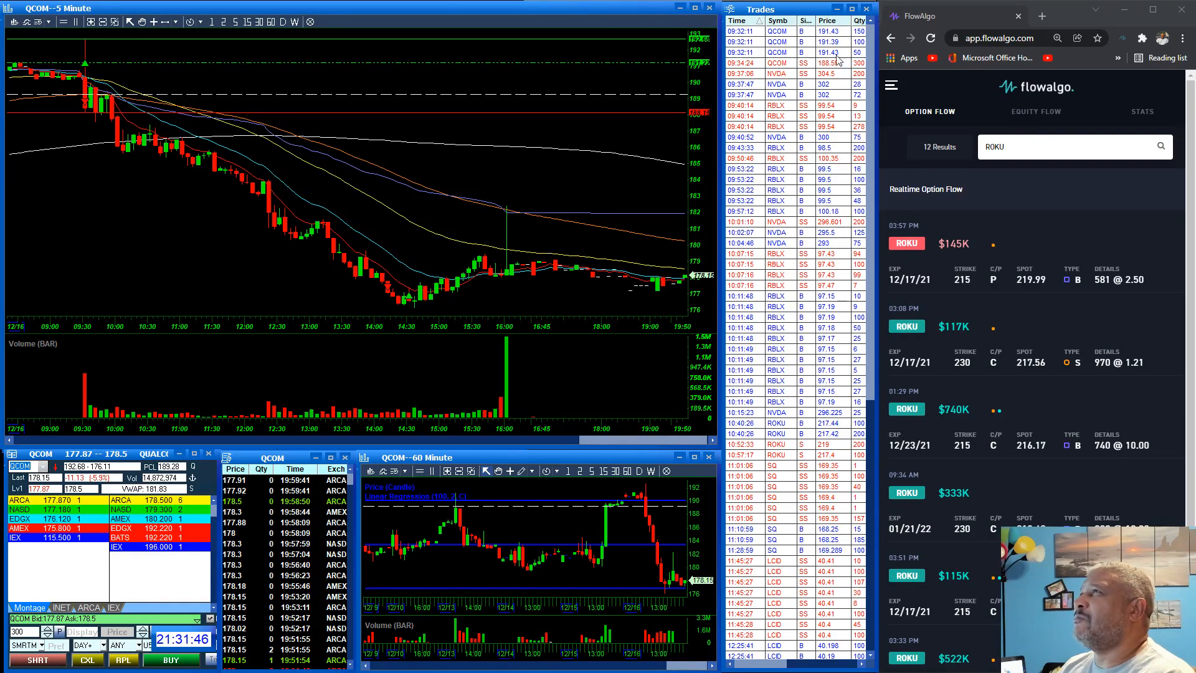
mouse_move(217, 172)
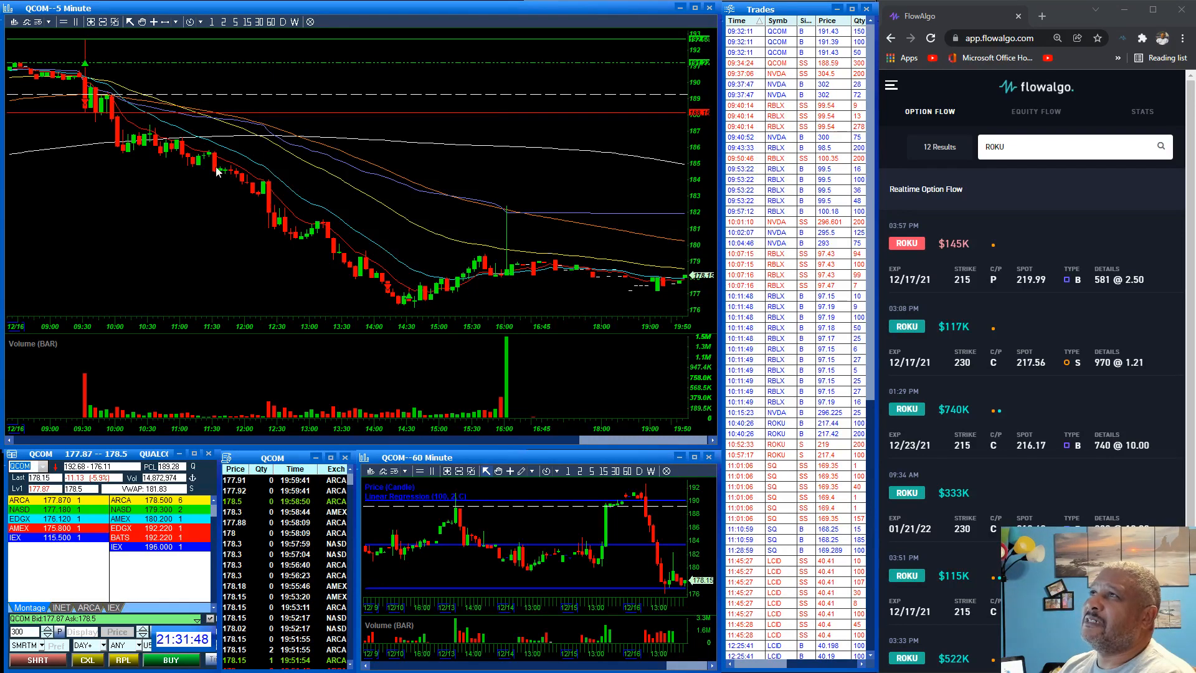
mouse_move(92, 99)
text(NVDA)
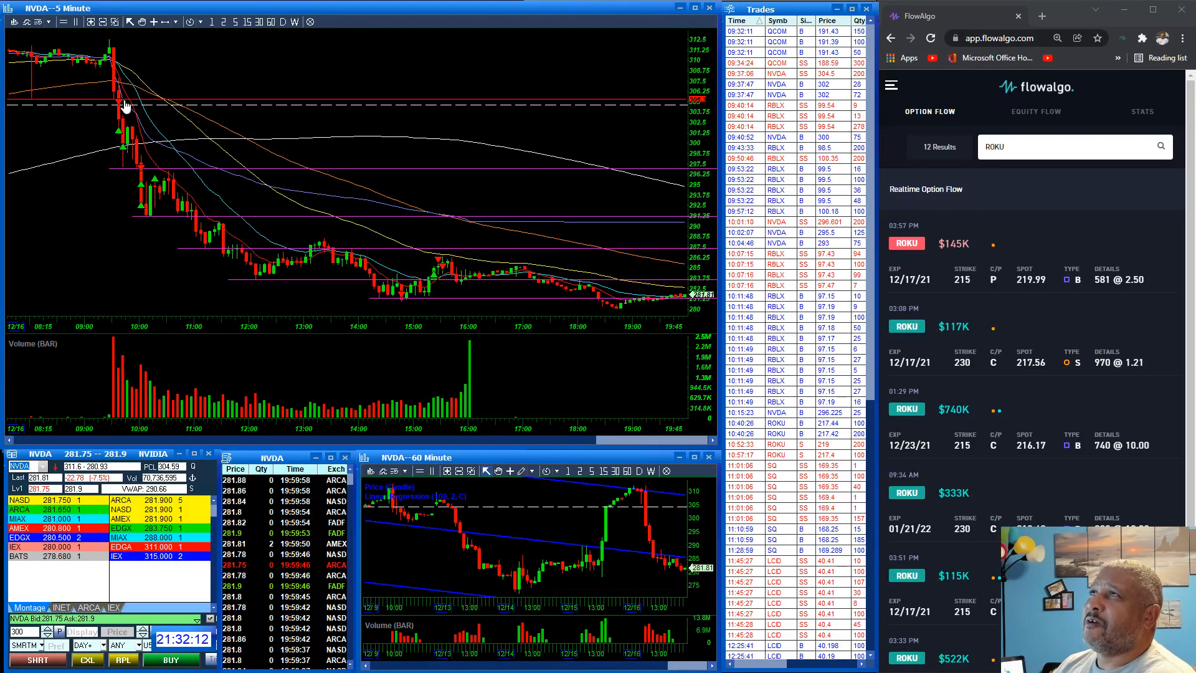
mouse_move(116, 108)
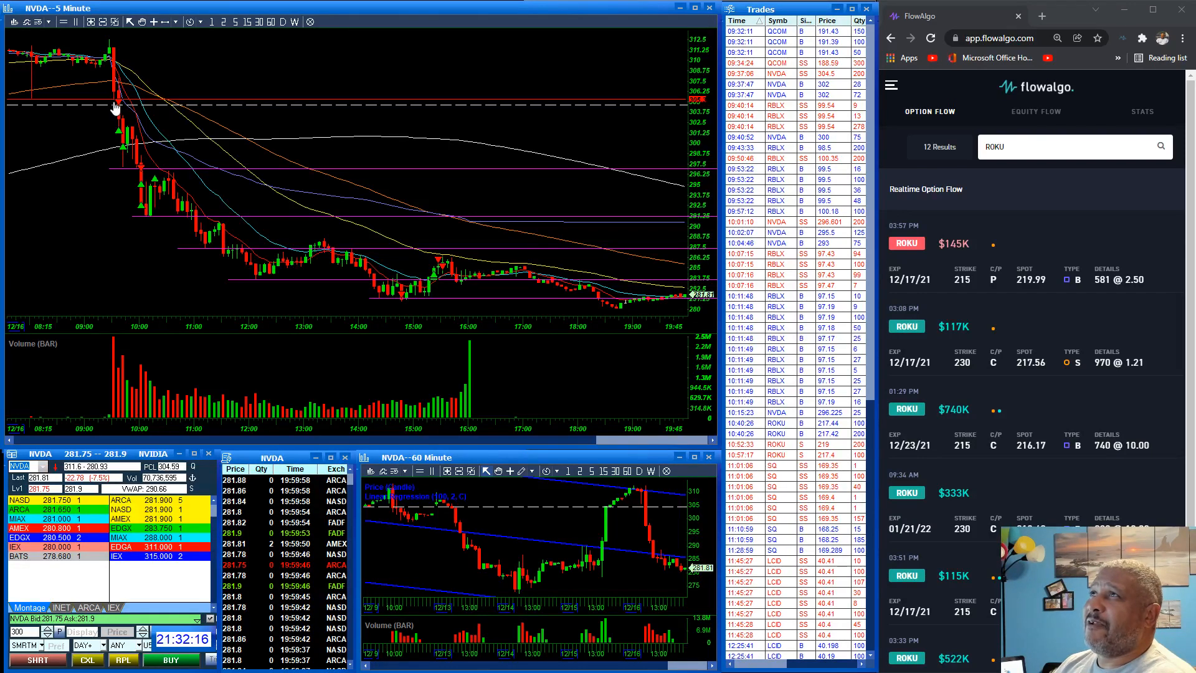
mouse_move(123, 109)
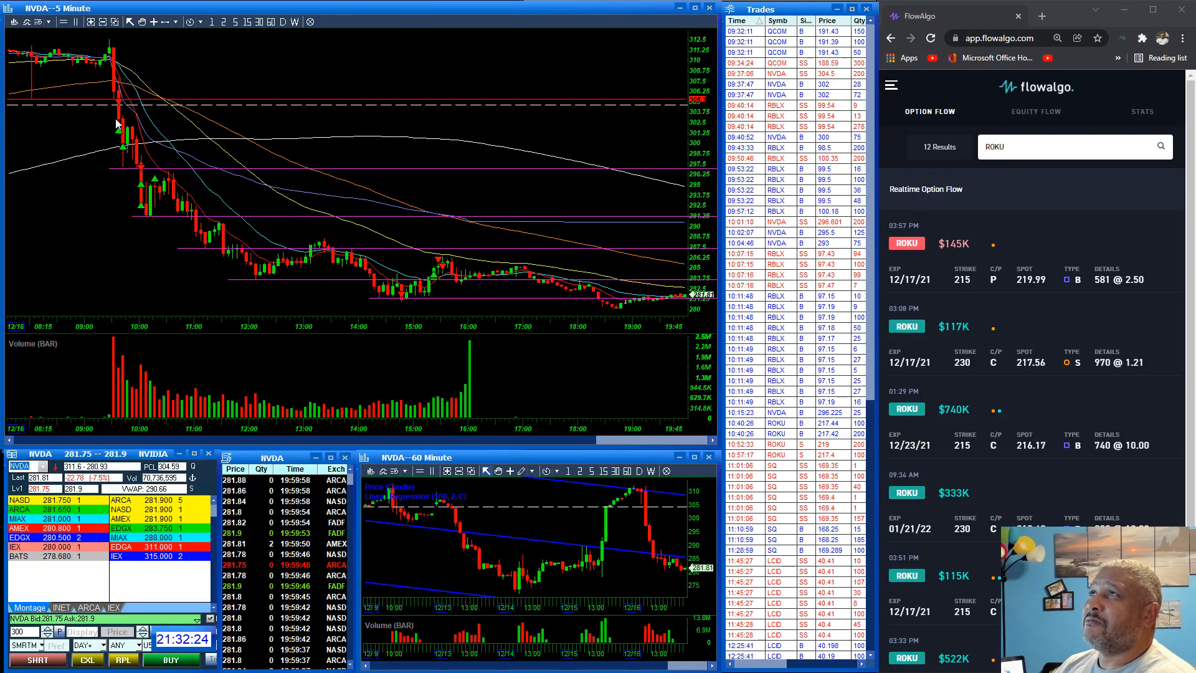
mouse_move(114, 151)
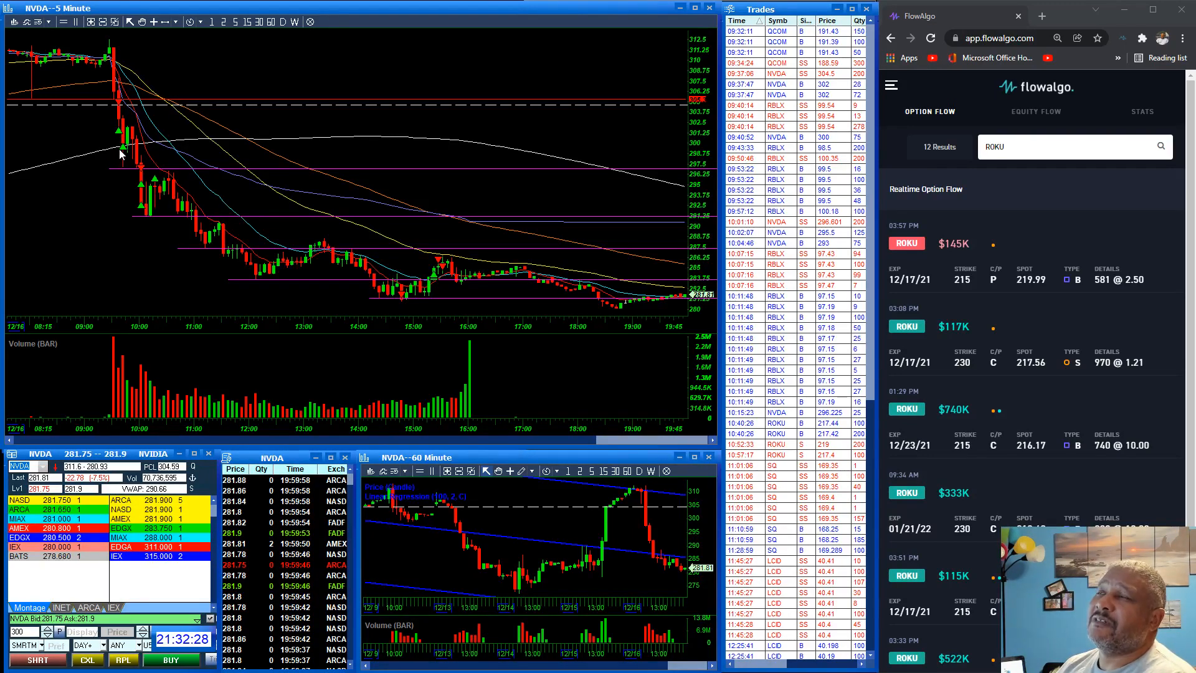
mouse_move(116, 137)
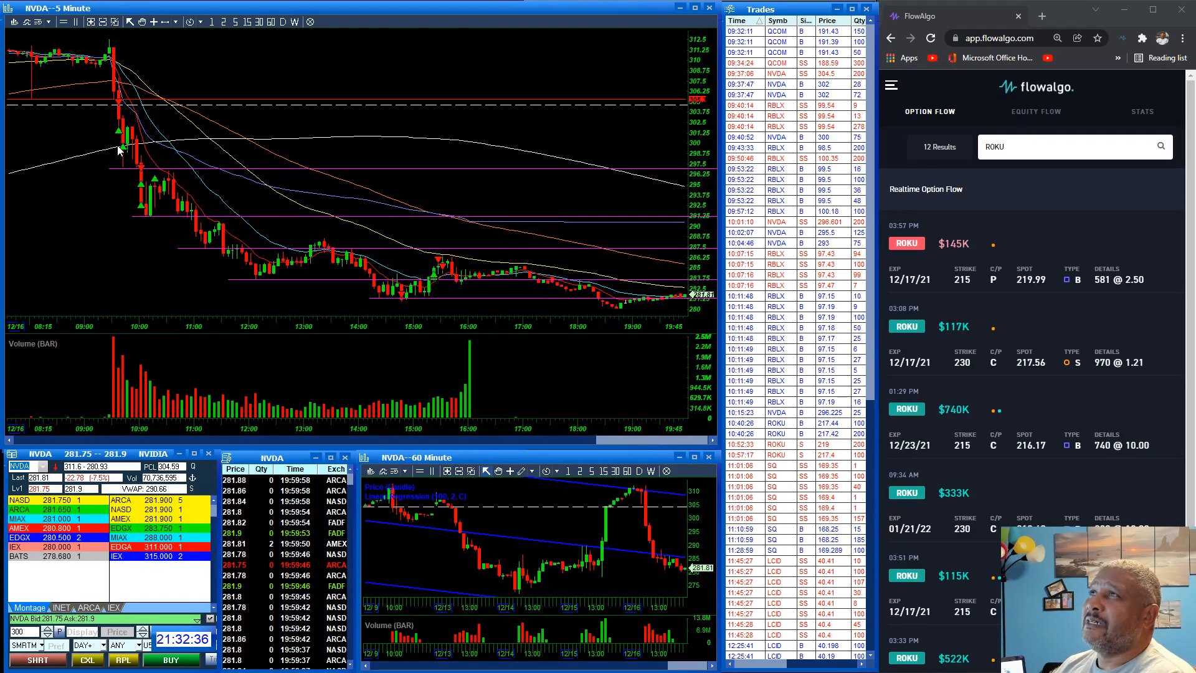
mouse_move(133, 170)
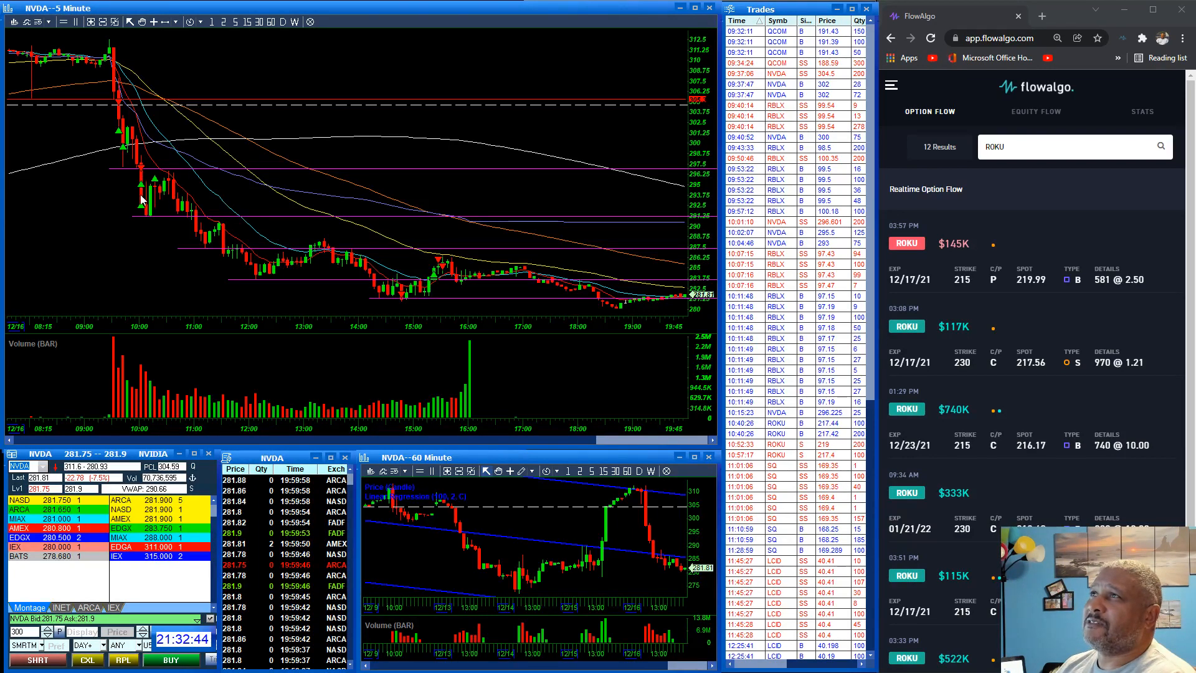
mouse_move(157, 181)
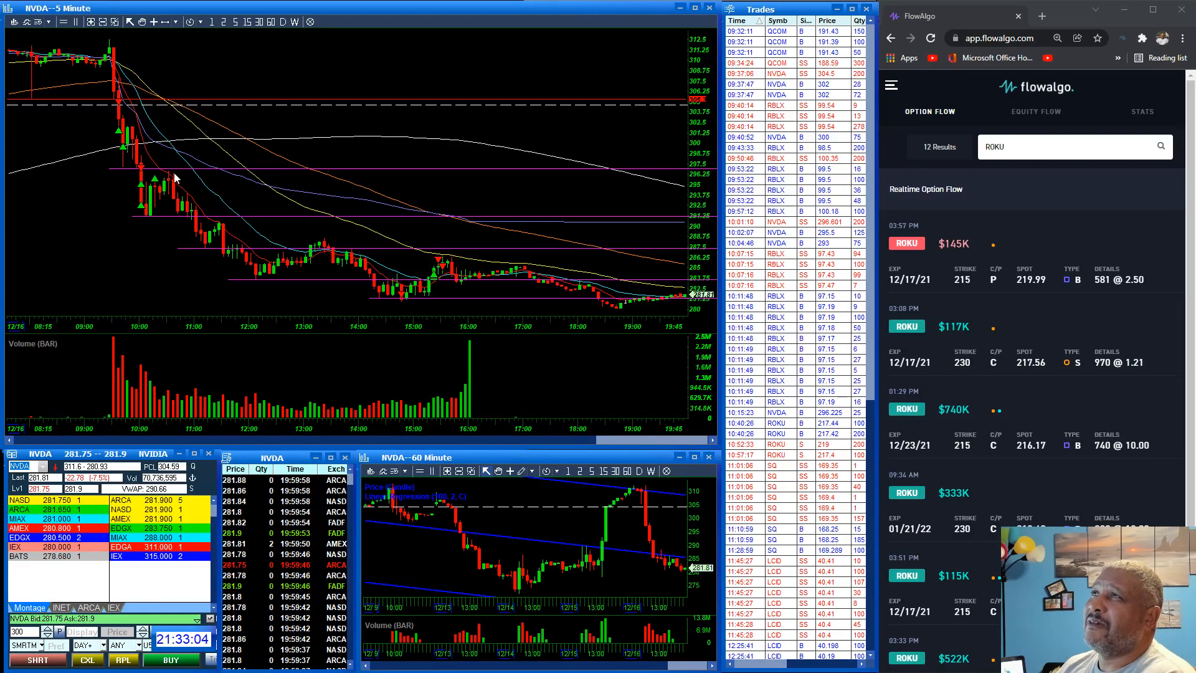
mouse_move(176, 190)
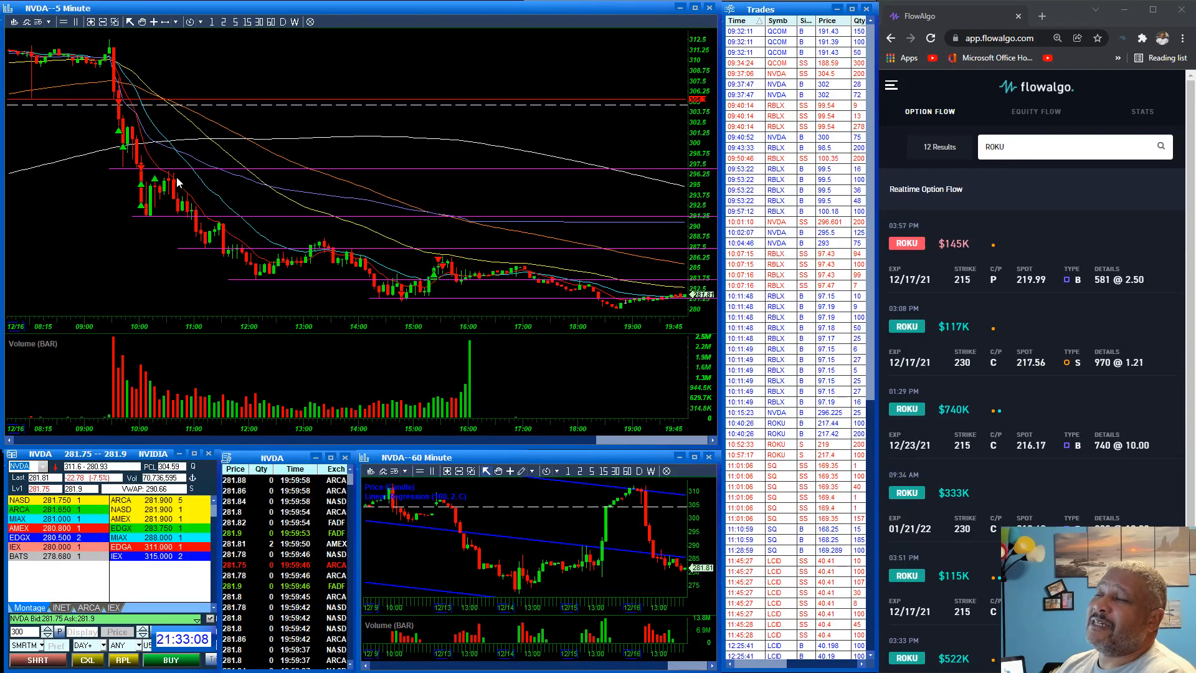
mouse_move(201, 208)
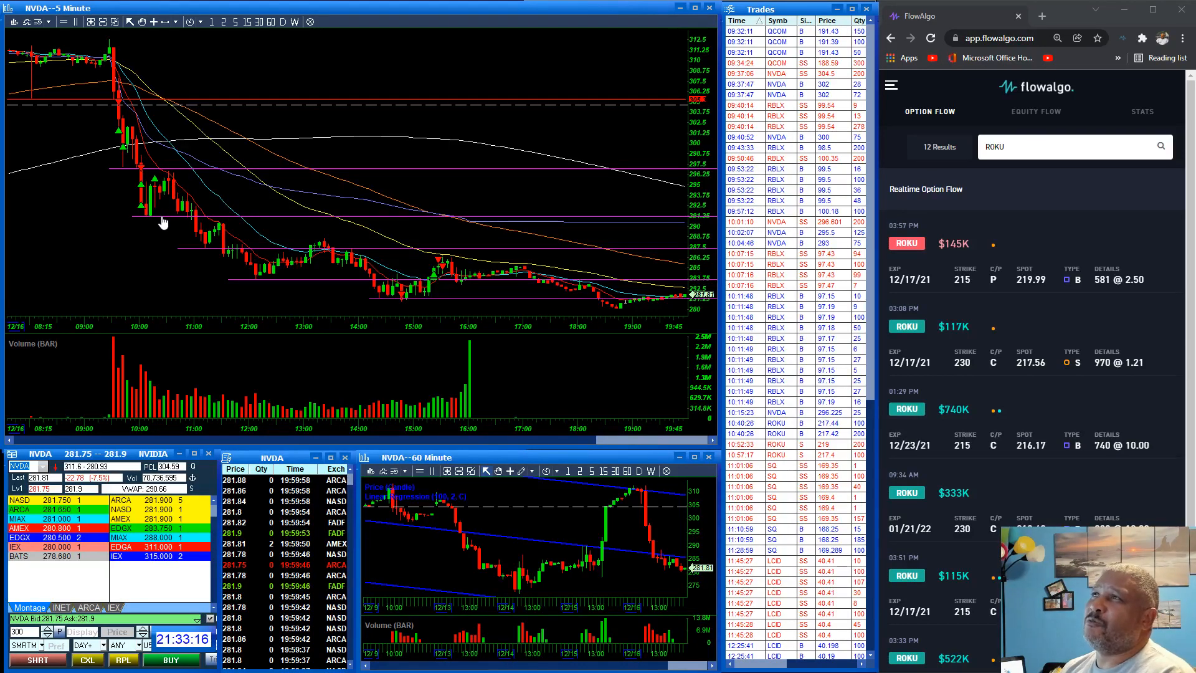
mouse_move(167, 212)
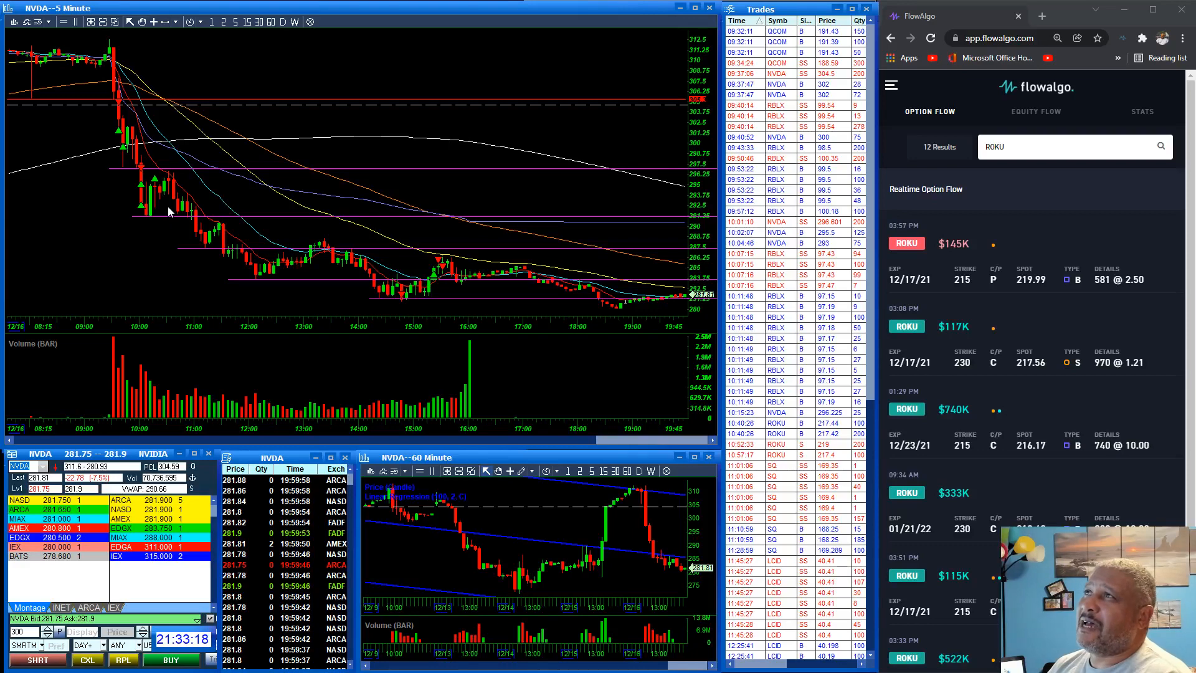
mouse_move(212, 212)
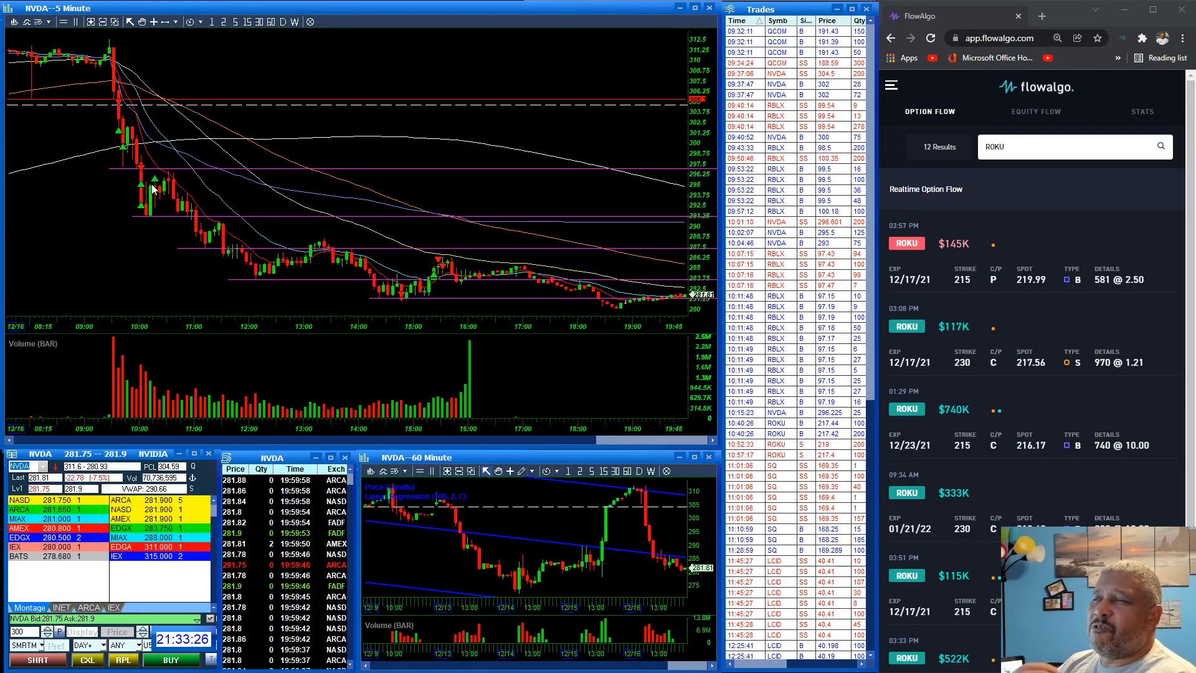
mouse_move(21, 137)
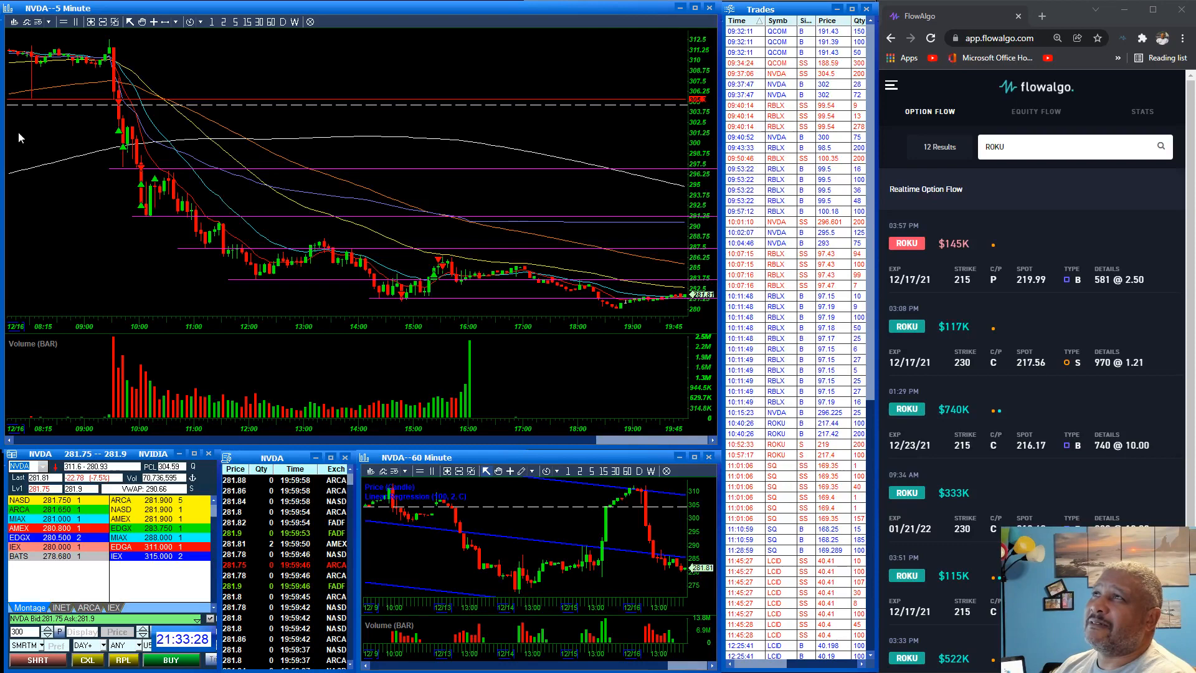
mouse_move(156, 216)
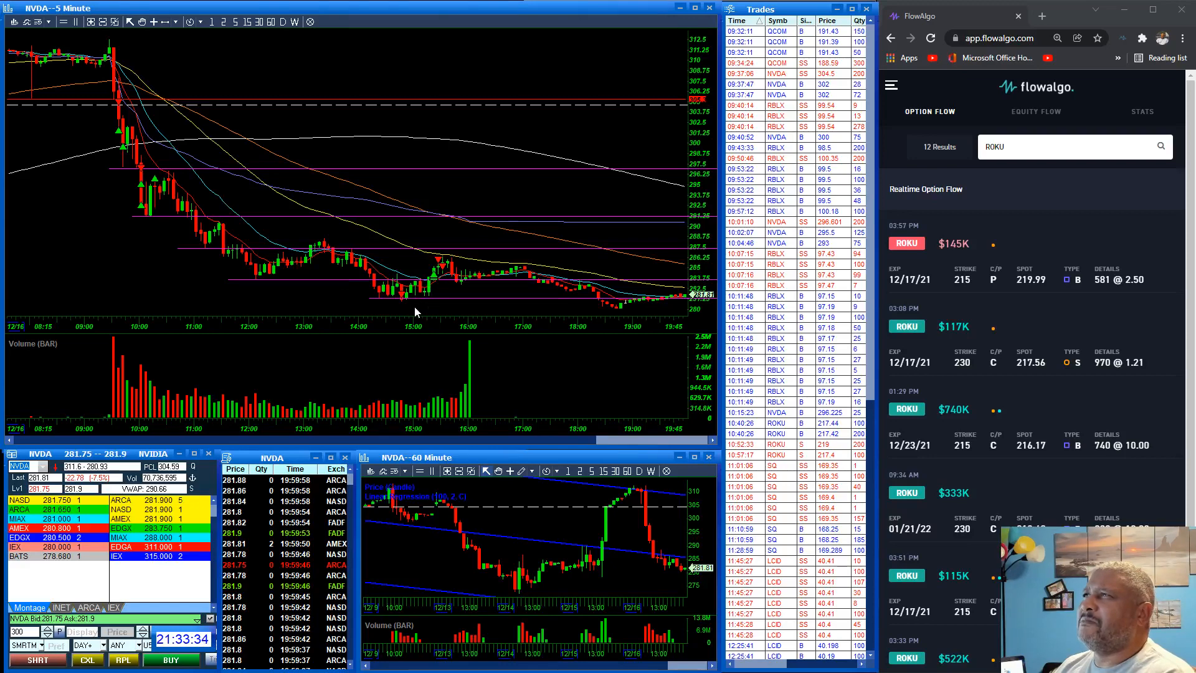
mouse_move(403, 306)
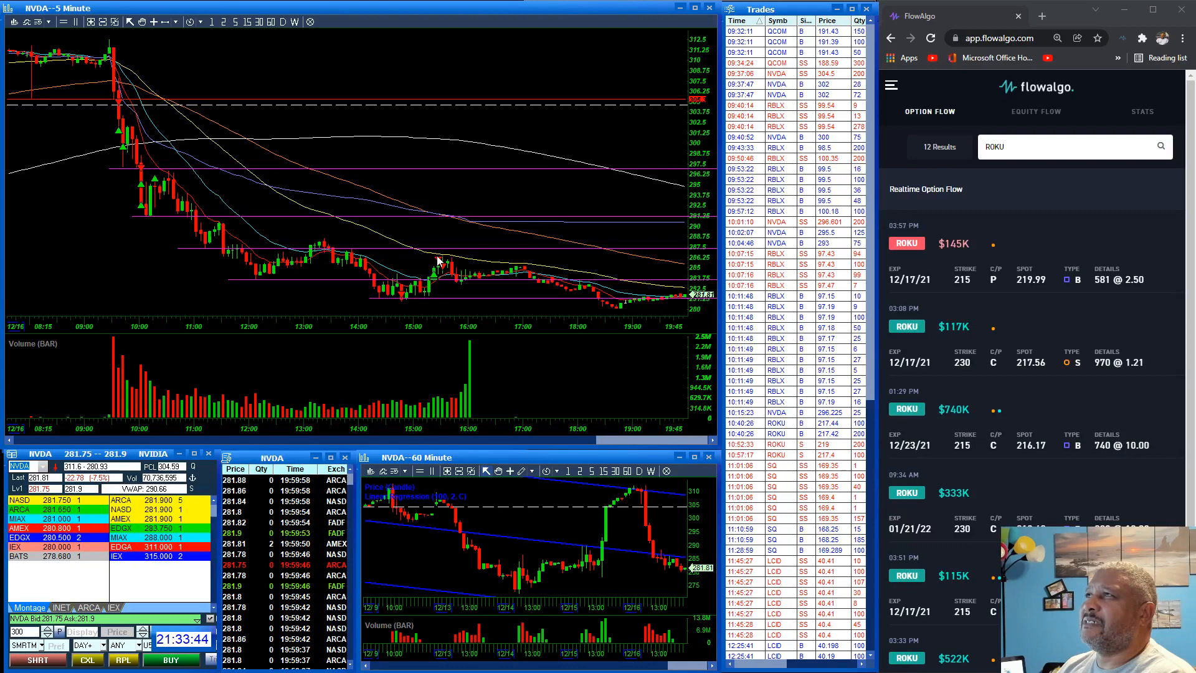
mouse_move(435, 282)
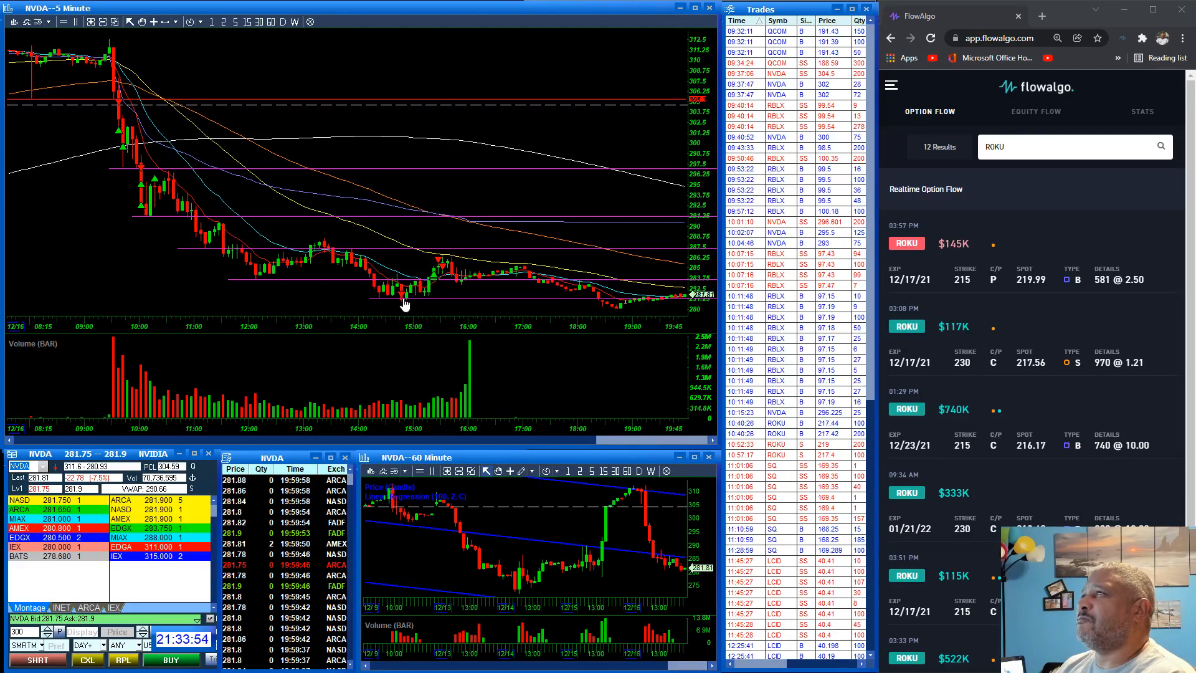
mouse_move(136, 150)
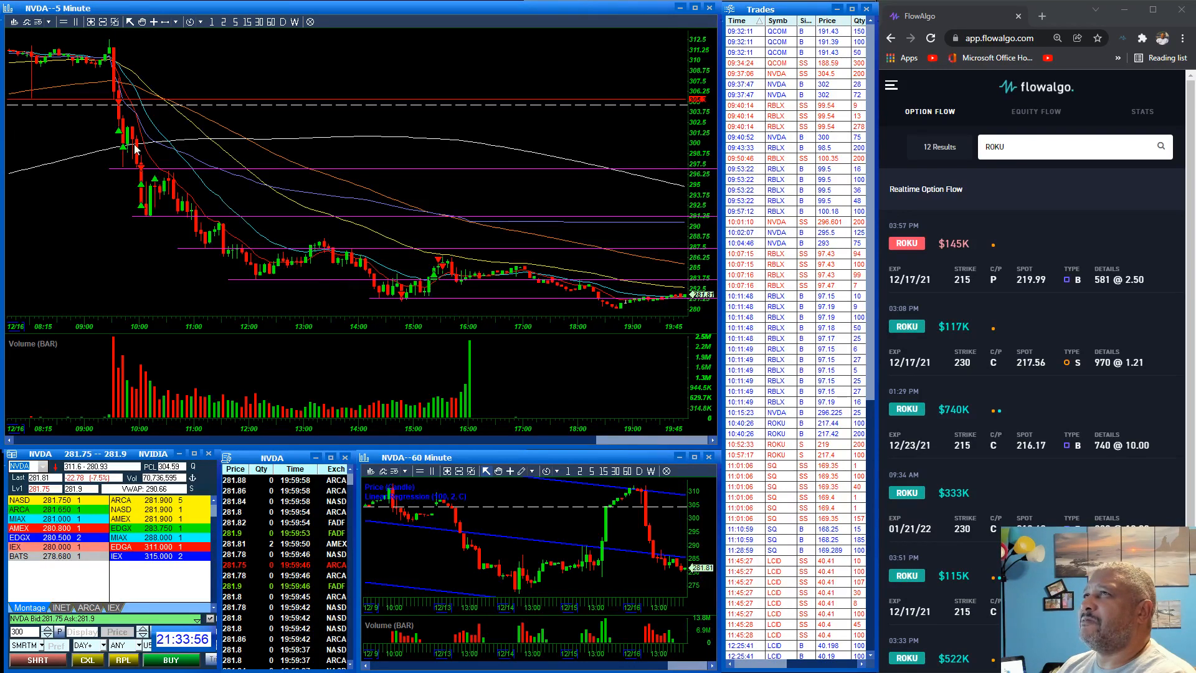
mouse_move(407, 309)
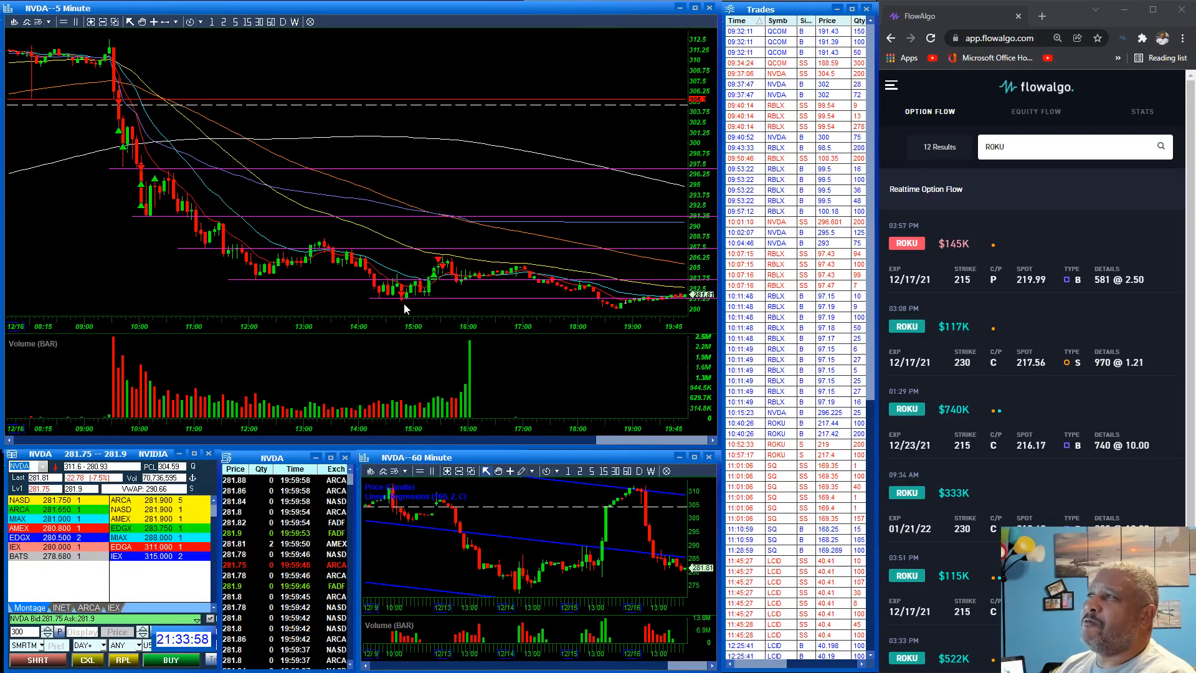
mouse_move(416, 333)
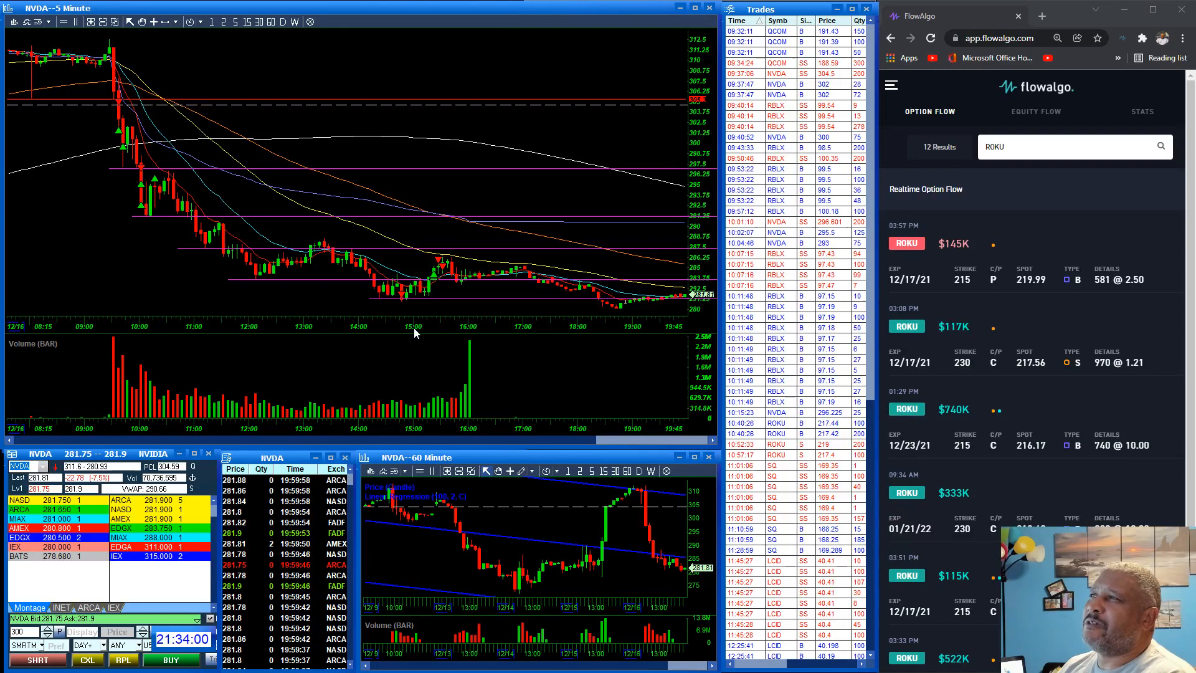
mouse_move(406, 324)
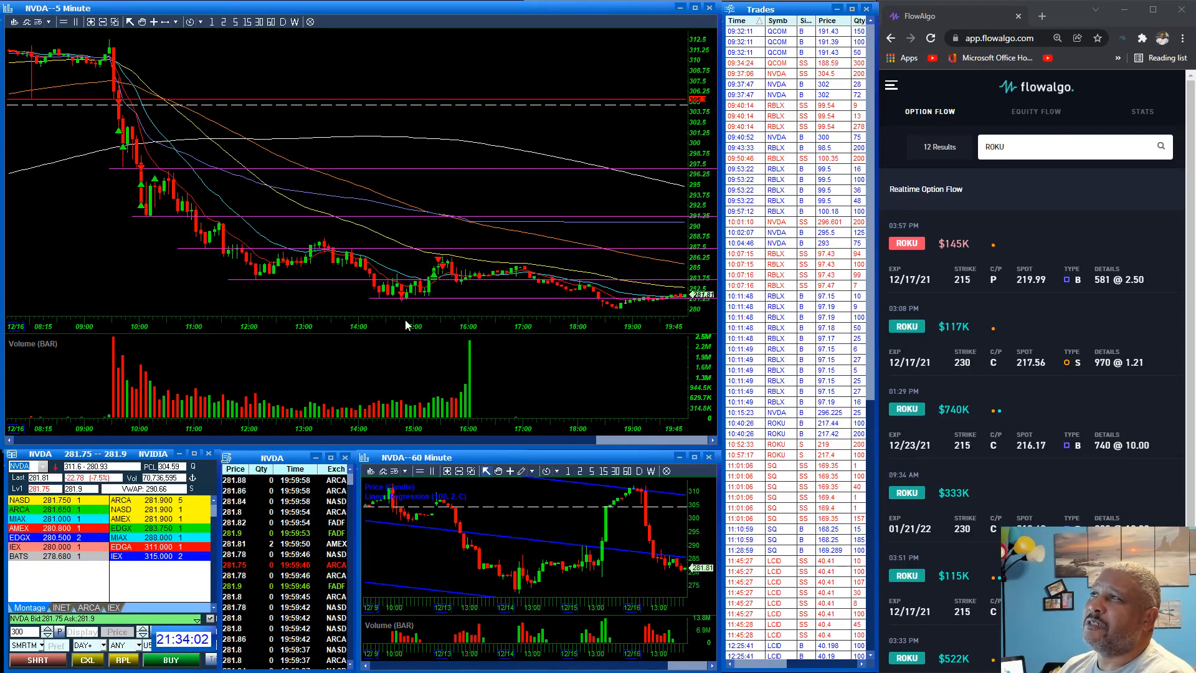
mouse_move(401, 307)
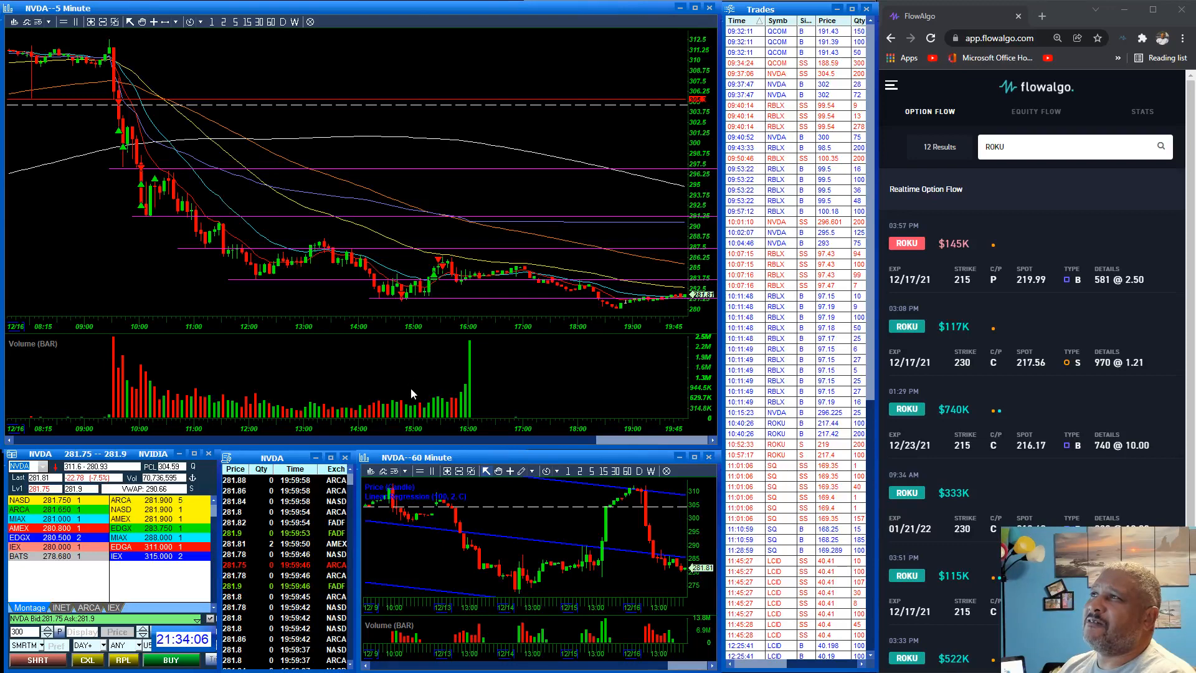
mouse_move(406, 403)
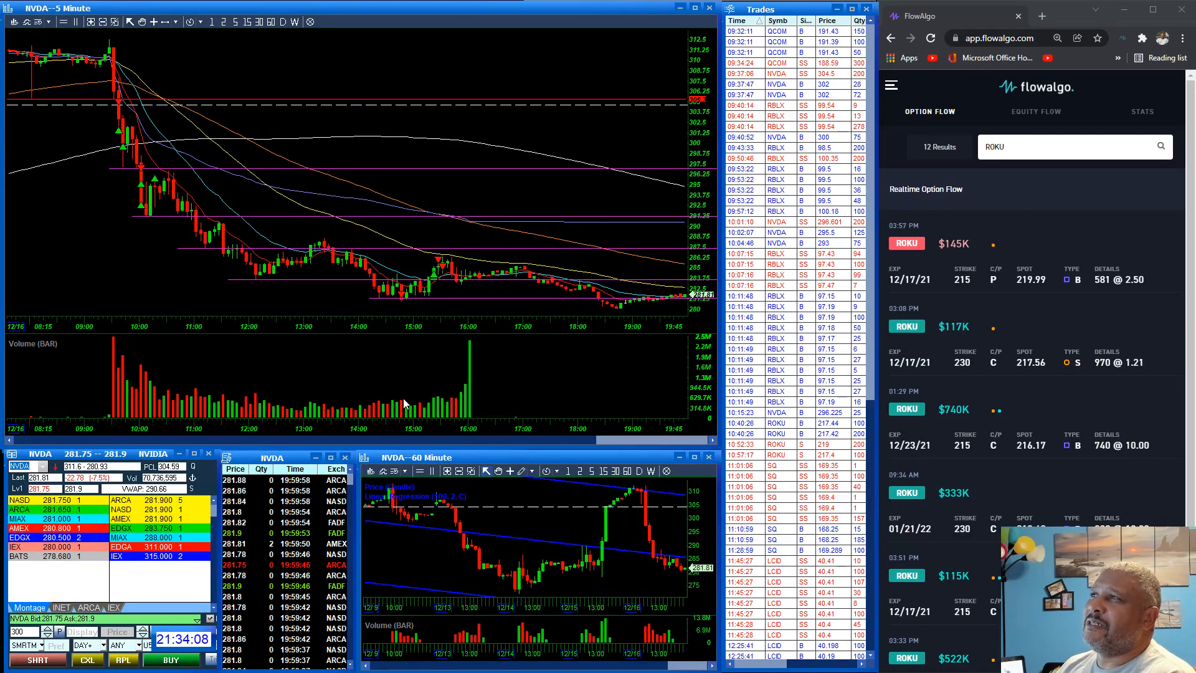
mouse_move(408, 298)
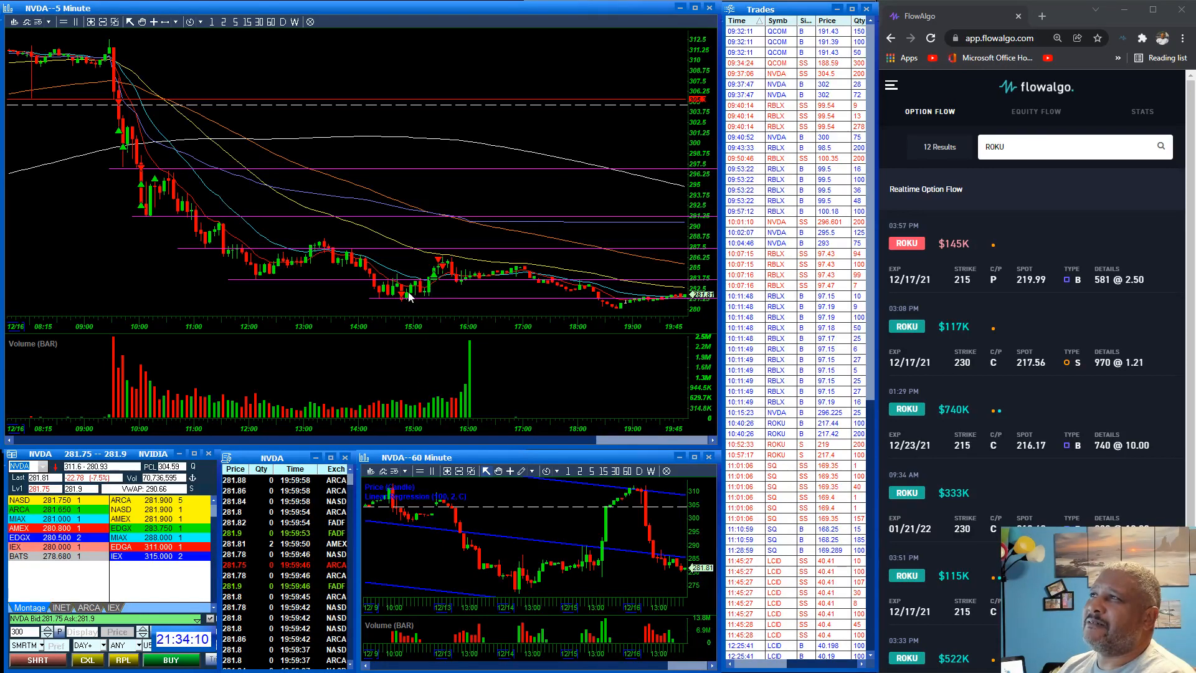
mouse_move(431, 366)
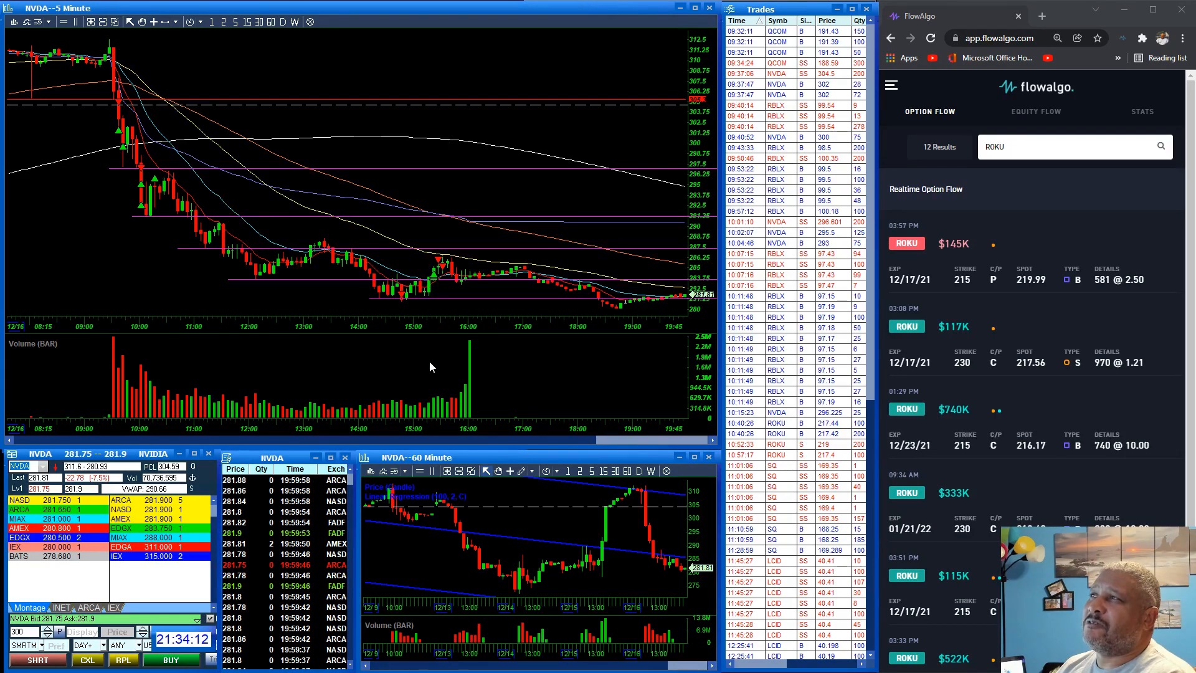
mouse_move(418, 297)
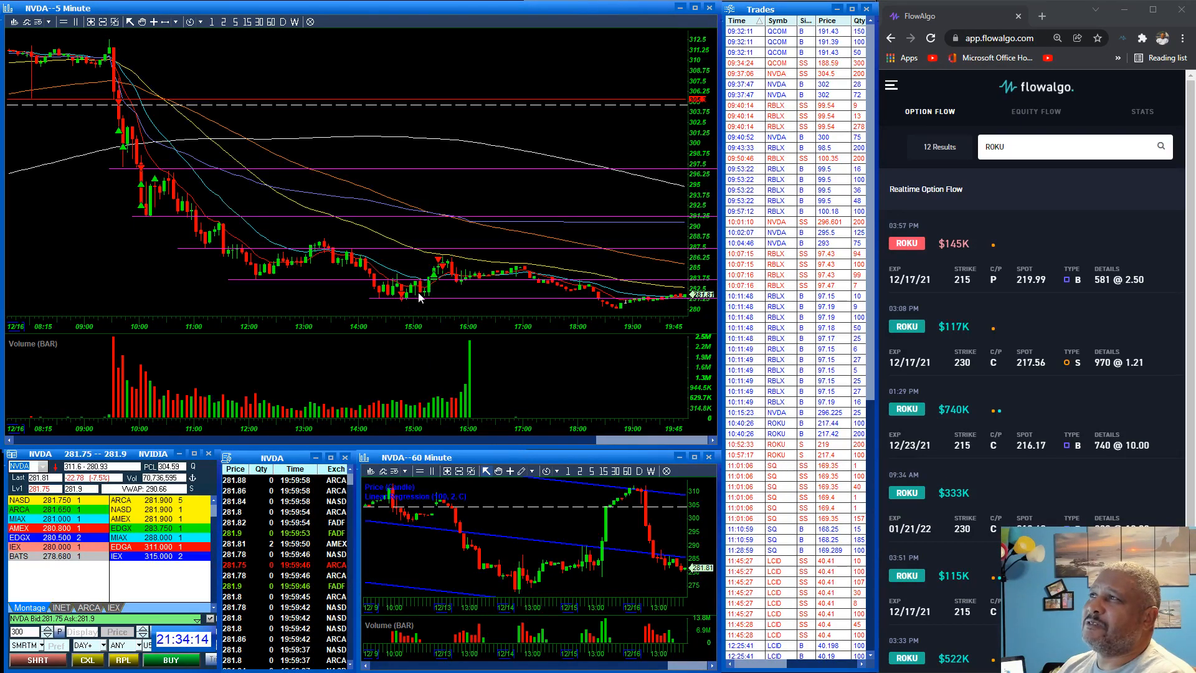
mouse_move(449, 262)
text(RBLX)
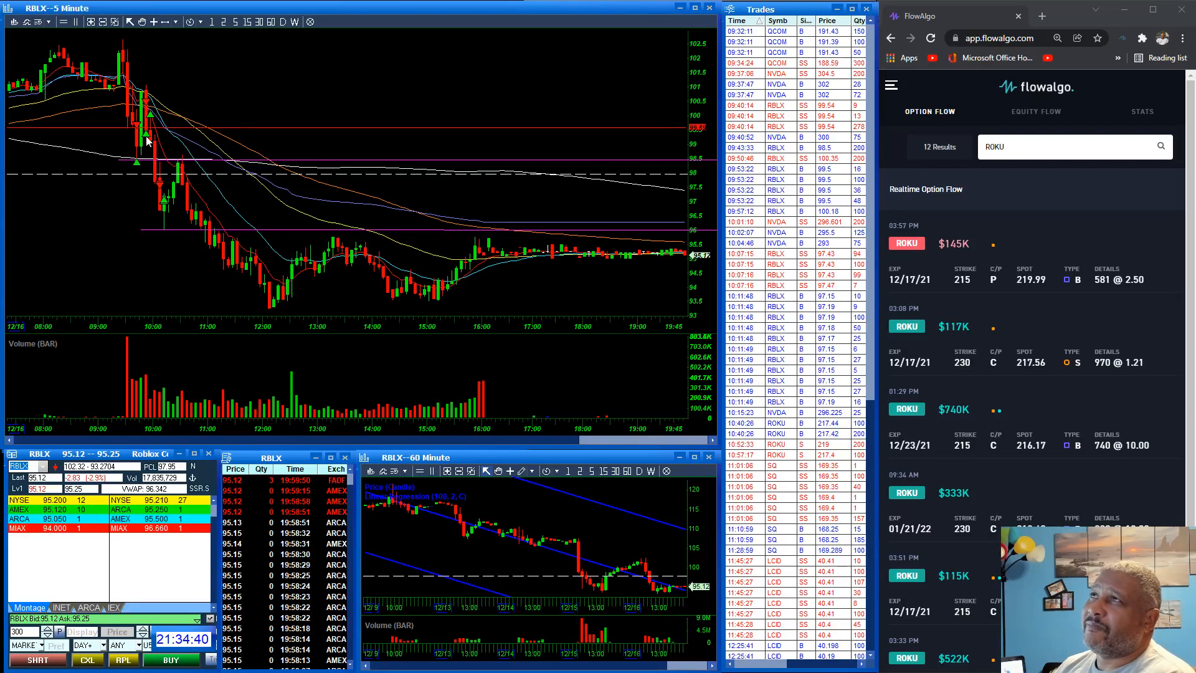
mouse_move(135, 155)
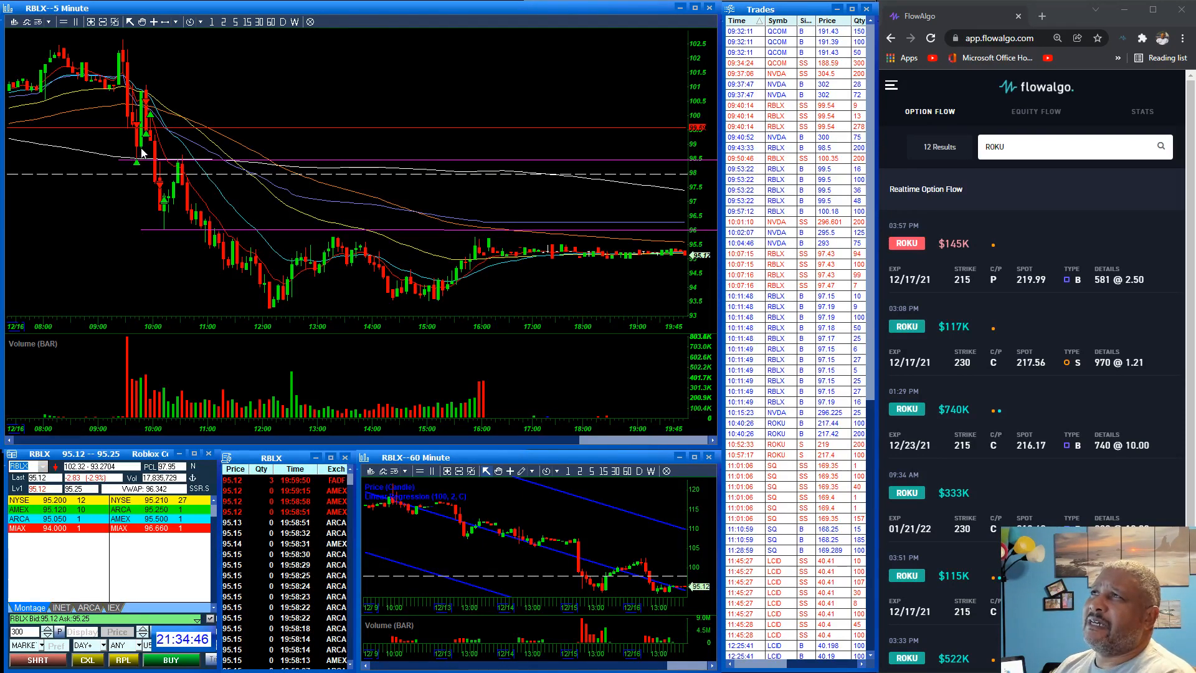
mouse_move(142, 99)
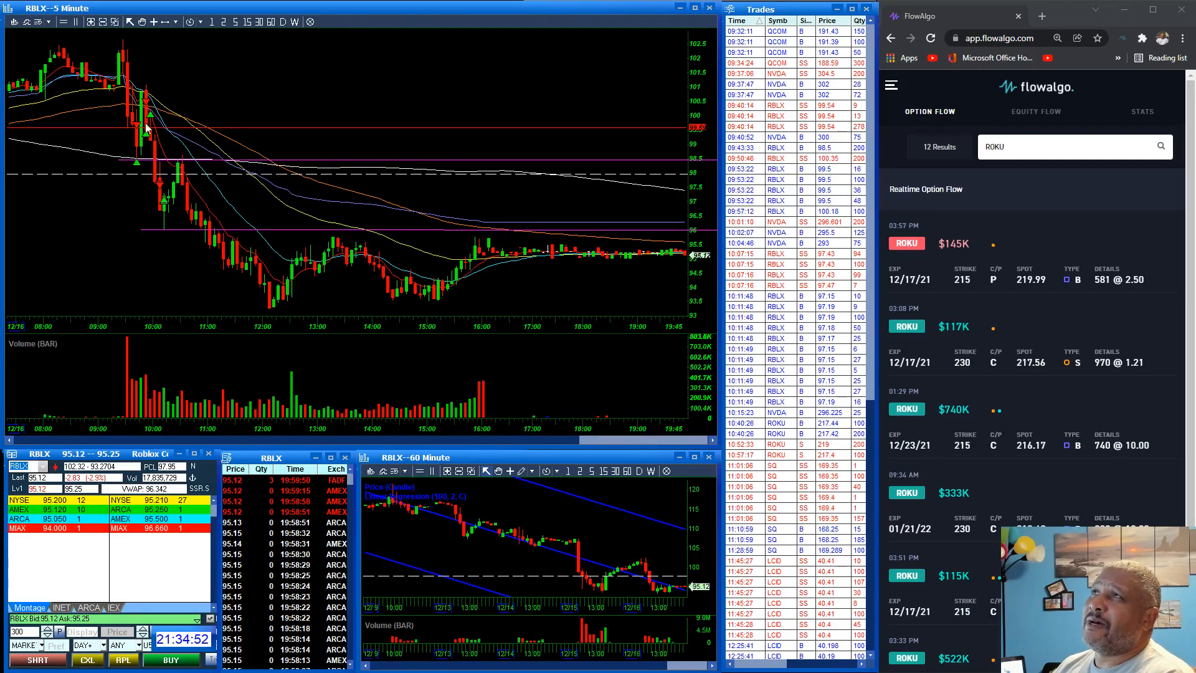
mouse_move(137, 165)
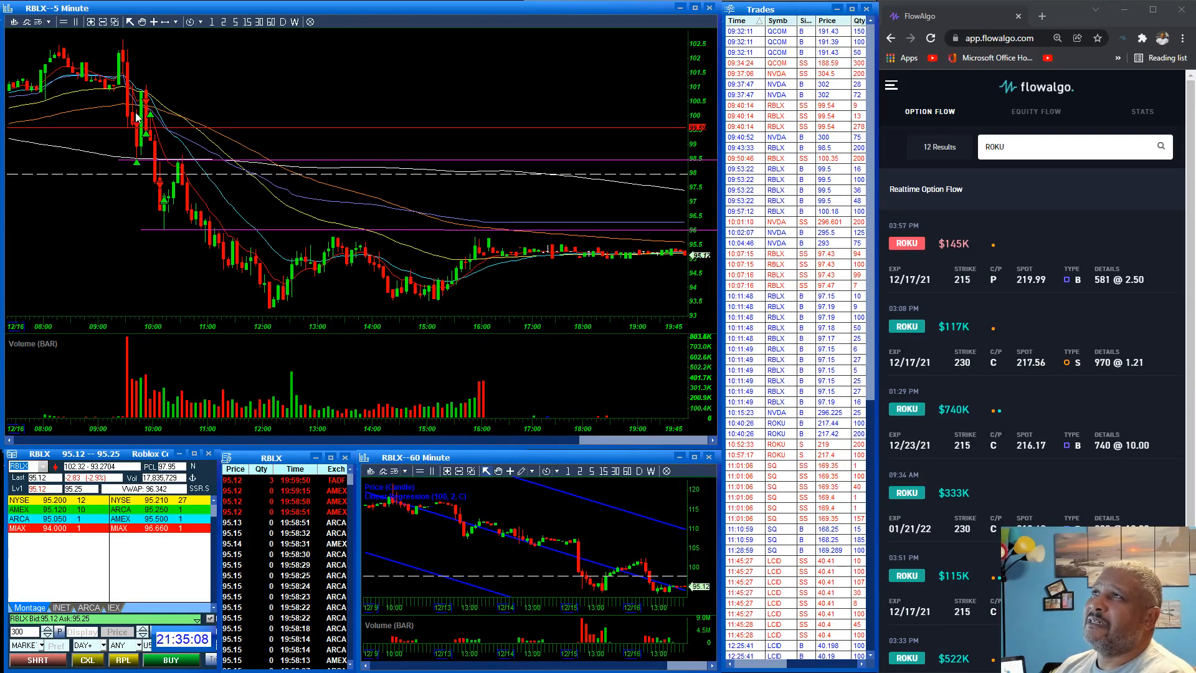
mouse_move(143, 84)
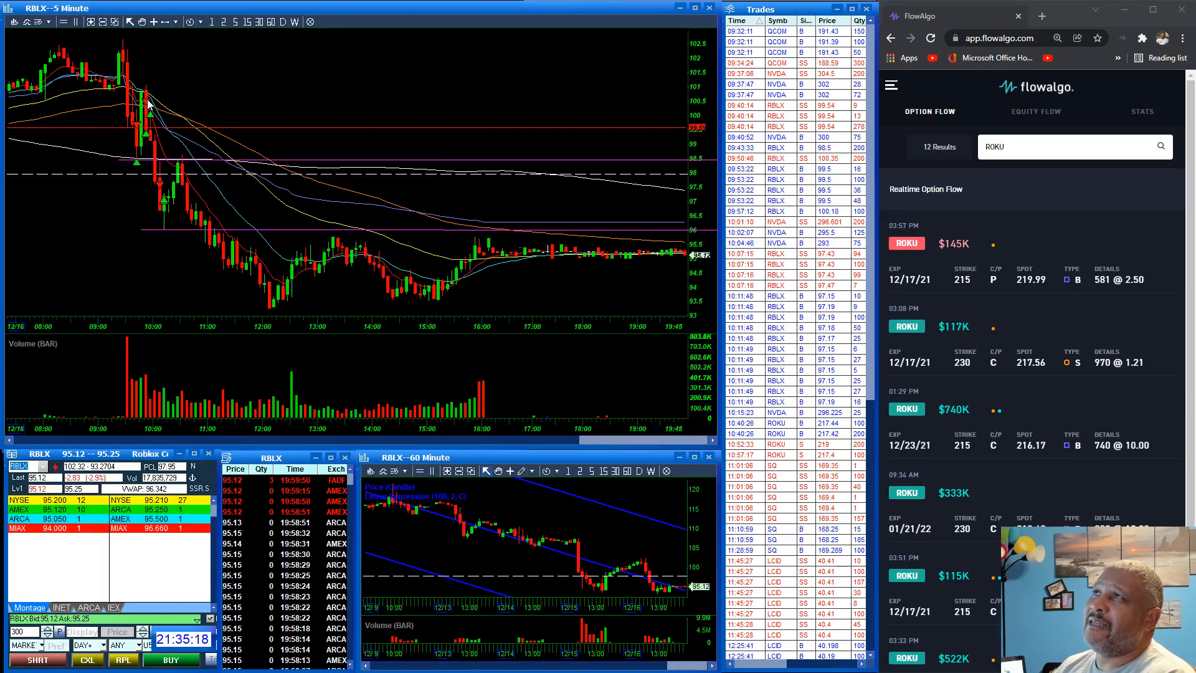
mouse_move(147, 147)
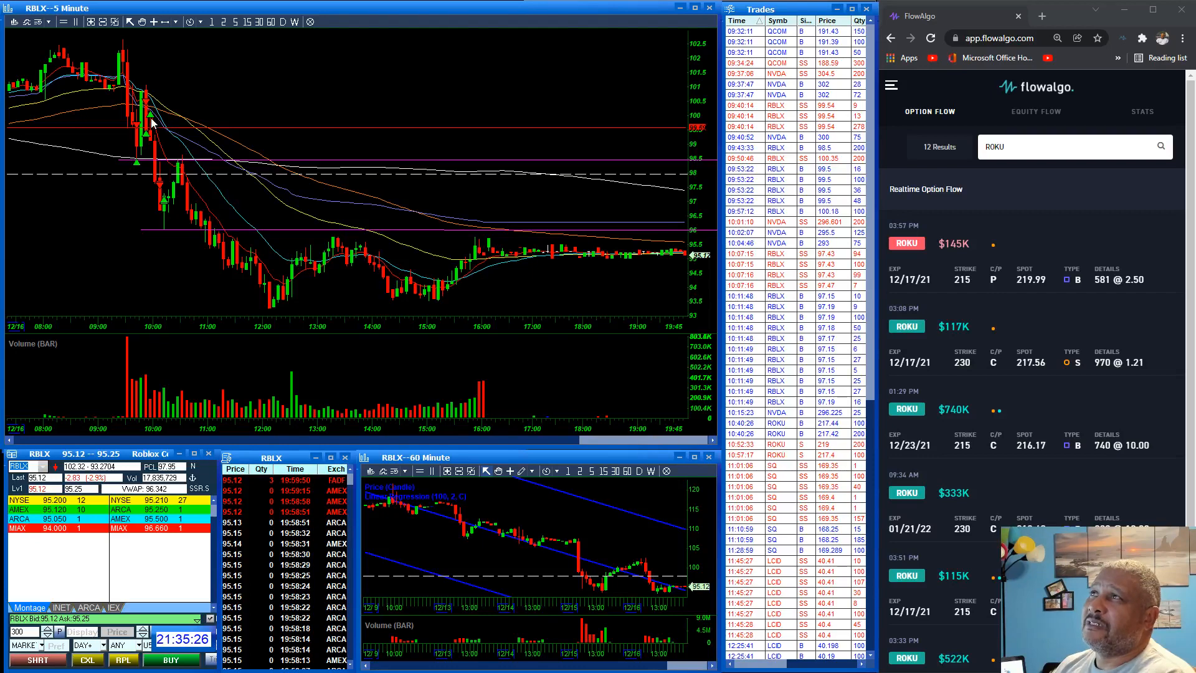
mouse_move(154, 177)
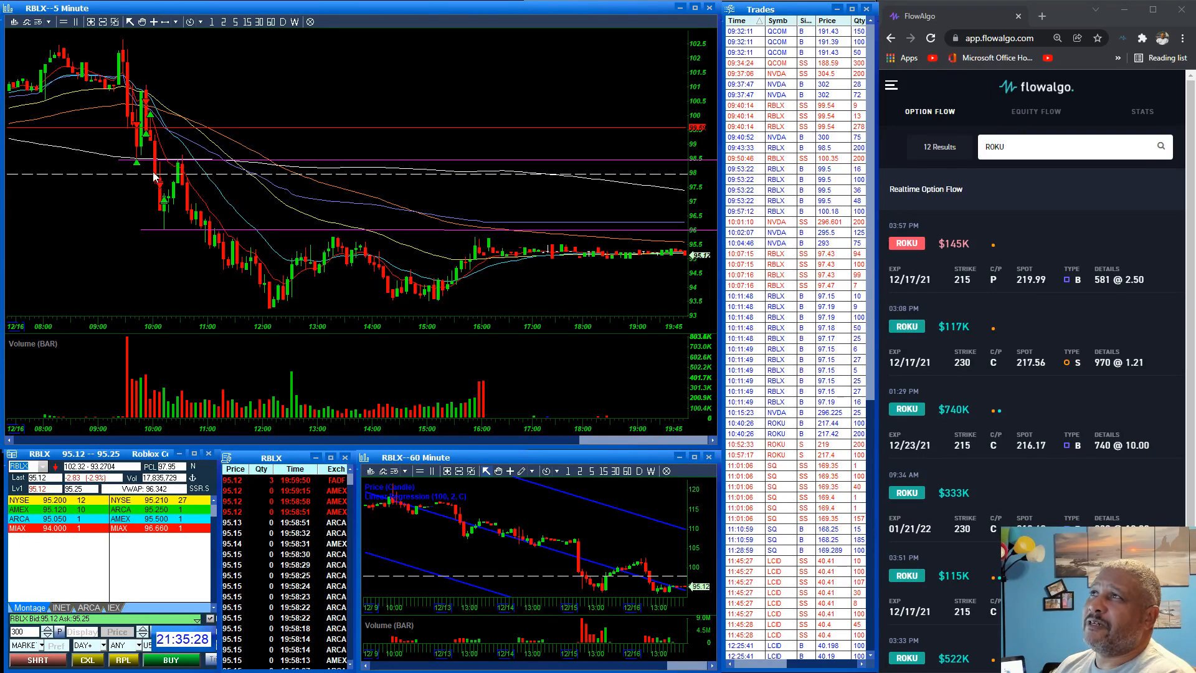
mouse_move(157, 174)
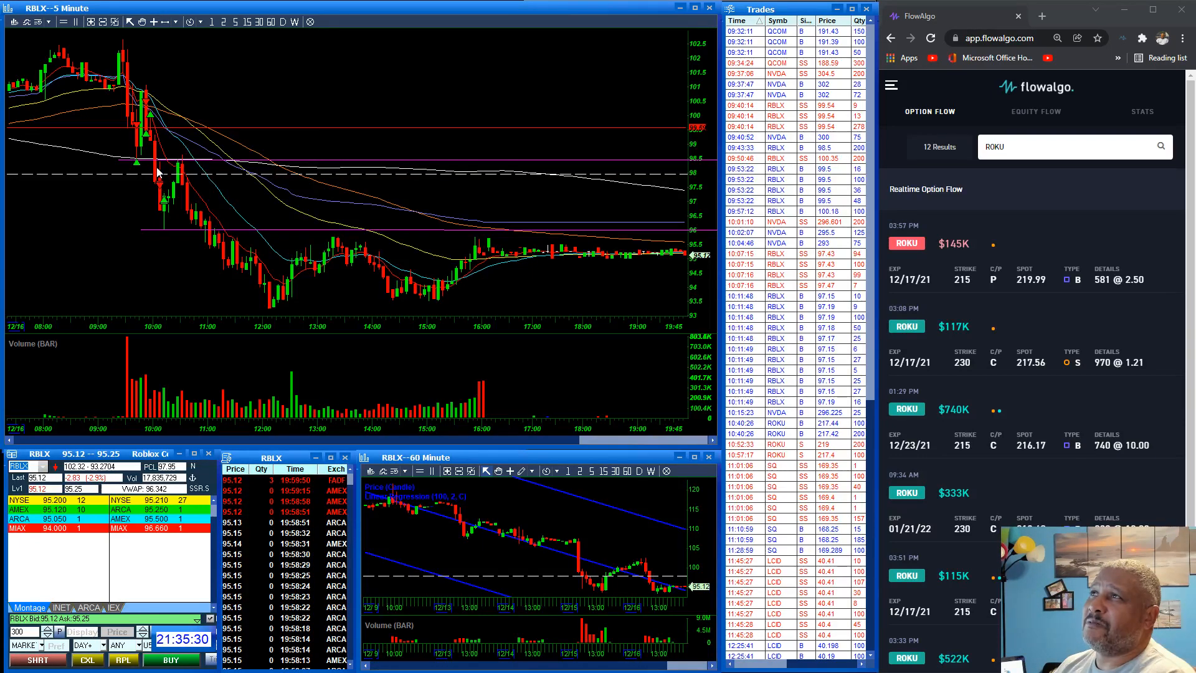
mouse_move(166, 235)
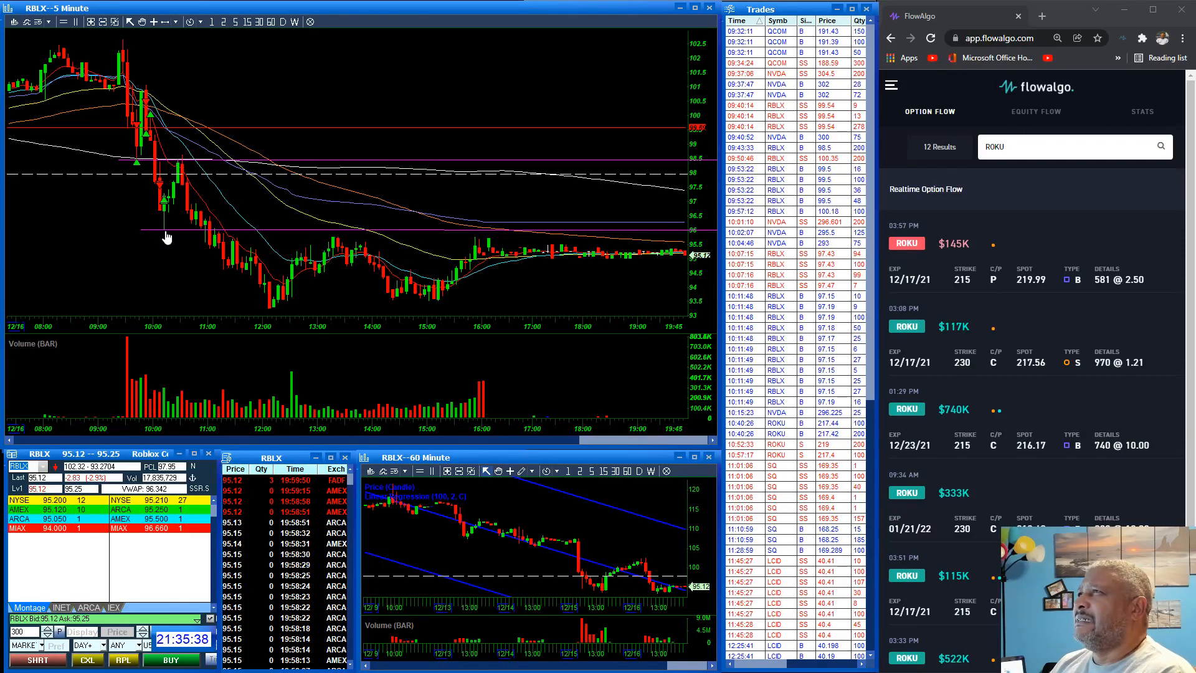
mouse_move(160, 230)
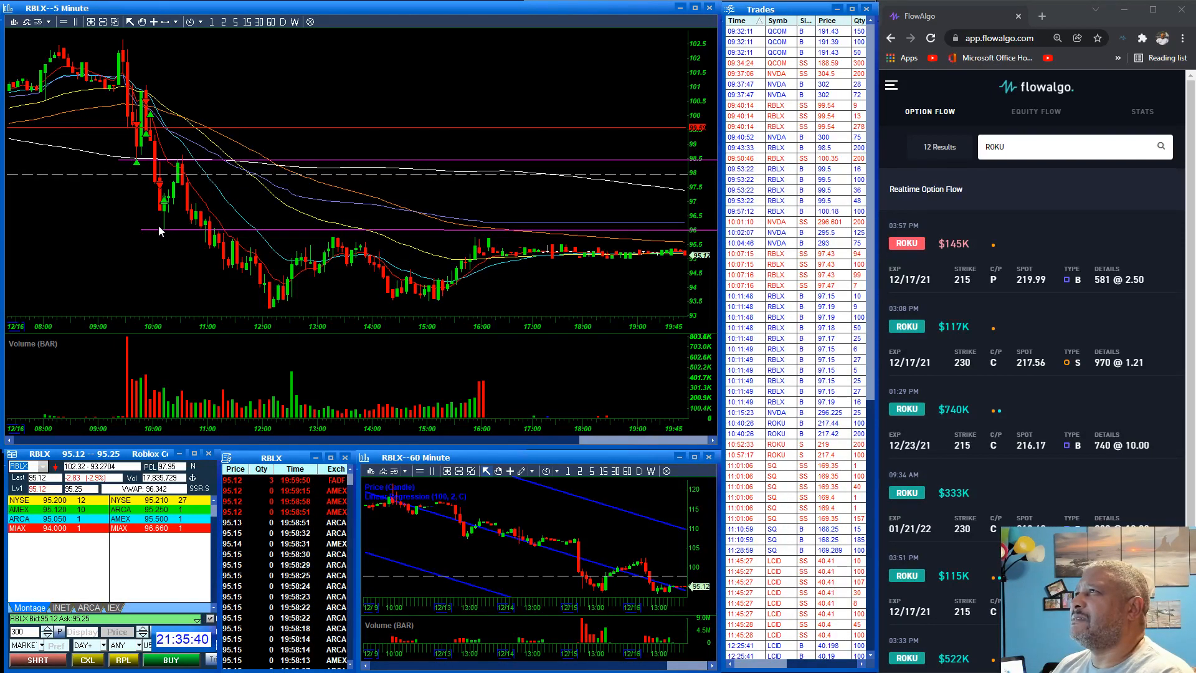
mouse_move(169, 243)
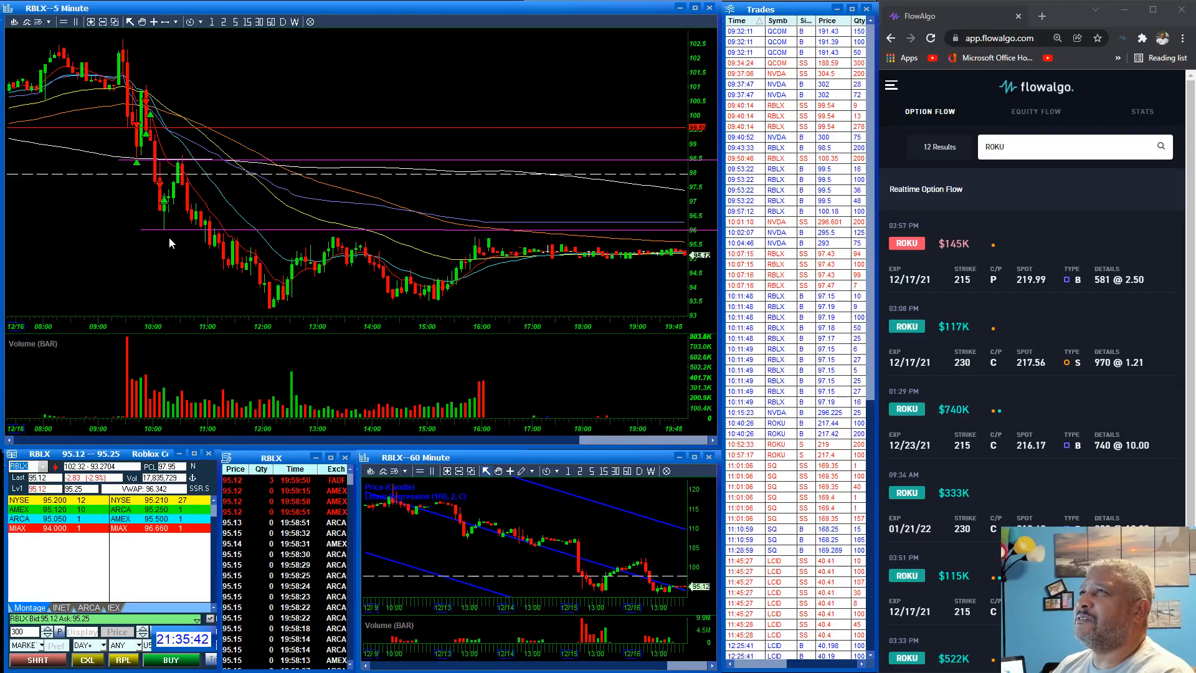
mouse_move(163, 221)
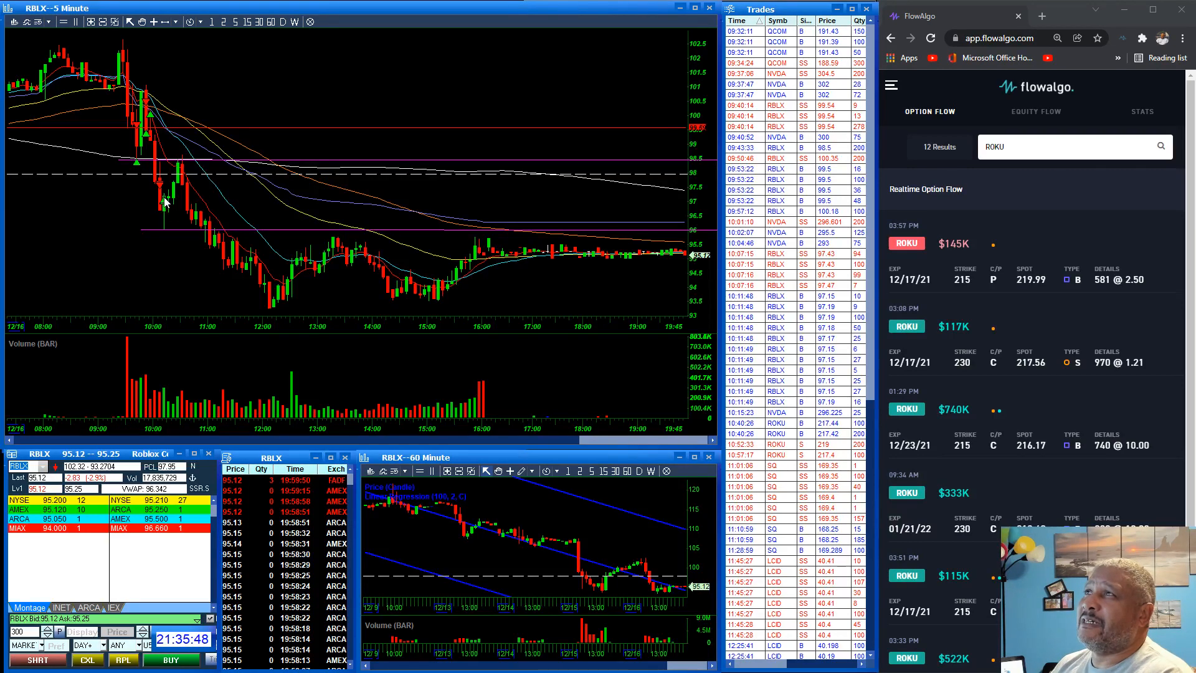
mouse_move(179, 164)
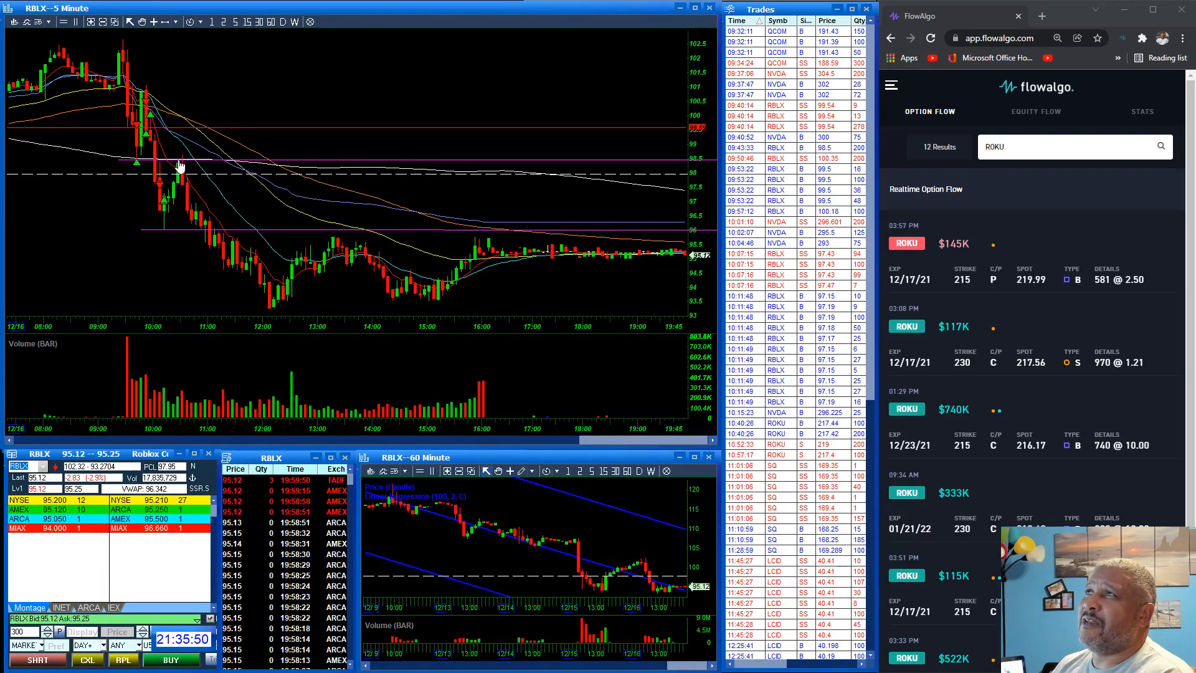
mouse_move(187, 197)
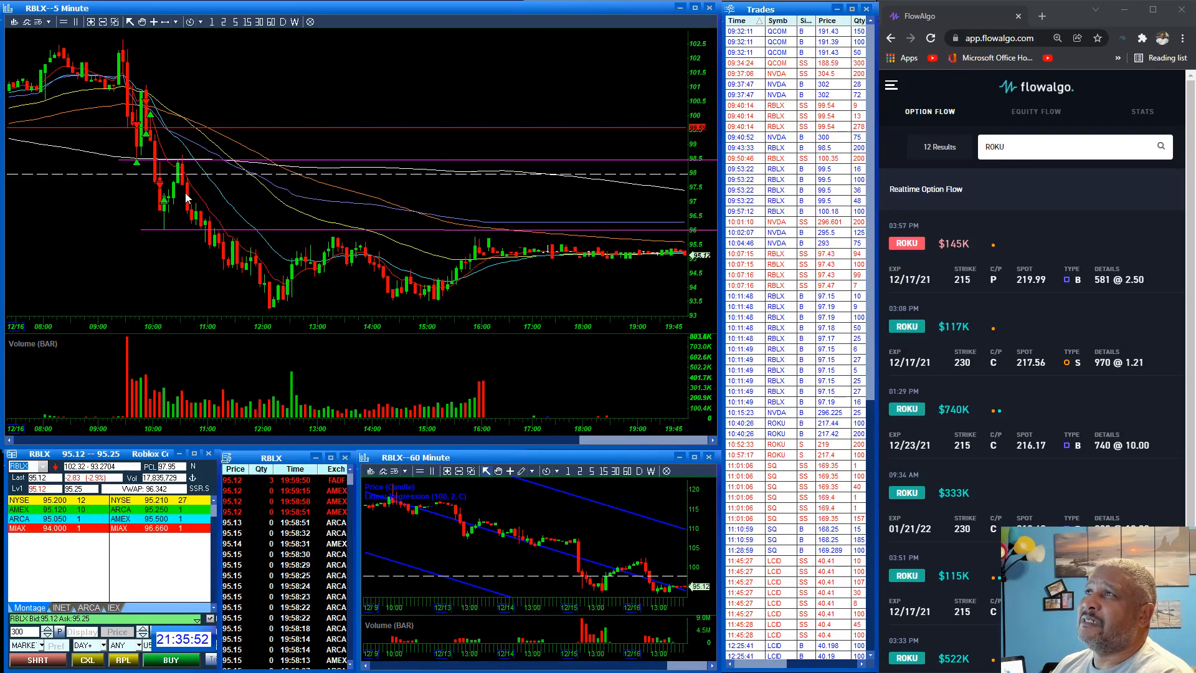
mouse_move(153, 238)
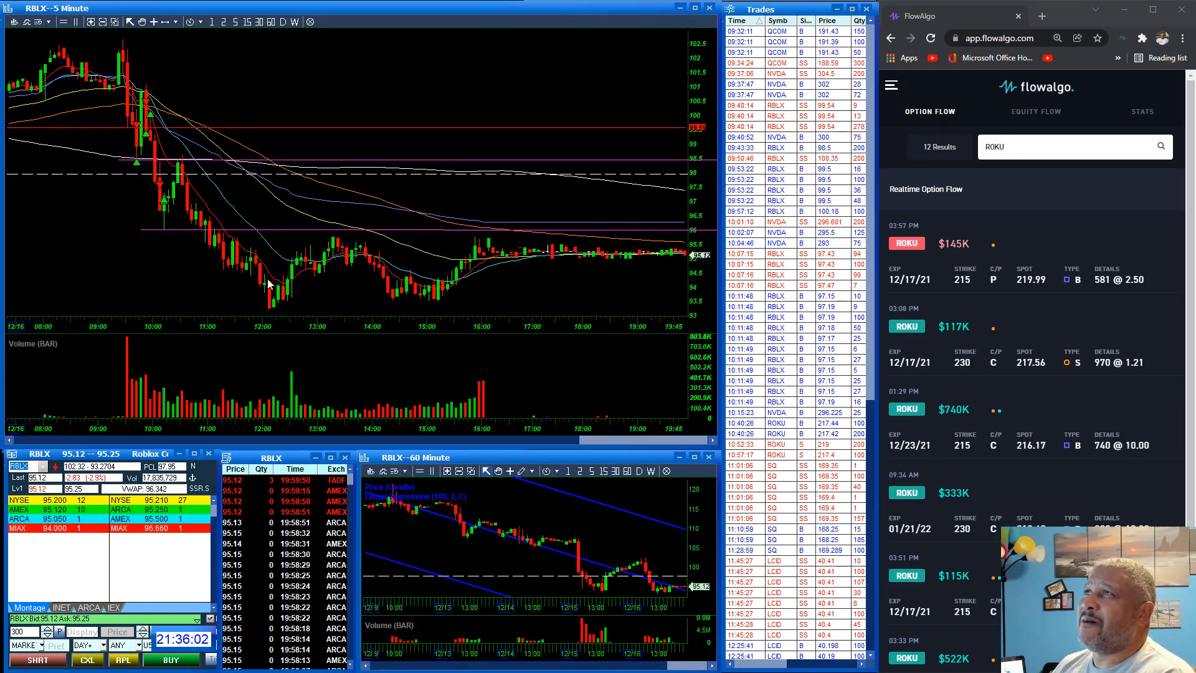
mouse_move(233, 244)
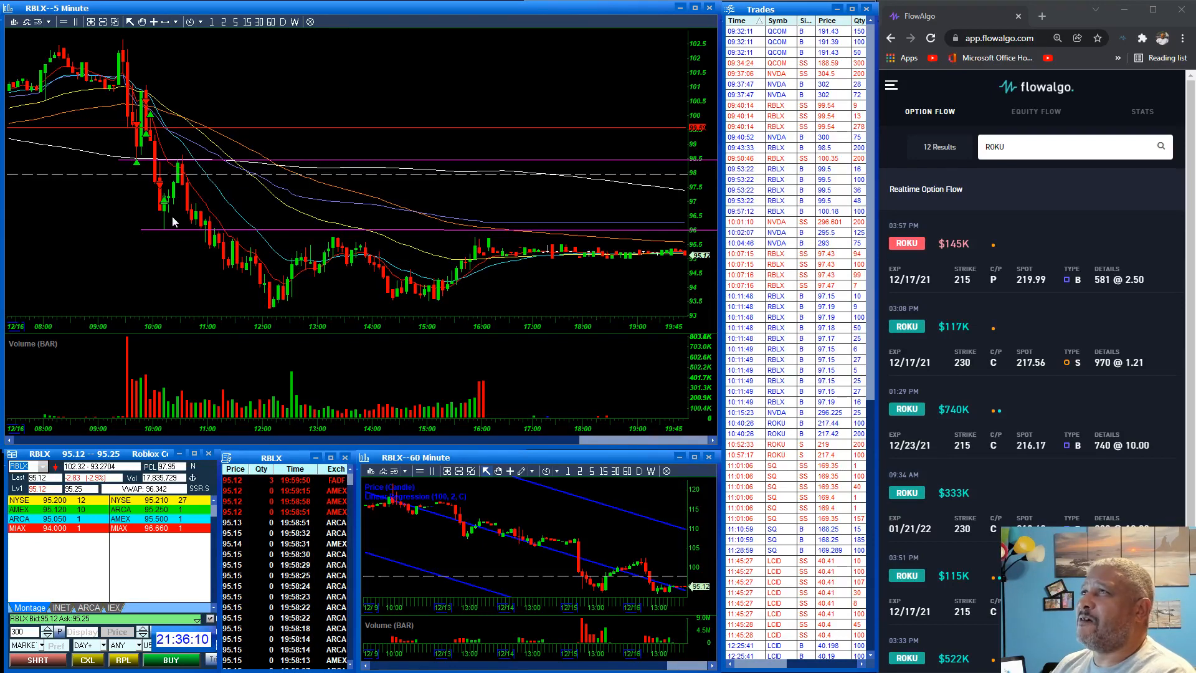
mouse_move(296, 305)
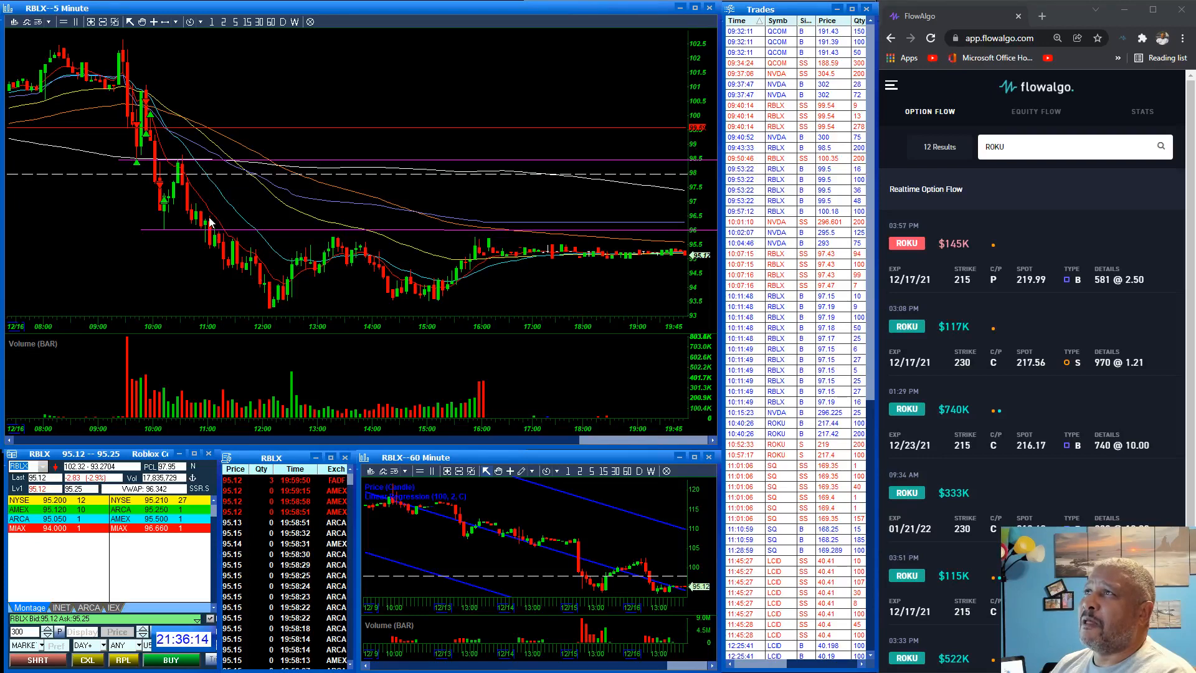
mouse_move(173, 221)
text(ROKU)
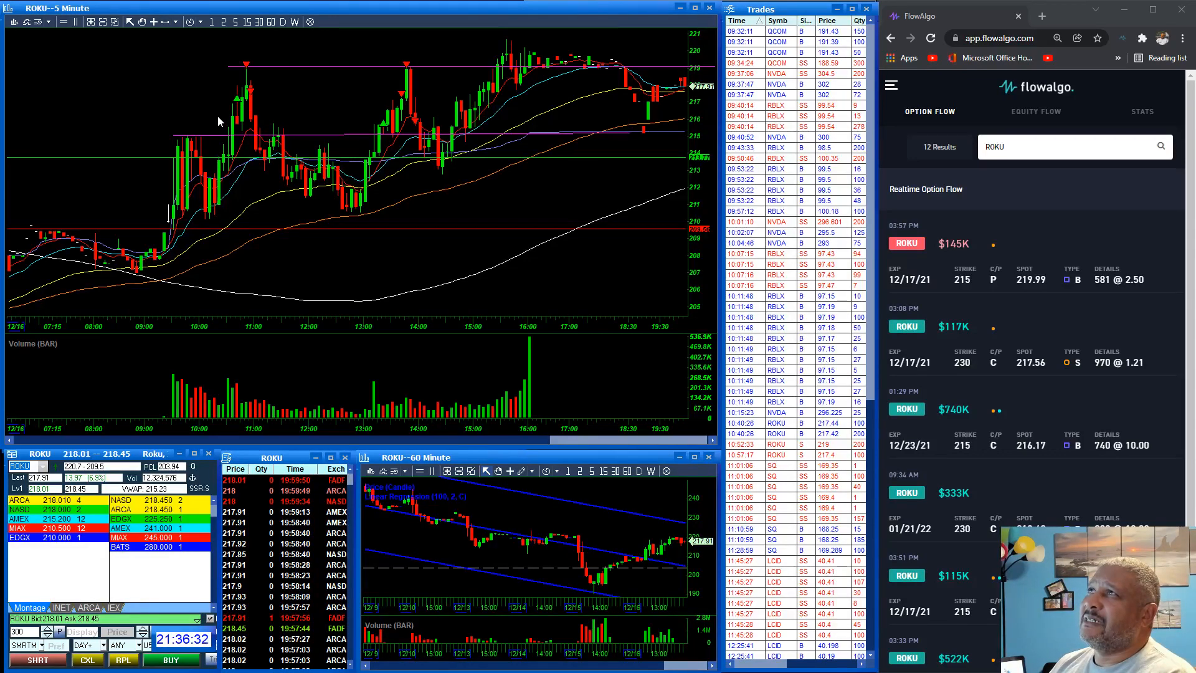
mouse_move(241, 140)
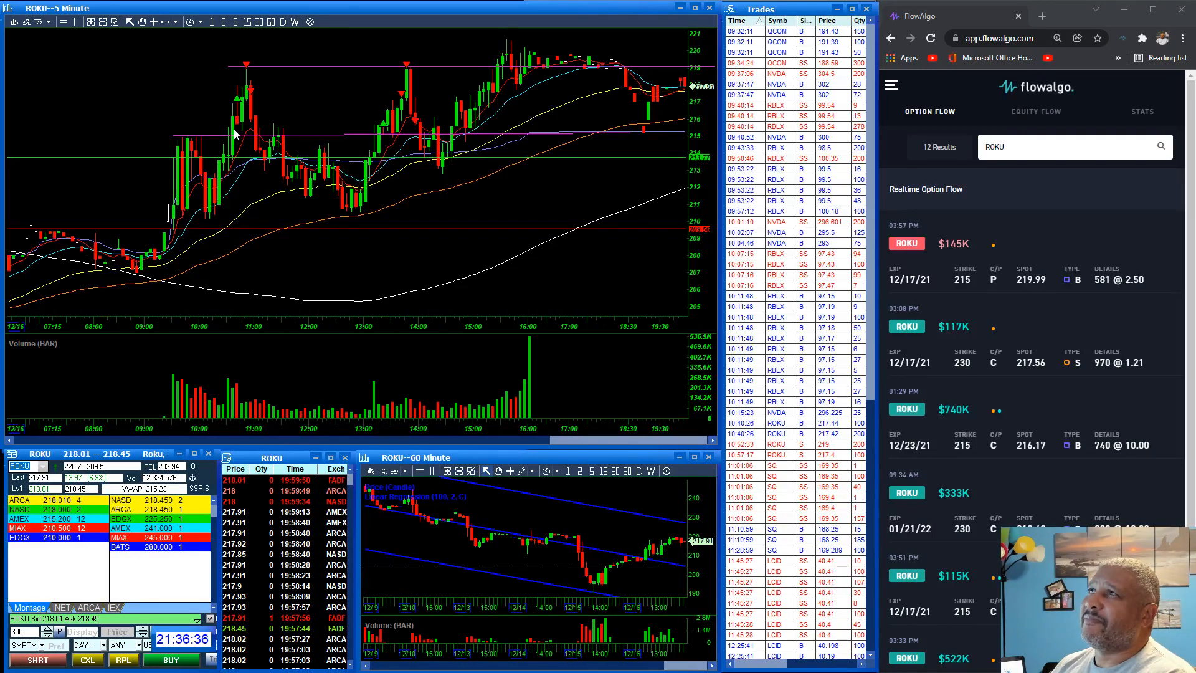
mouse_move(238, 128)
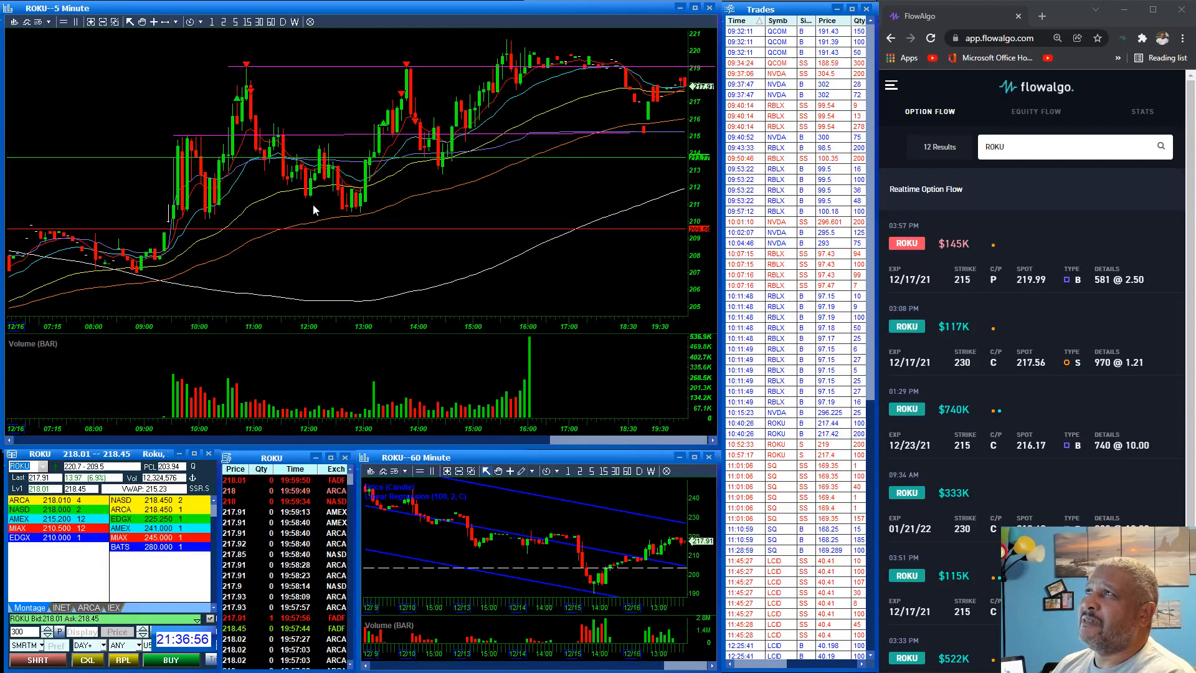
mouse_move(352, 133)
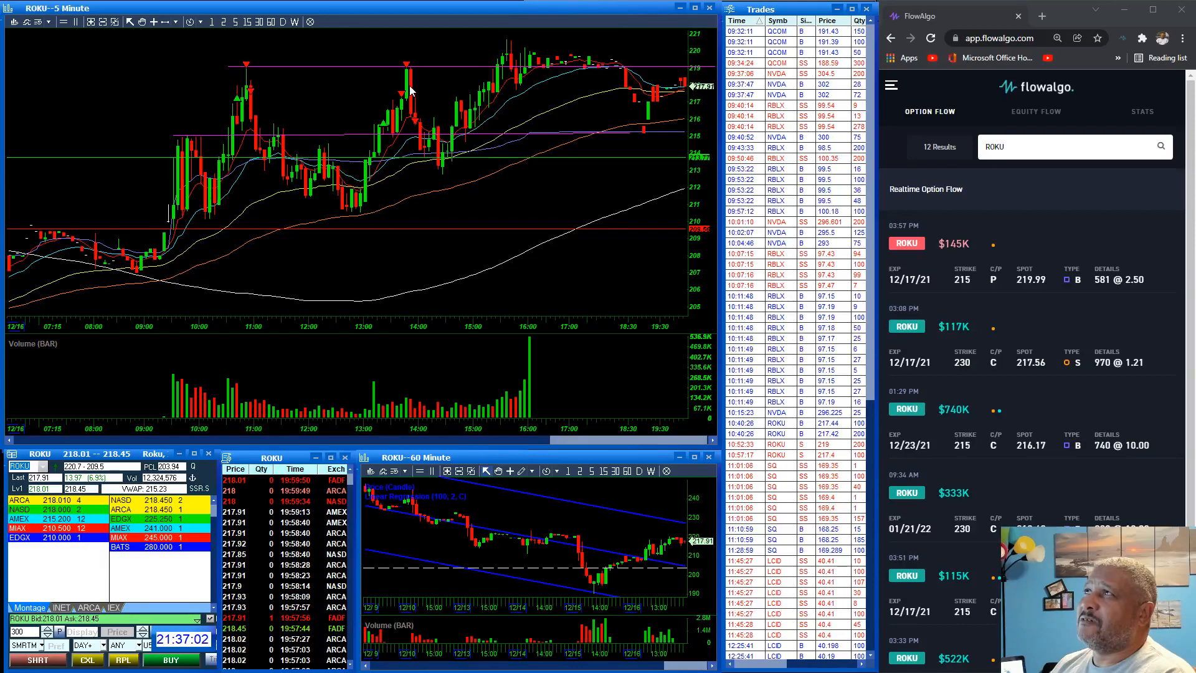
mouse_move(409, 72)
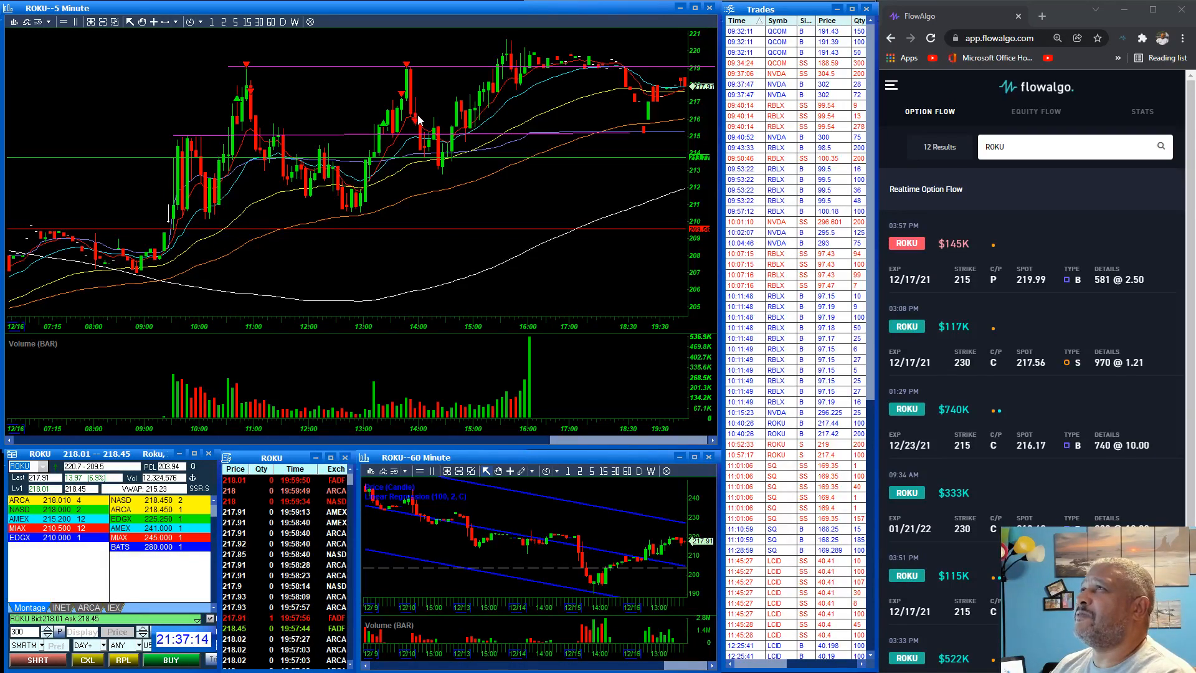
mouse_move(405, 67)
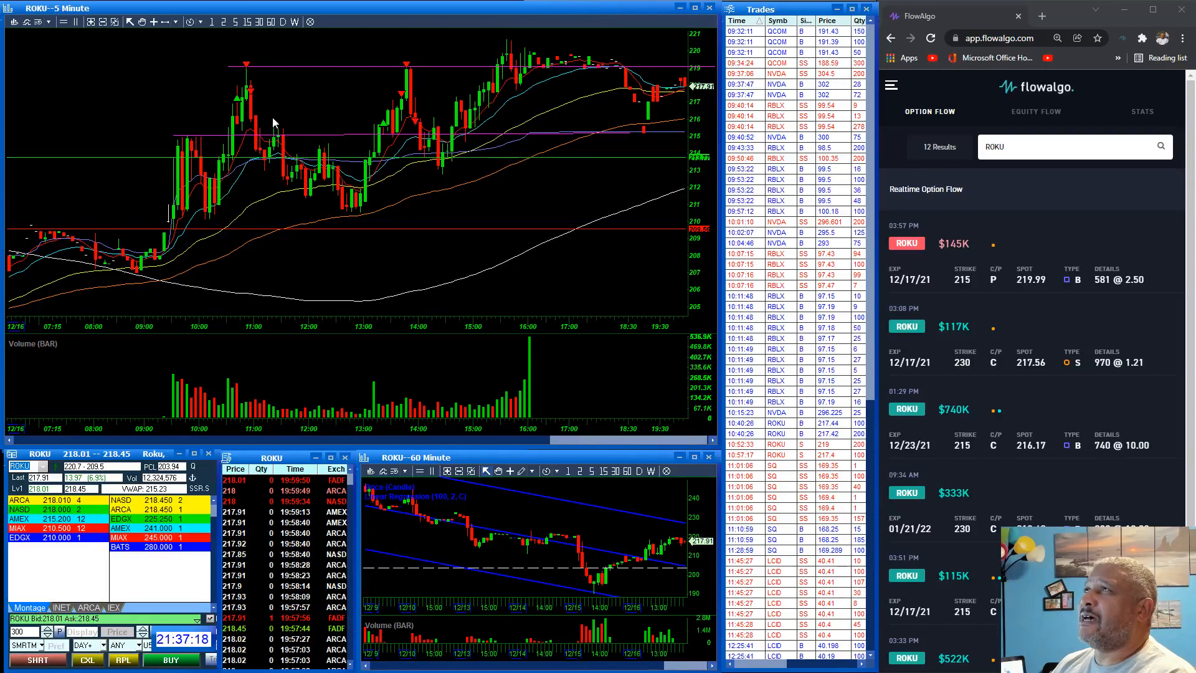
mouse_move(248, 82)
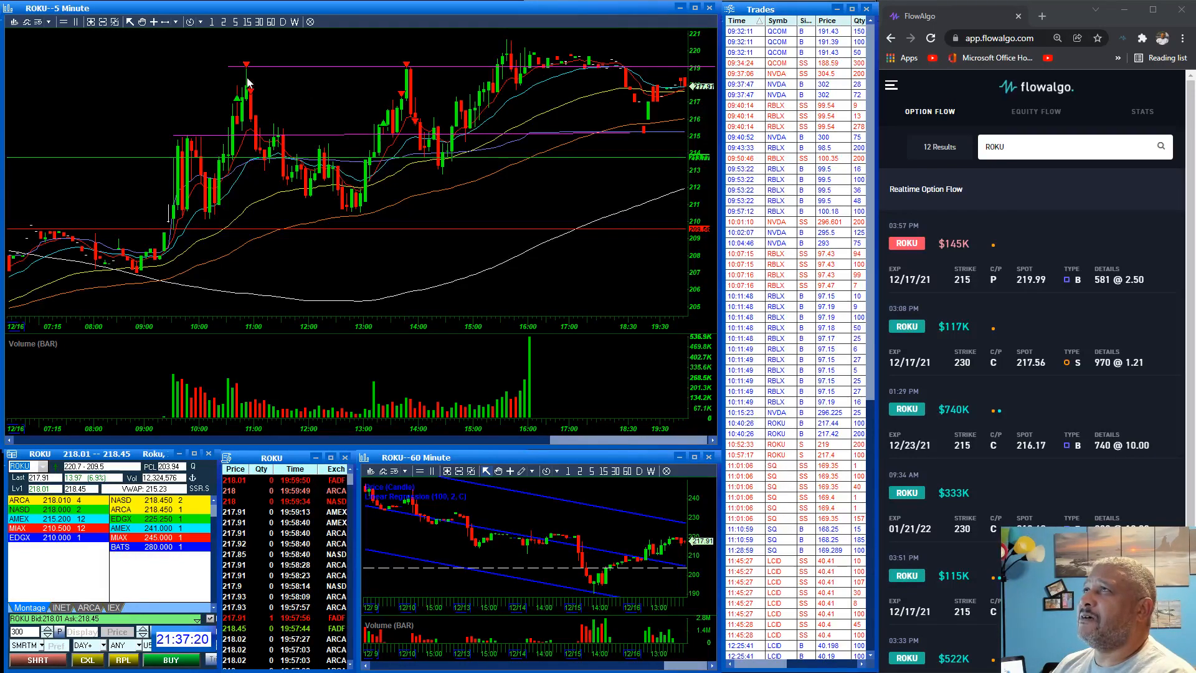
mouse_move(412, 134)
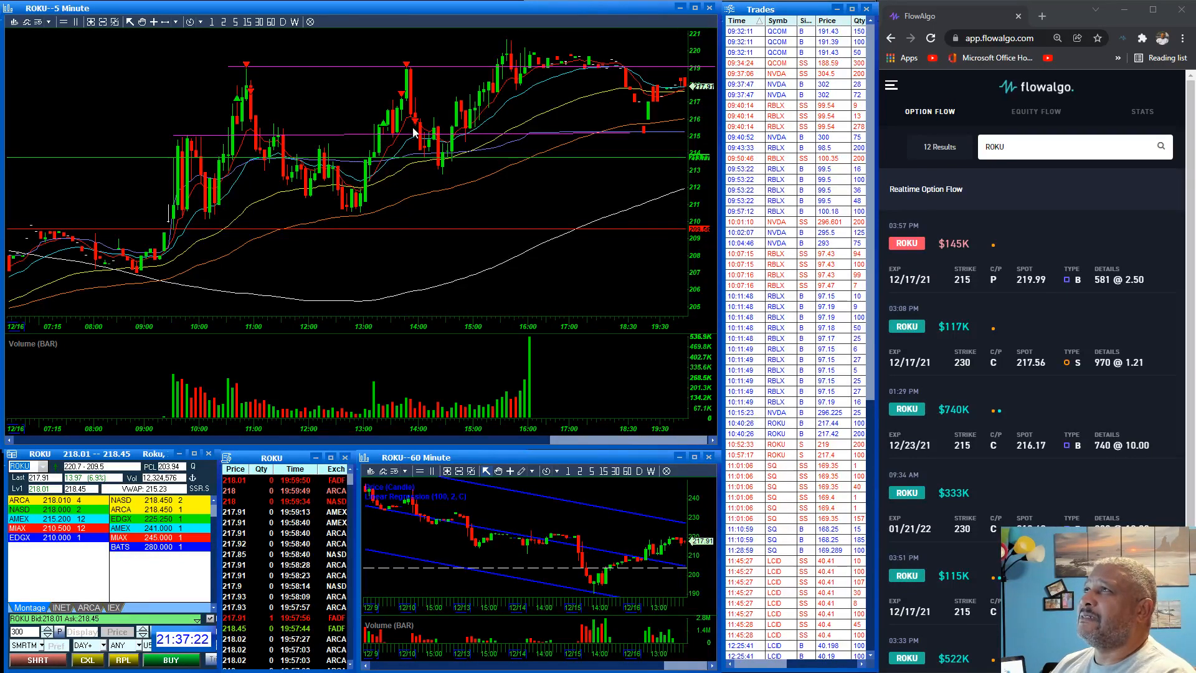
mouse_move(427, 137)
text(SQ)
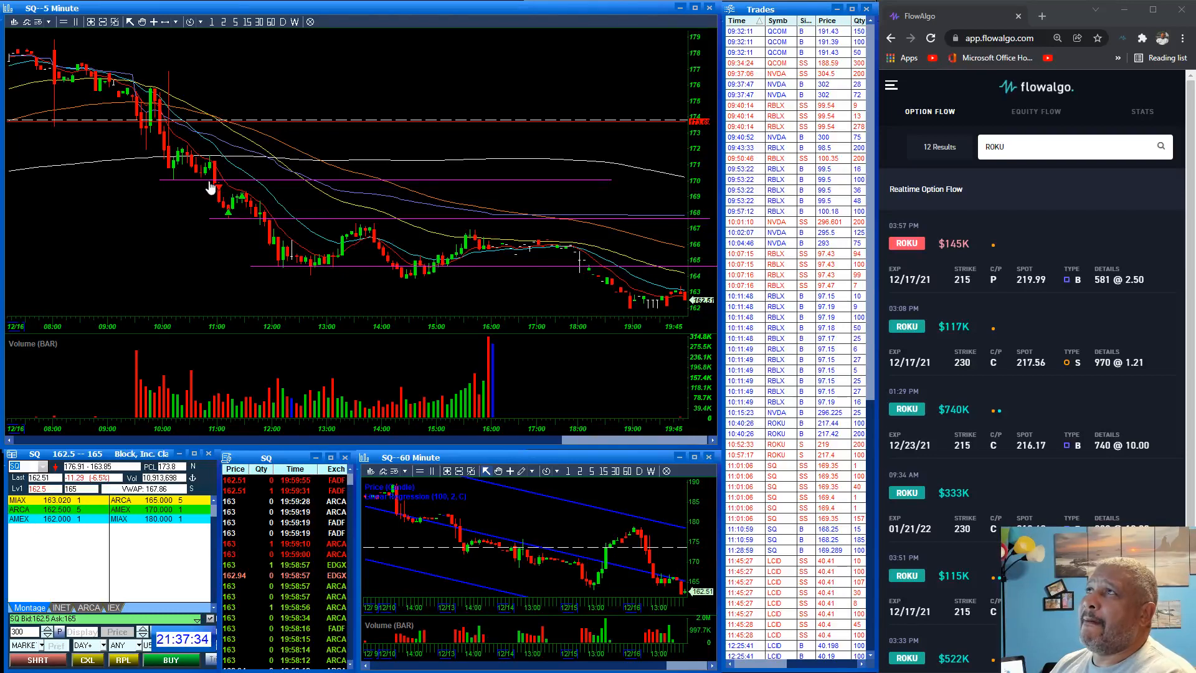
mouse_move(150, 160)
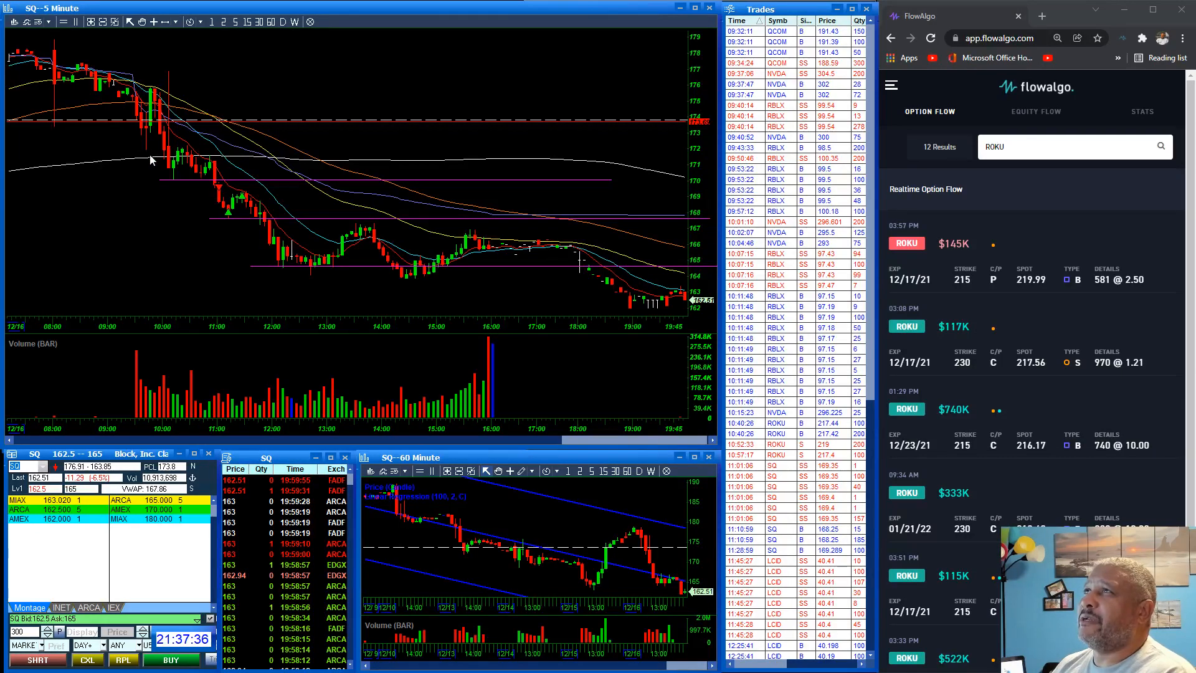
mouse_move(151, 120)
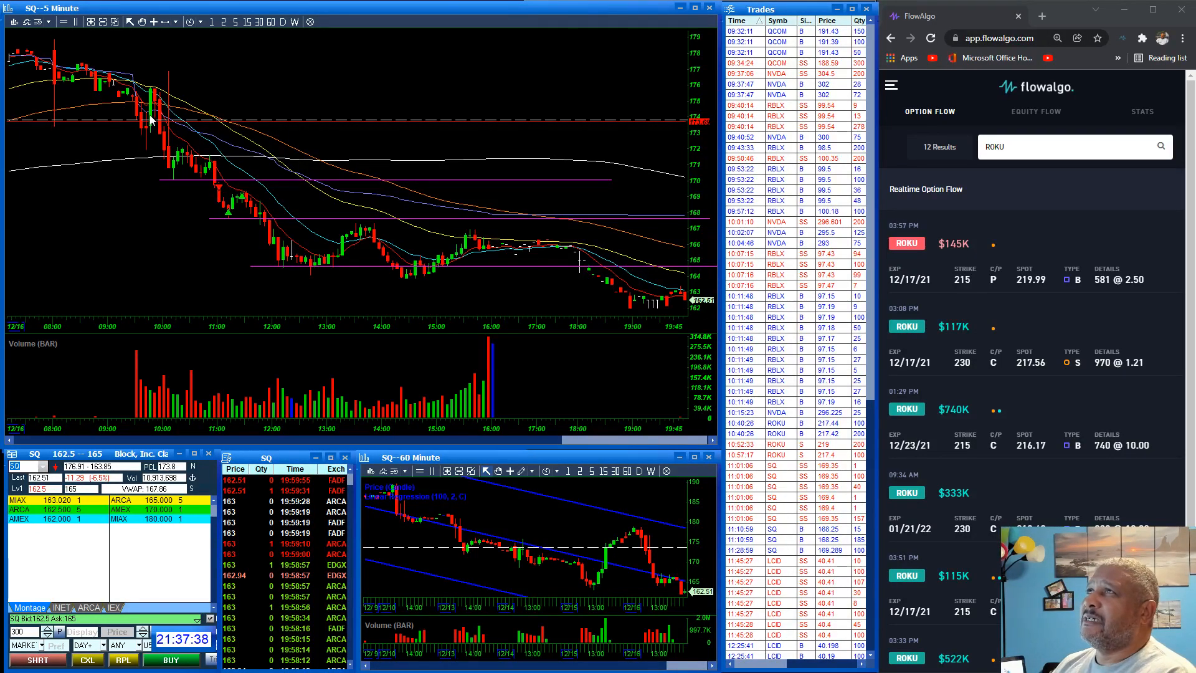
mouse_move(170, 132)
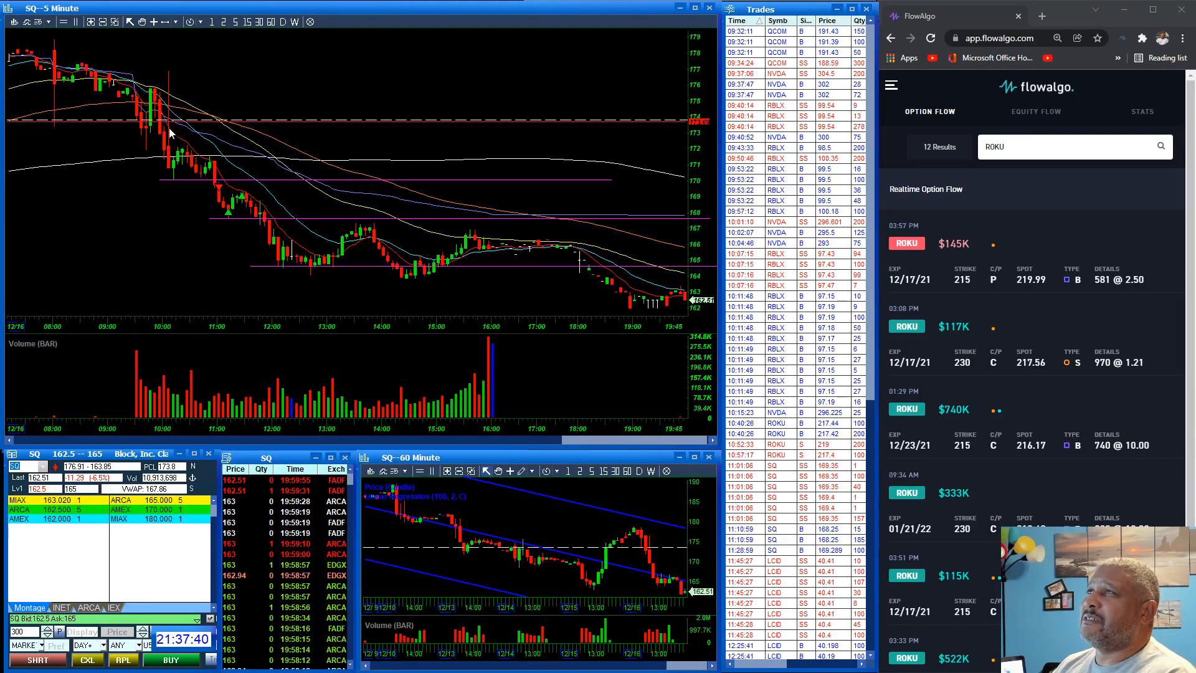
mouse_move(152, 181)
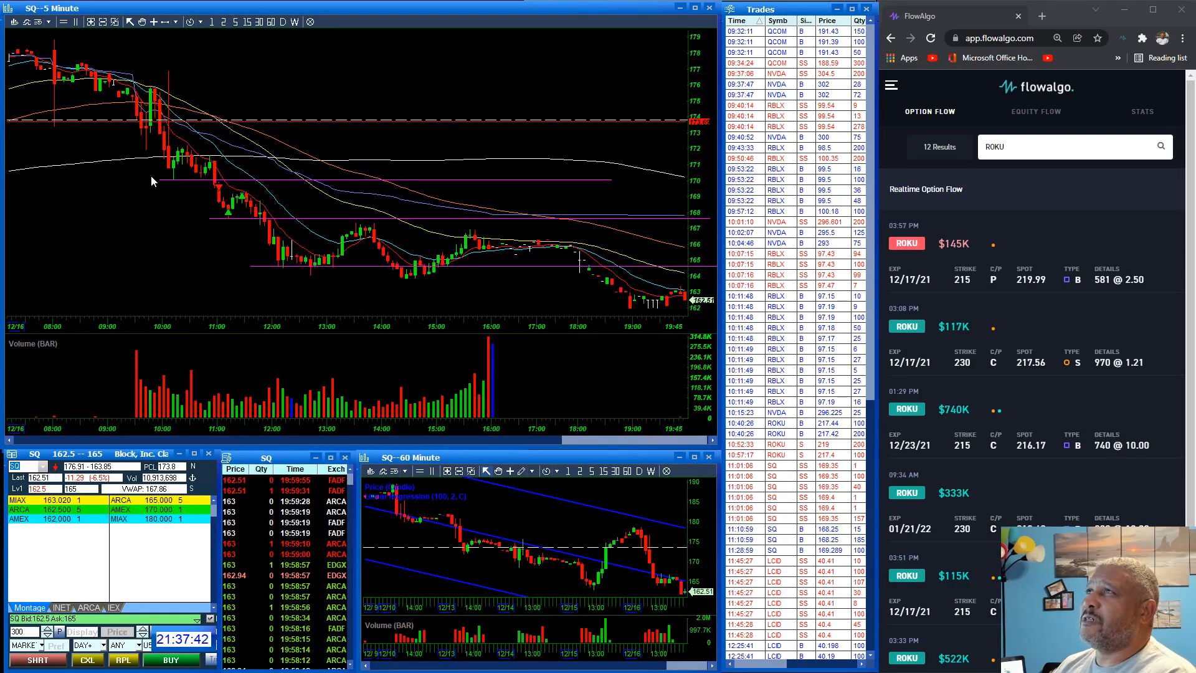
mouse_move(206, 183)
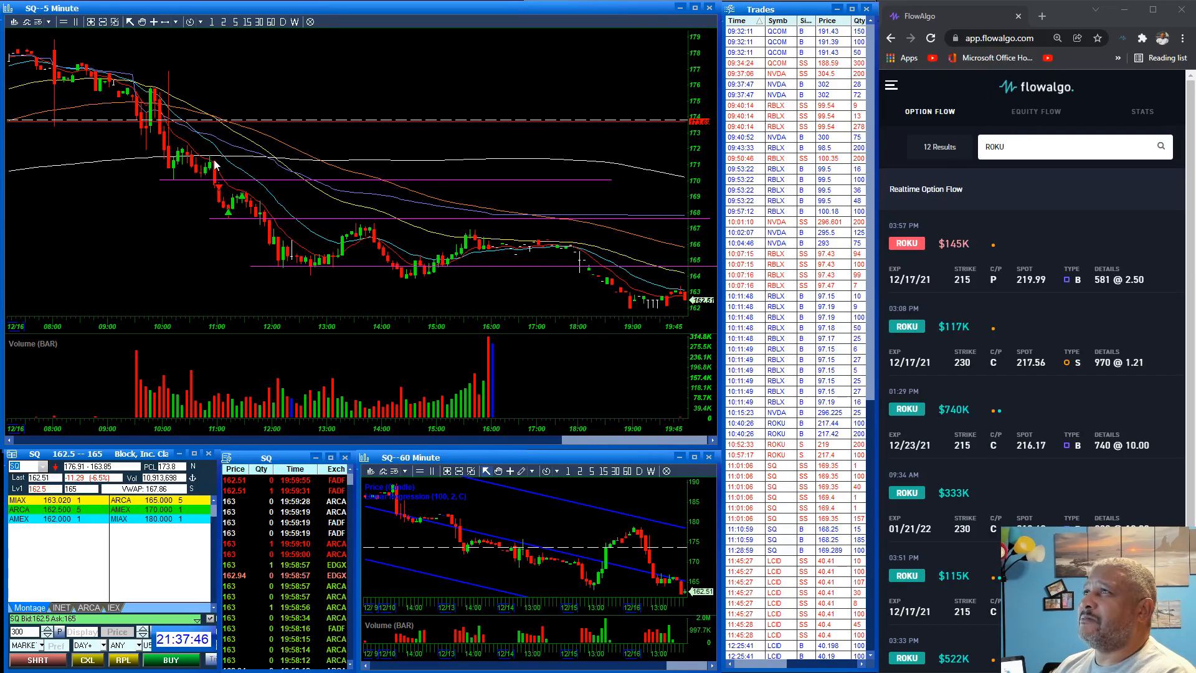
mouse_move(216, 190)
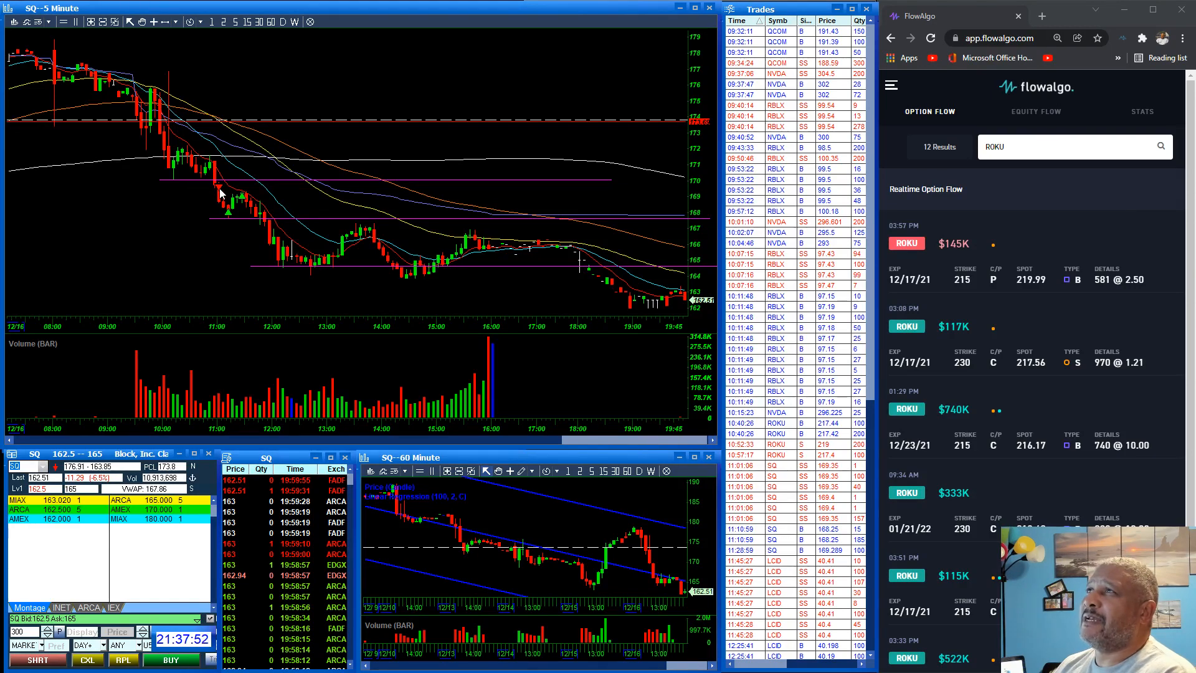
mouse_move(230, 221)
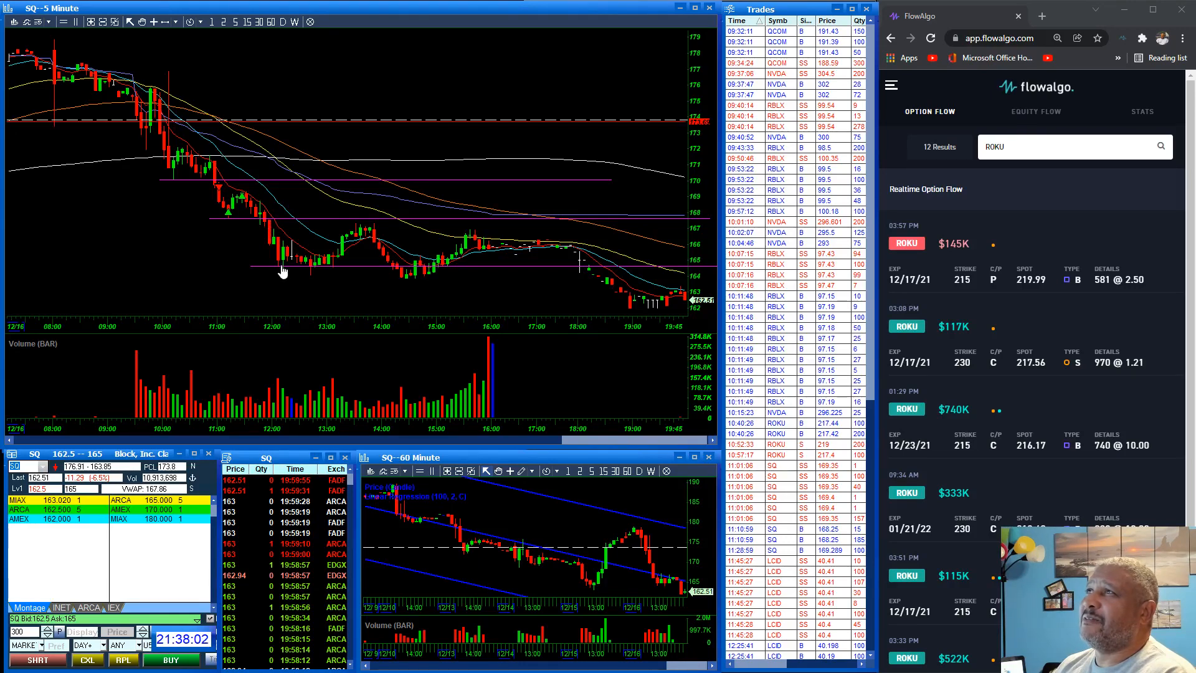
mouse_move(261, 244)
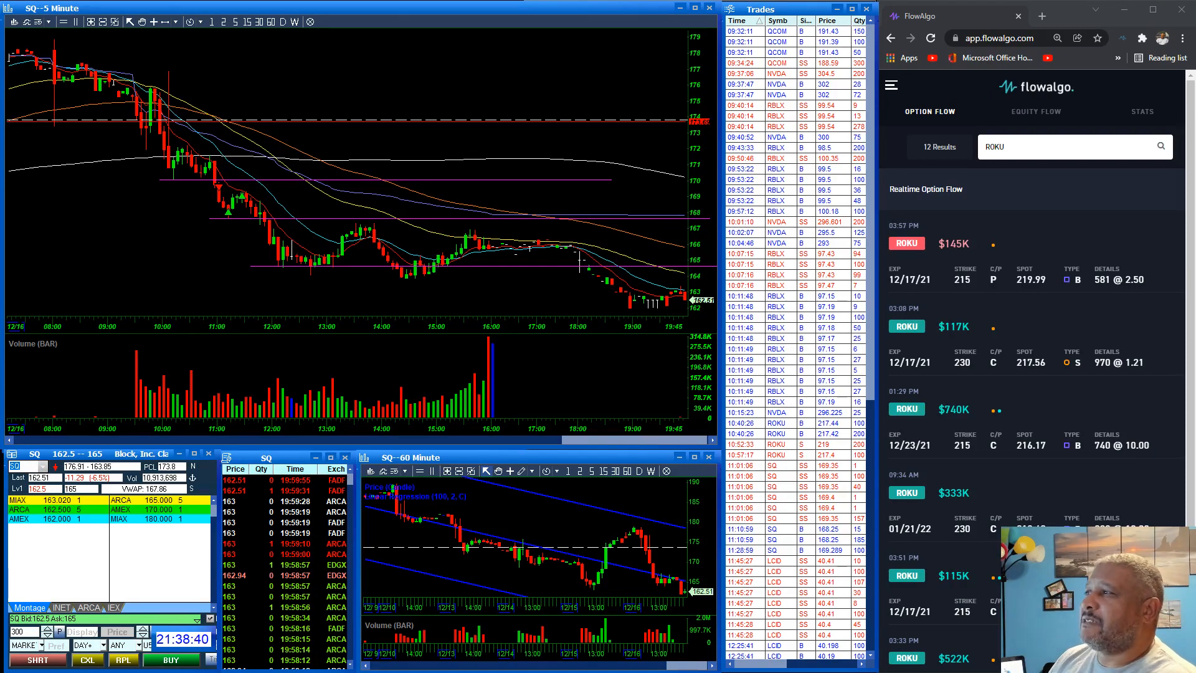
mouse_move(744, 454)
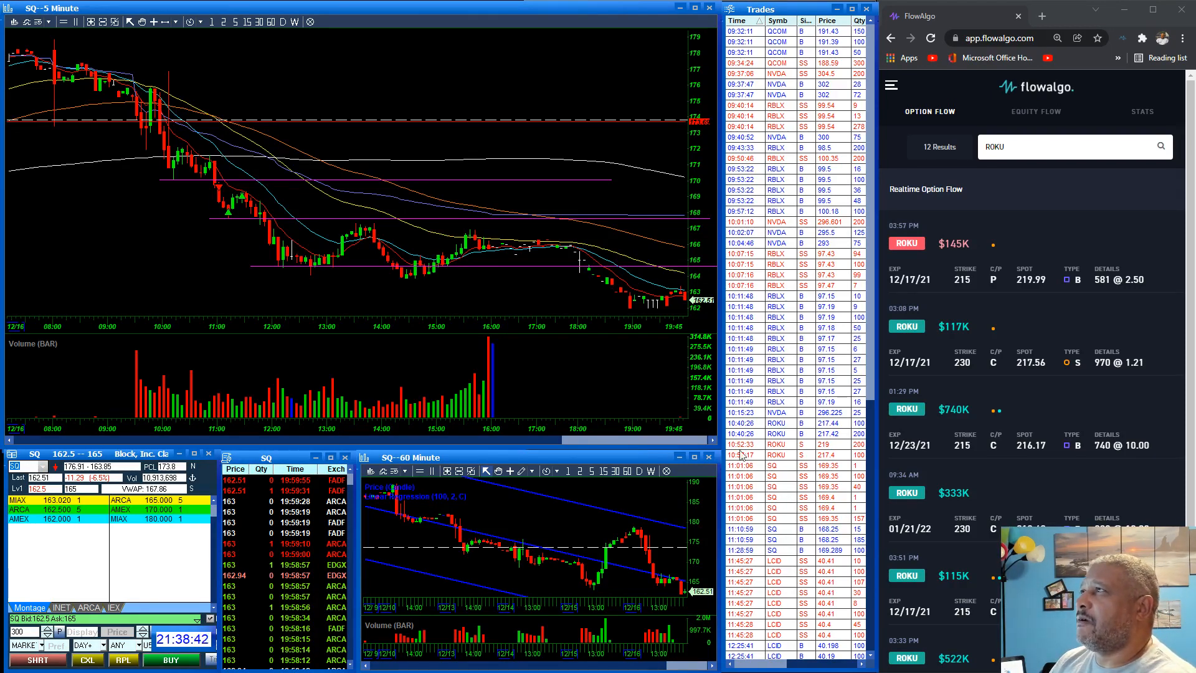
Step: Scroll down through the SQ charts to review the trade
scroll(down, 3)
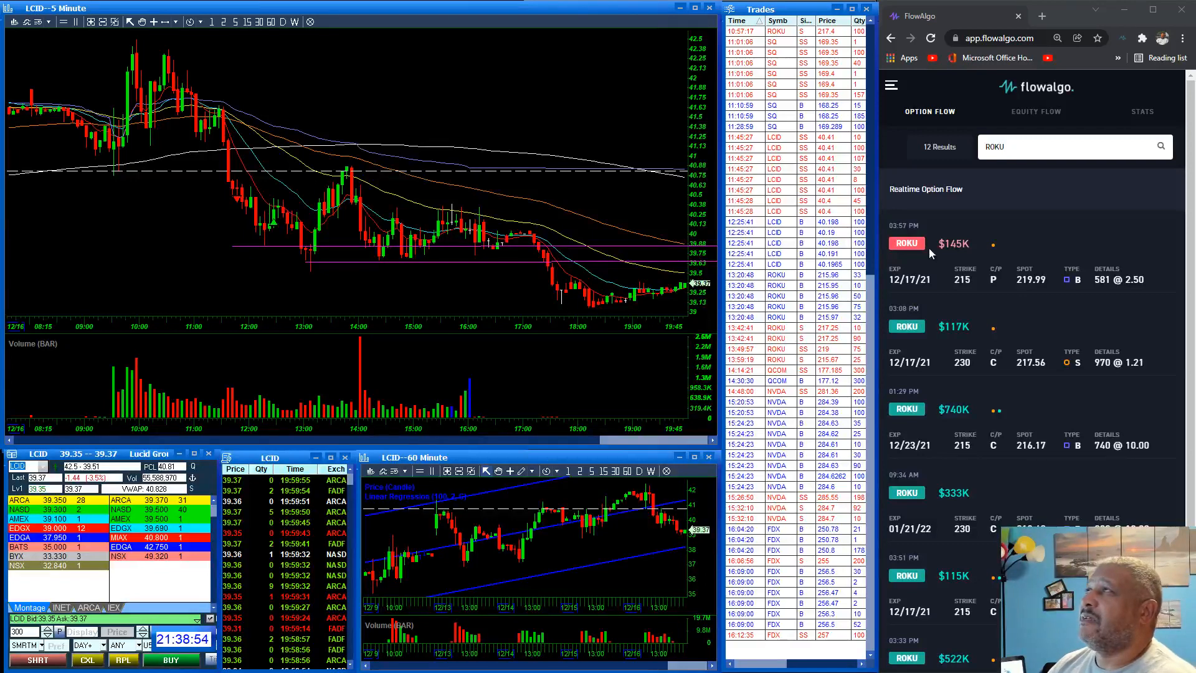
mouse_move(788, 181)
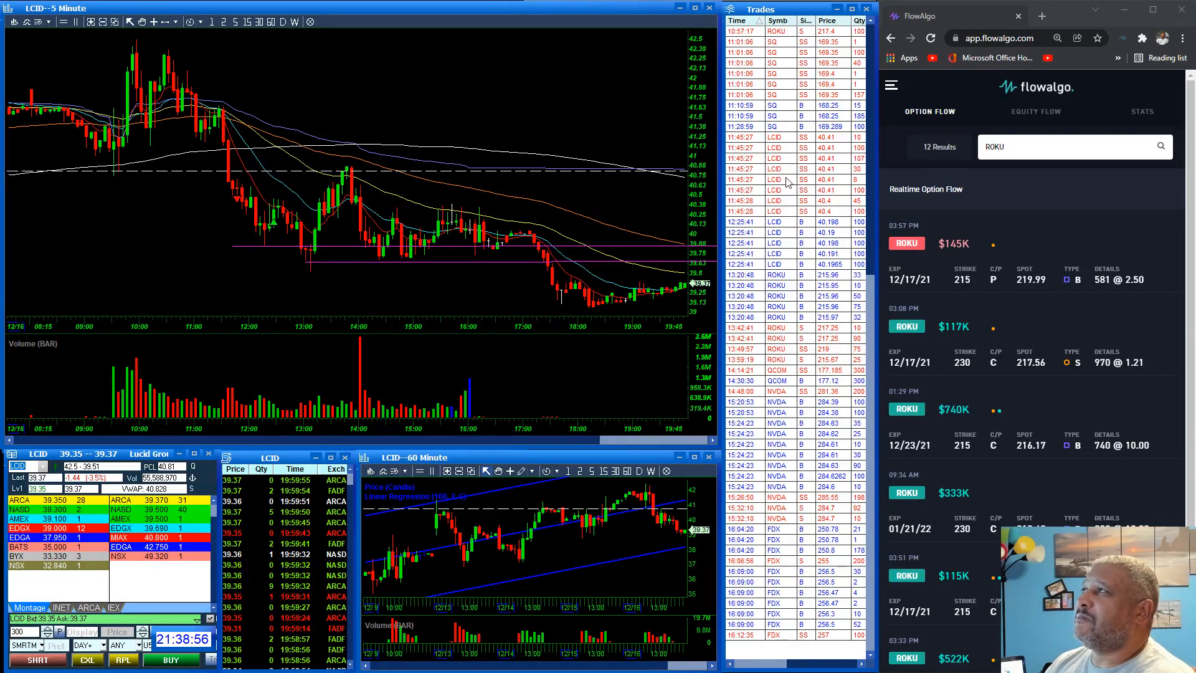
mouse_move(748, 173)
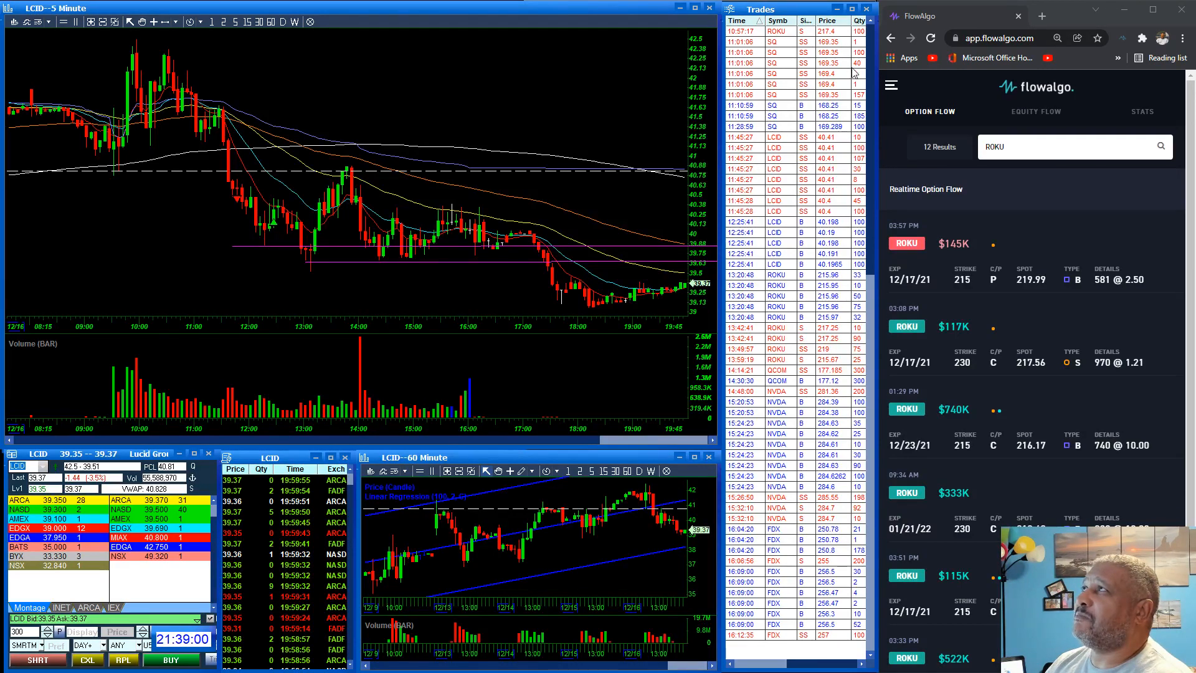
mouse_move(654, 254)
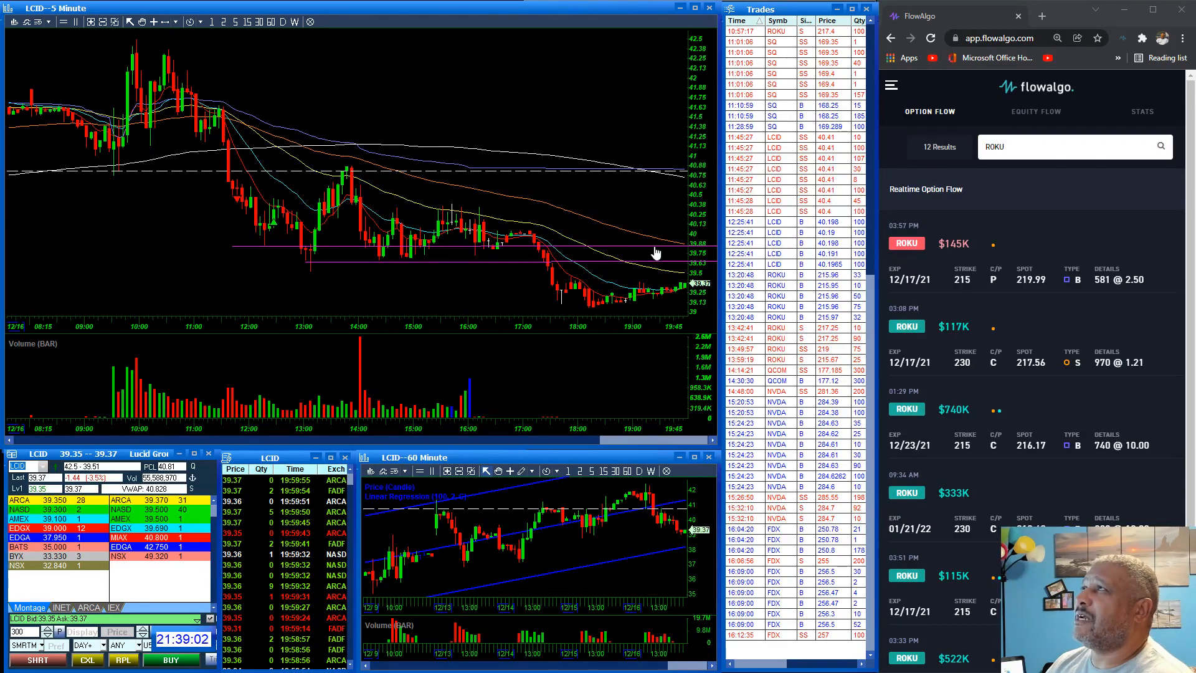
mouse_move(224, 160)
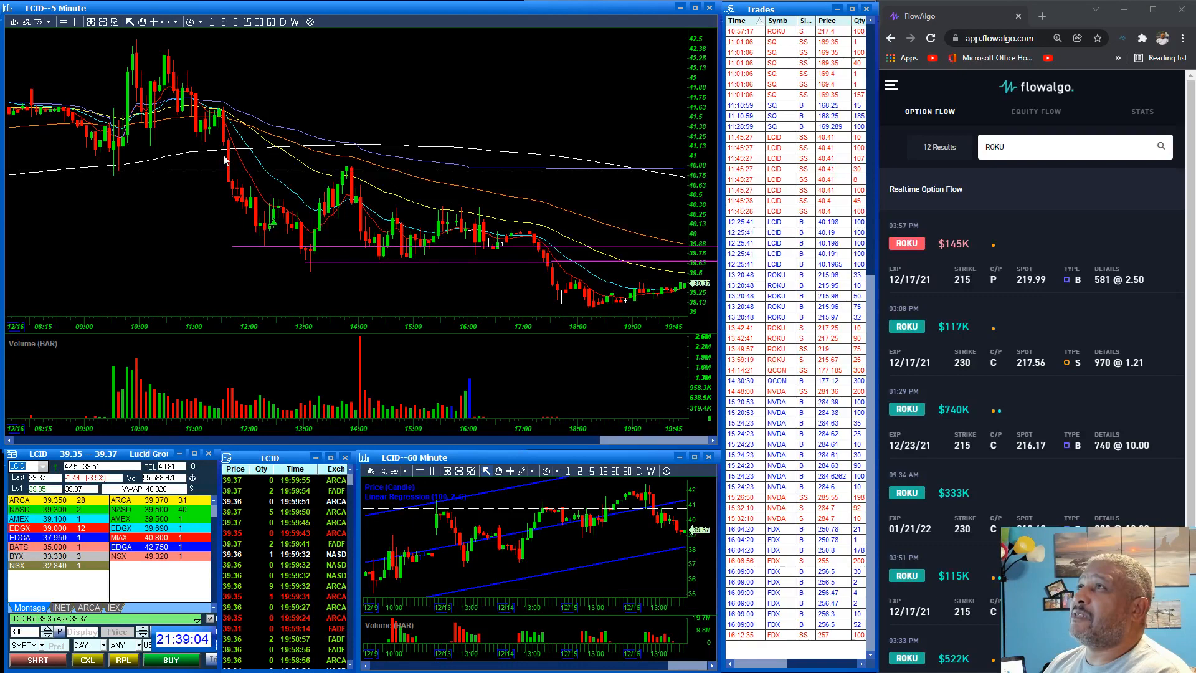
mouse_move(236, 203)
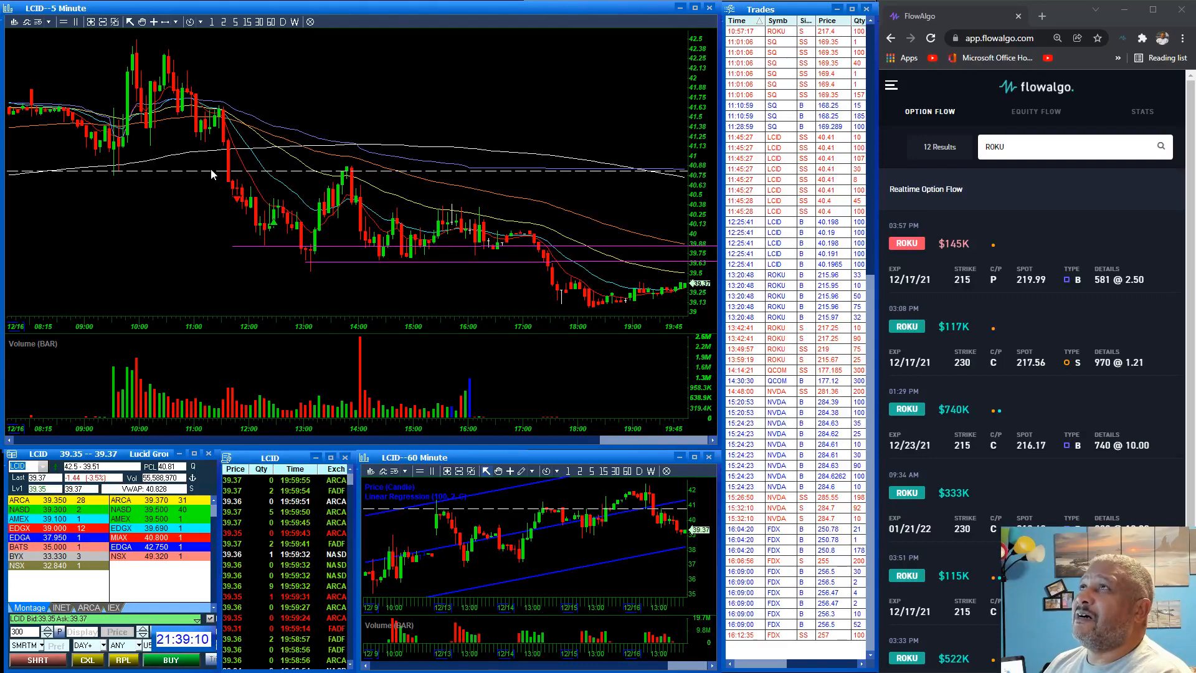
mouse_move(232, 187)
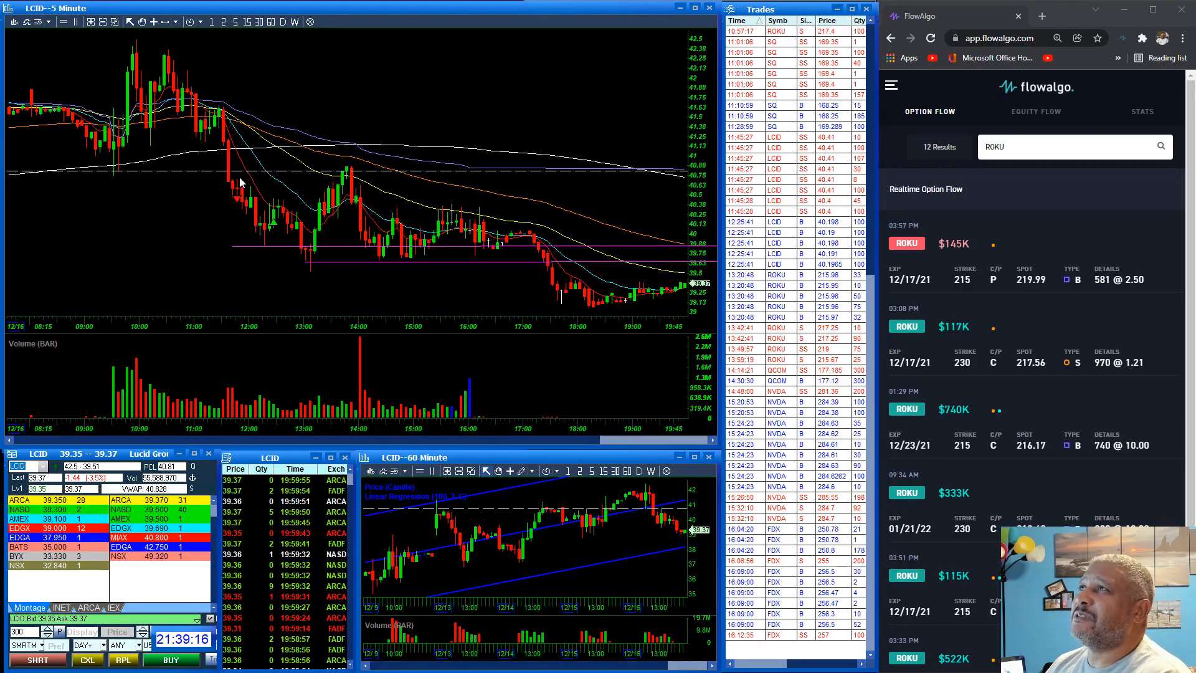
mouse_move(238, 206)
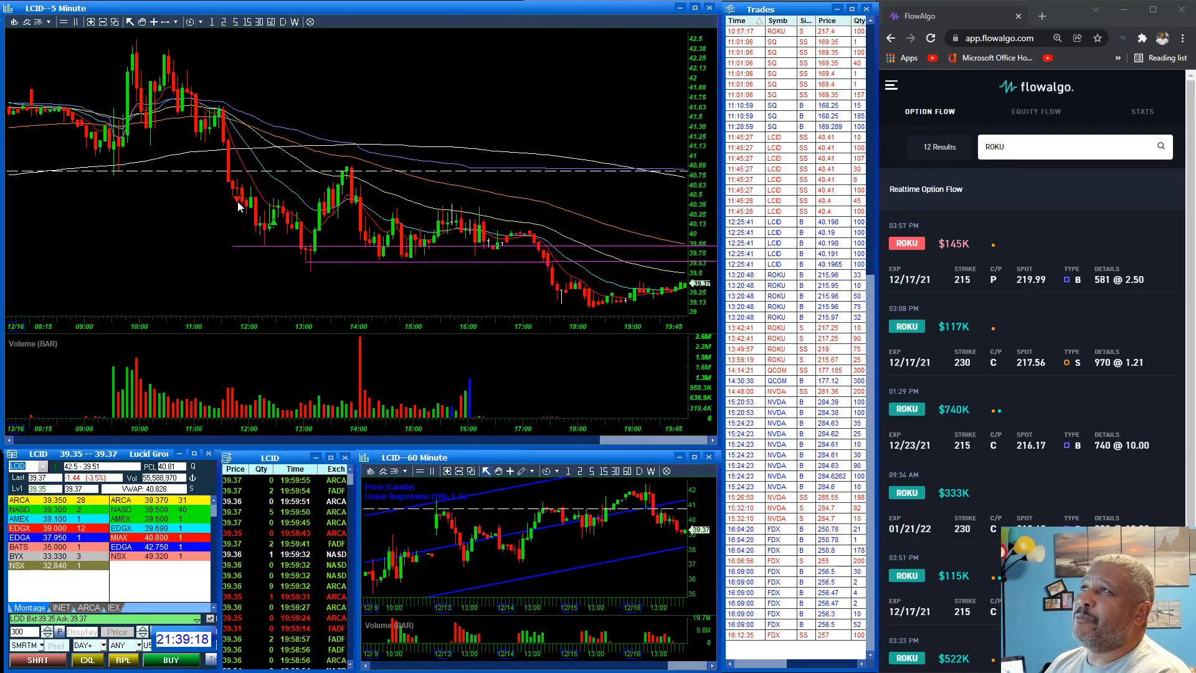
mouse_move(273, 246)
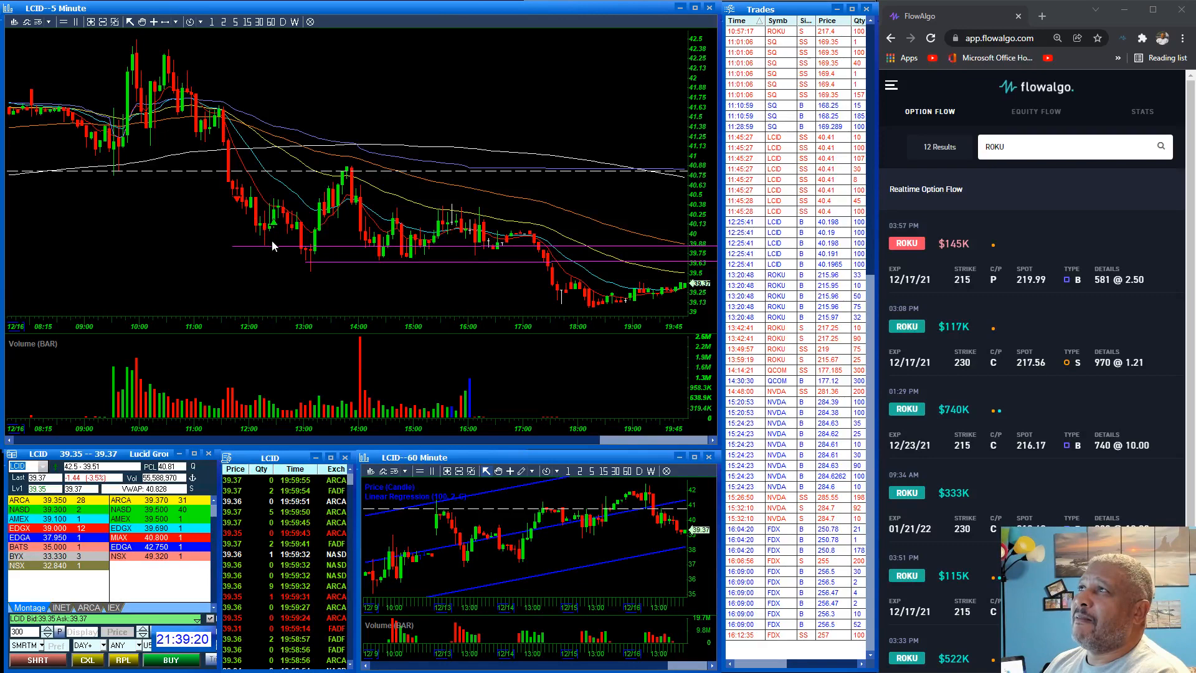
mouse_move(274, 225)
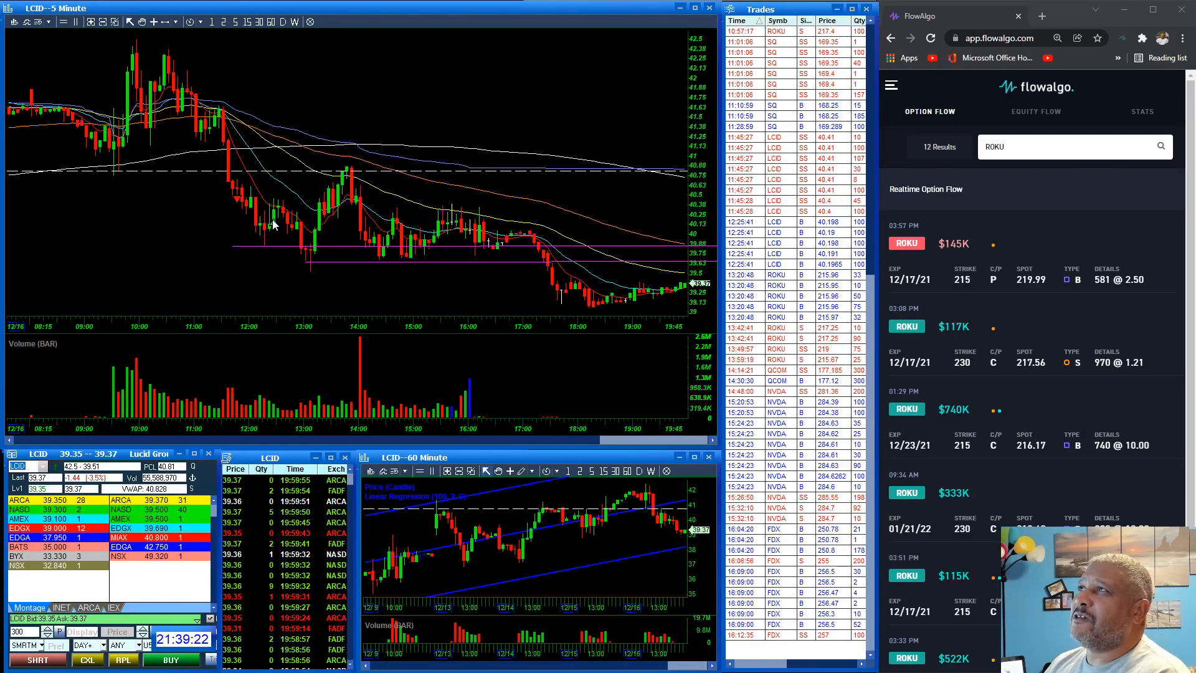
mouse_move(276, 226)
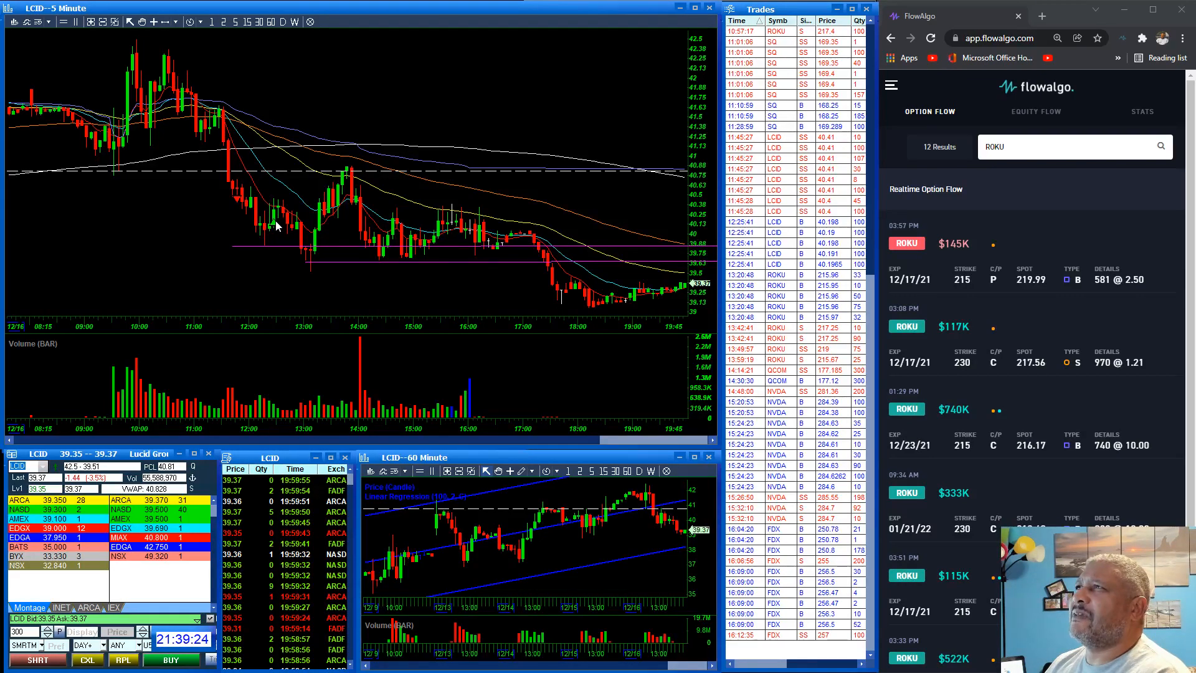
mouse_move(269, 253)
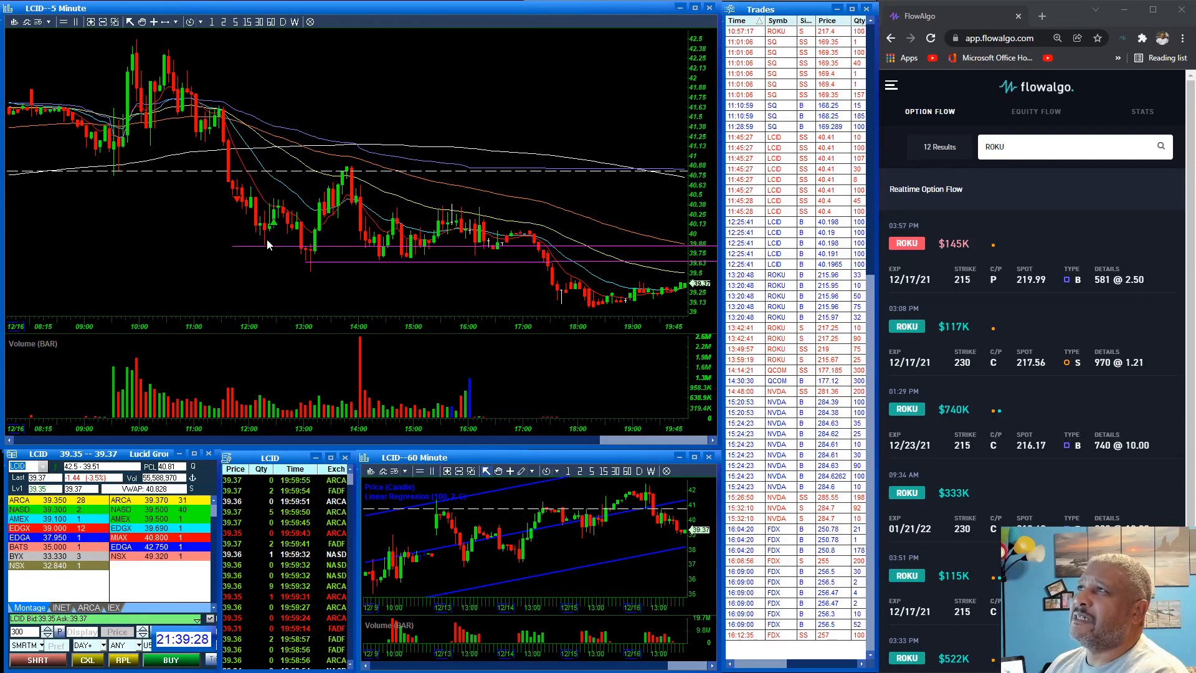
mouse_move(238, 207)
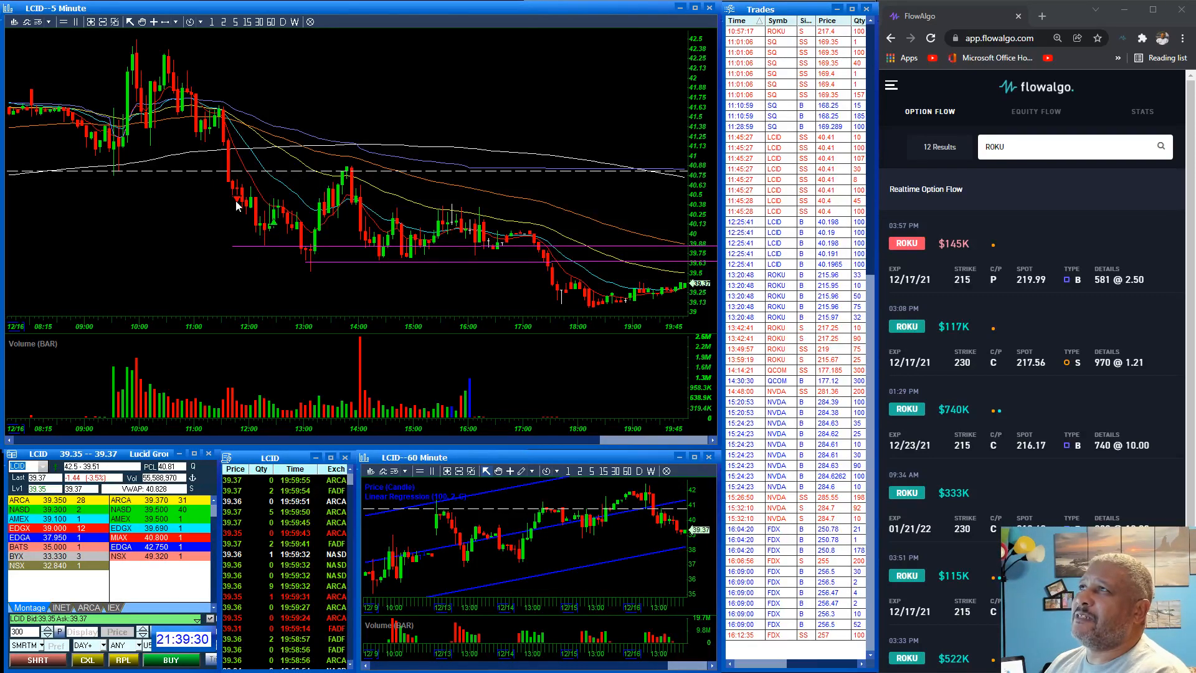
mouse_move(262, 221)
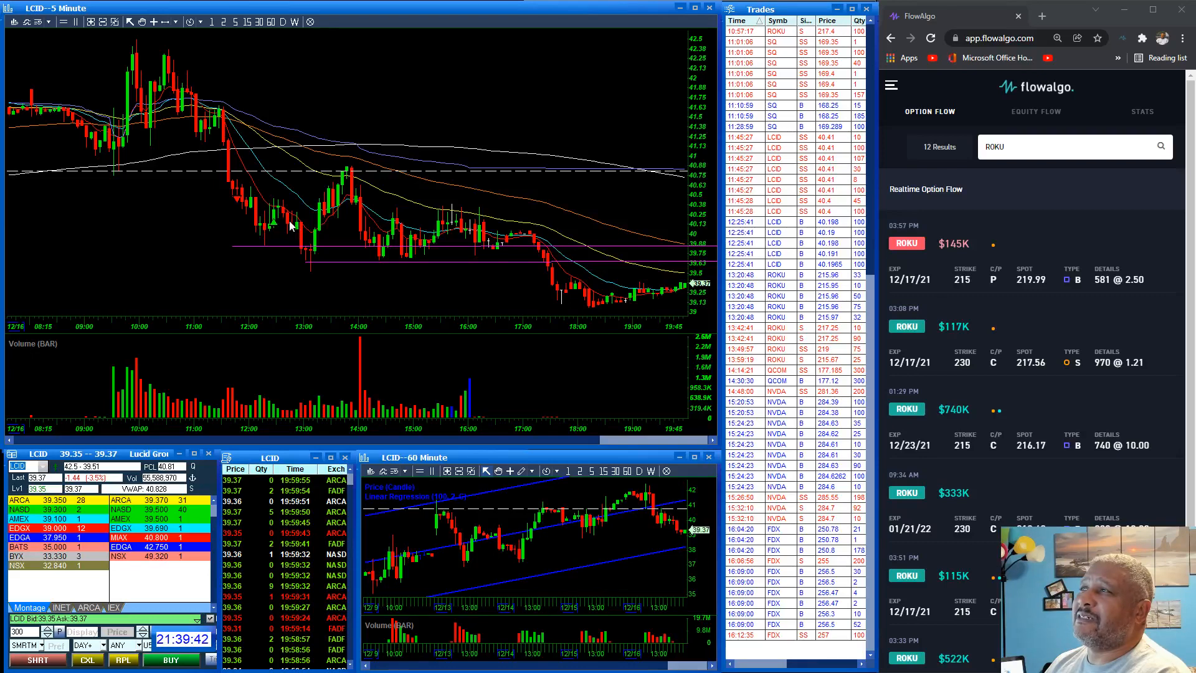
mouse_move(265, 231)
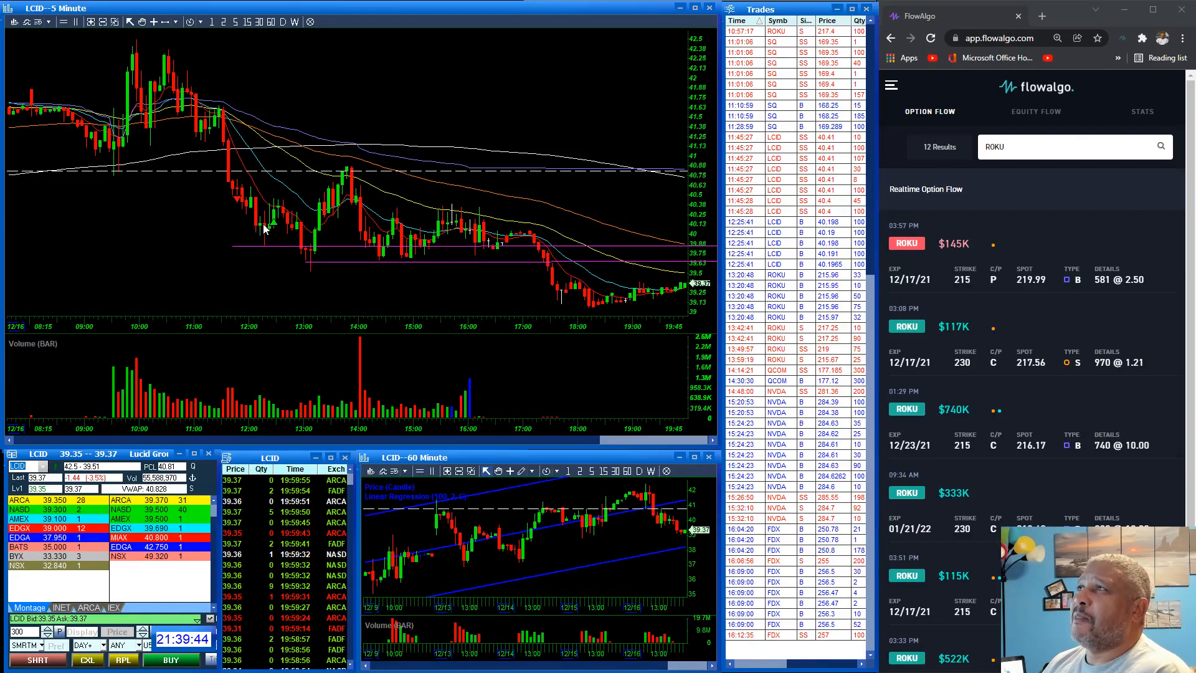
mouse_move(269, 238)
text(NVDA)
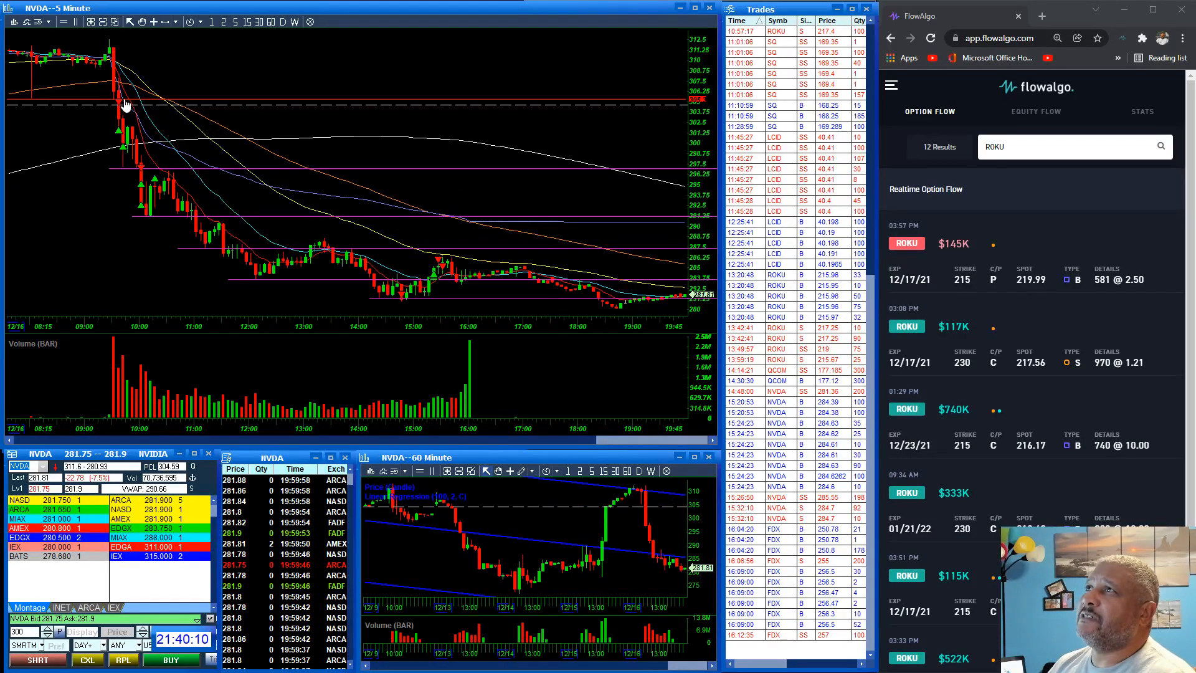
mouse_move(125, 116)
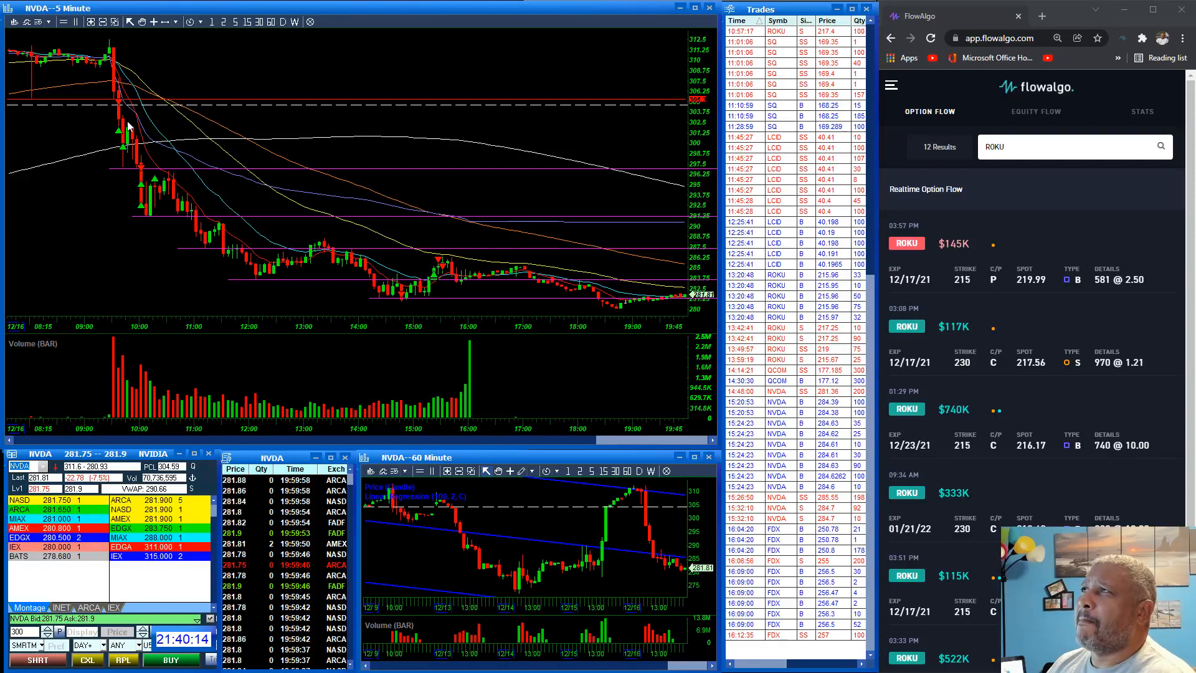
mouse_move(122, 107)
text(FDX)
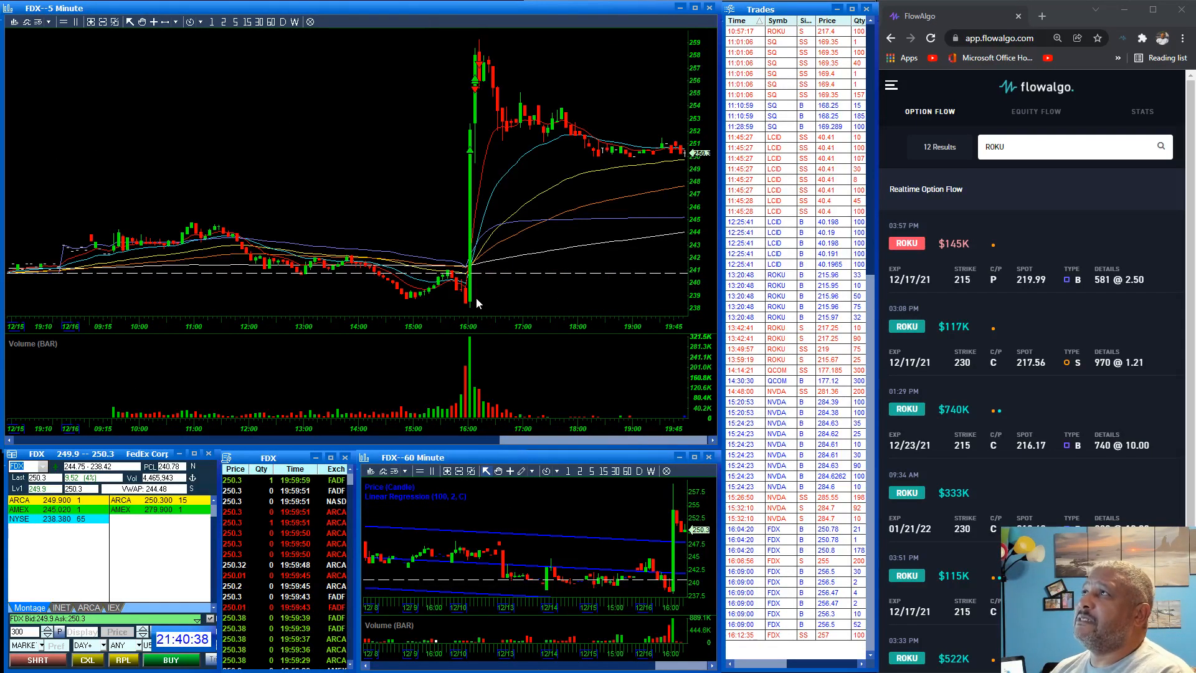
mouse_move(332, 136)
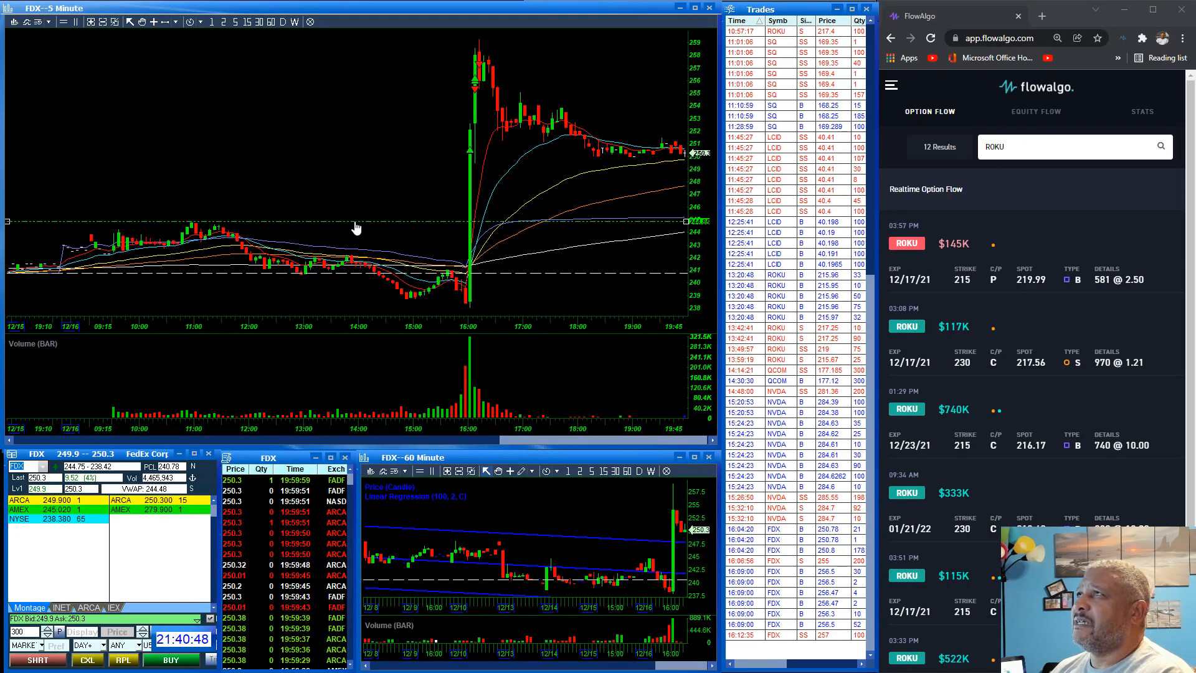
mouse_move(469, 233)
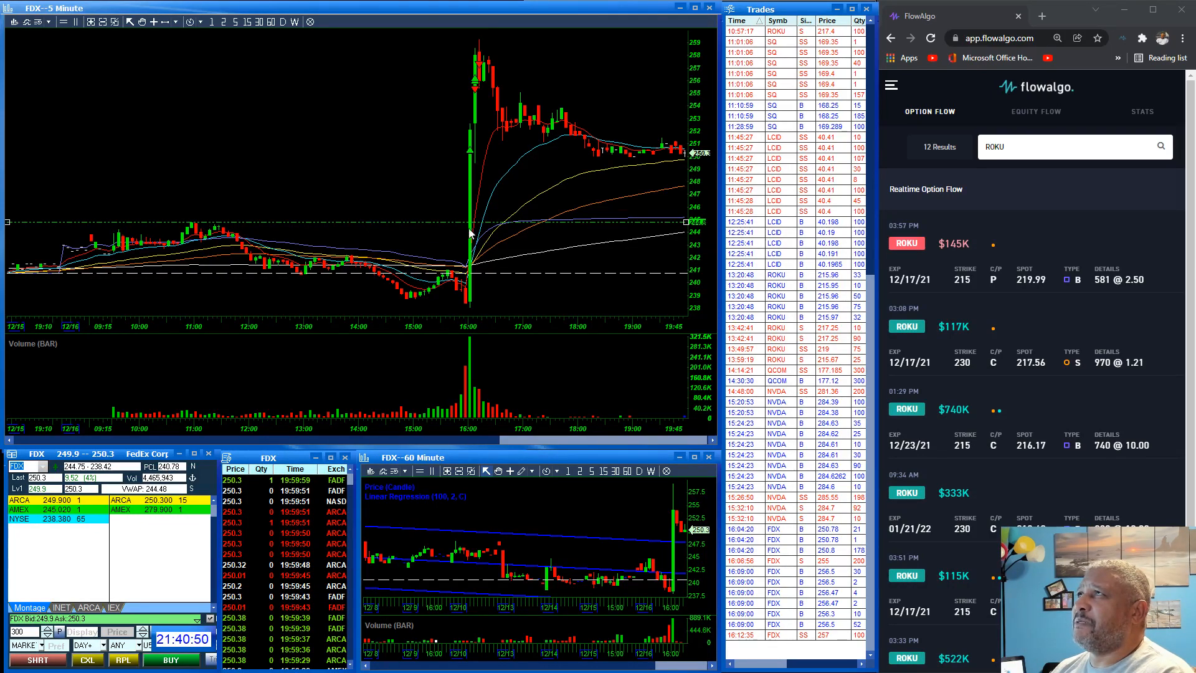
Step: Bring up the FDX 5-minute chart's right-click menu to draw a price line
right_click(469, 232)
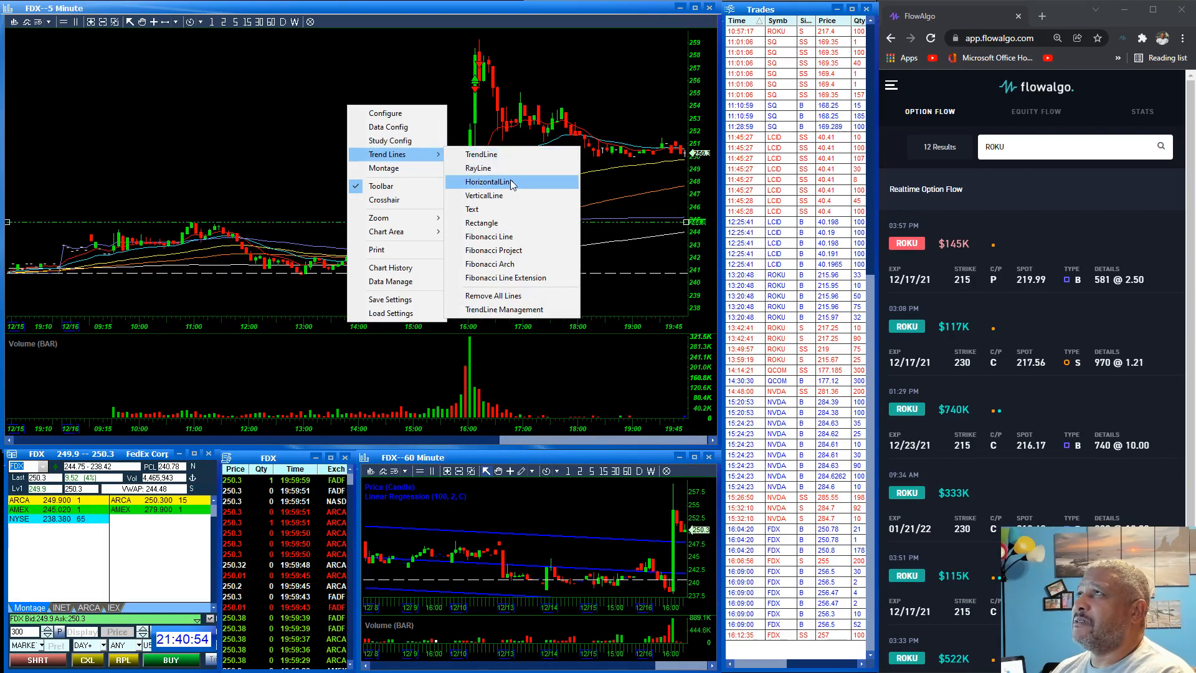
Step: Add a horizontal line near 252.54 on the FDX 5-minute chart with a solid line style
click(487, 181)
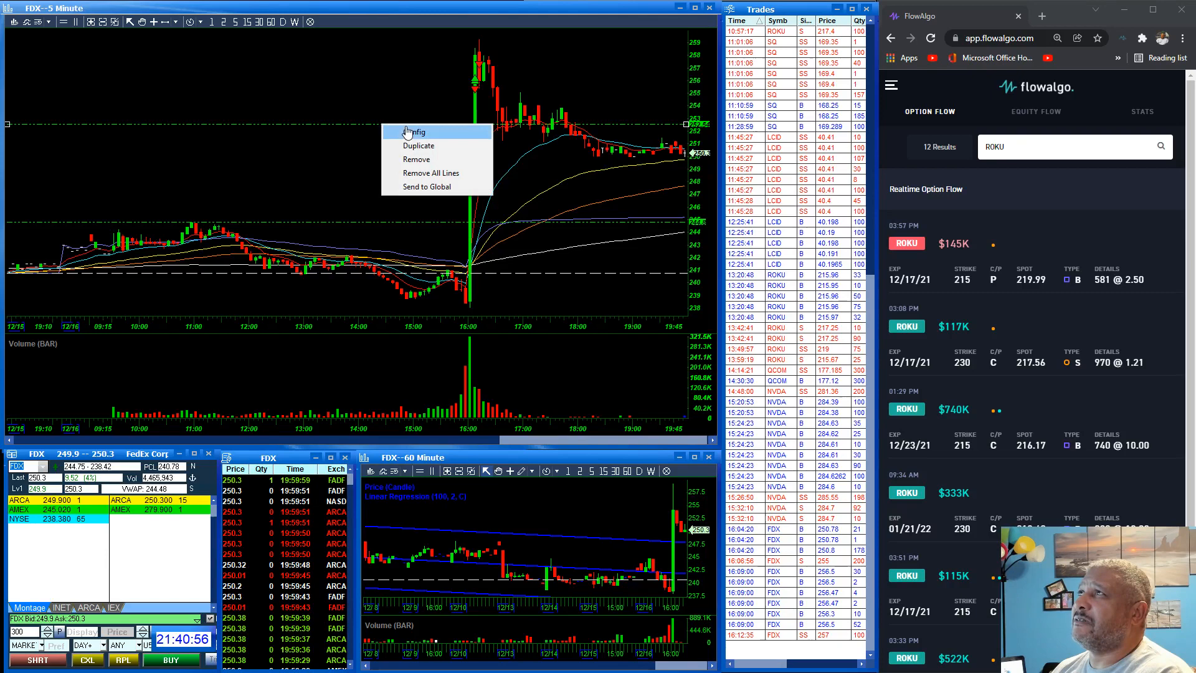
click(414, 132)
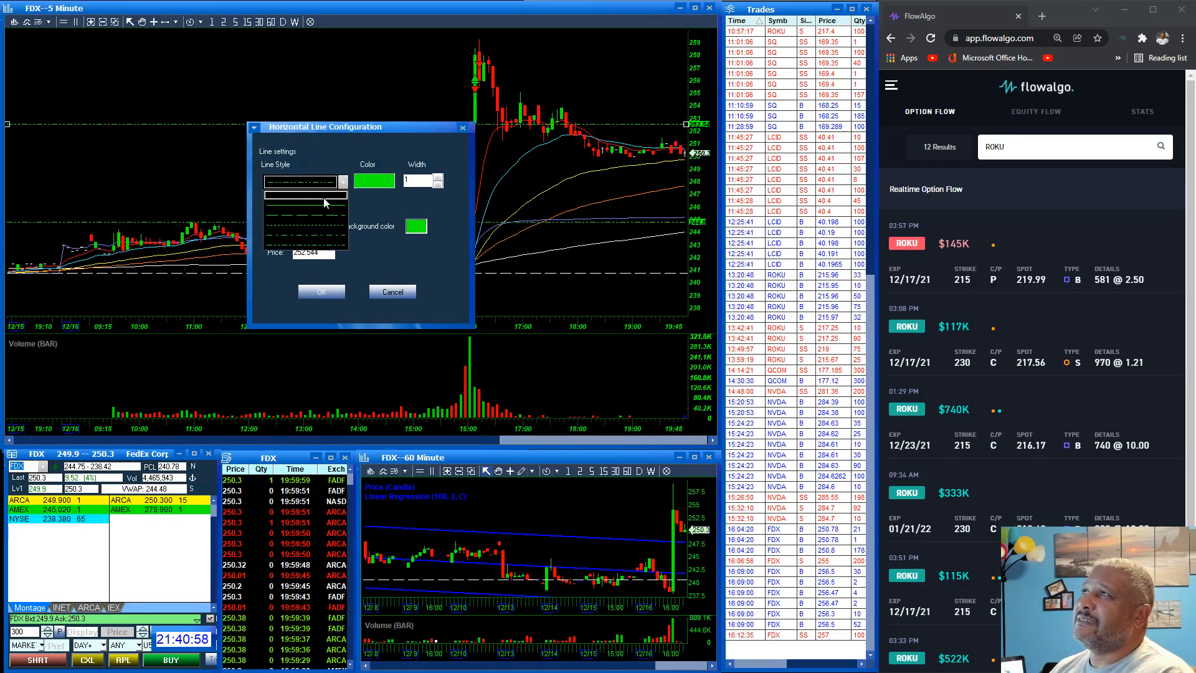
click(302, 181)
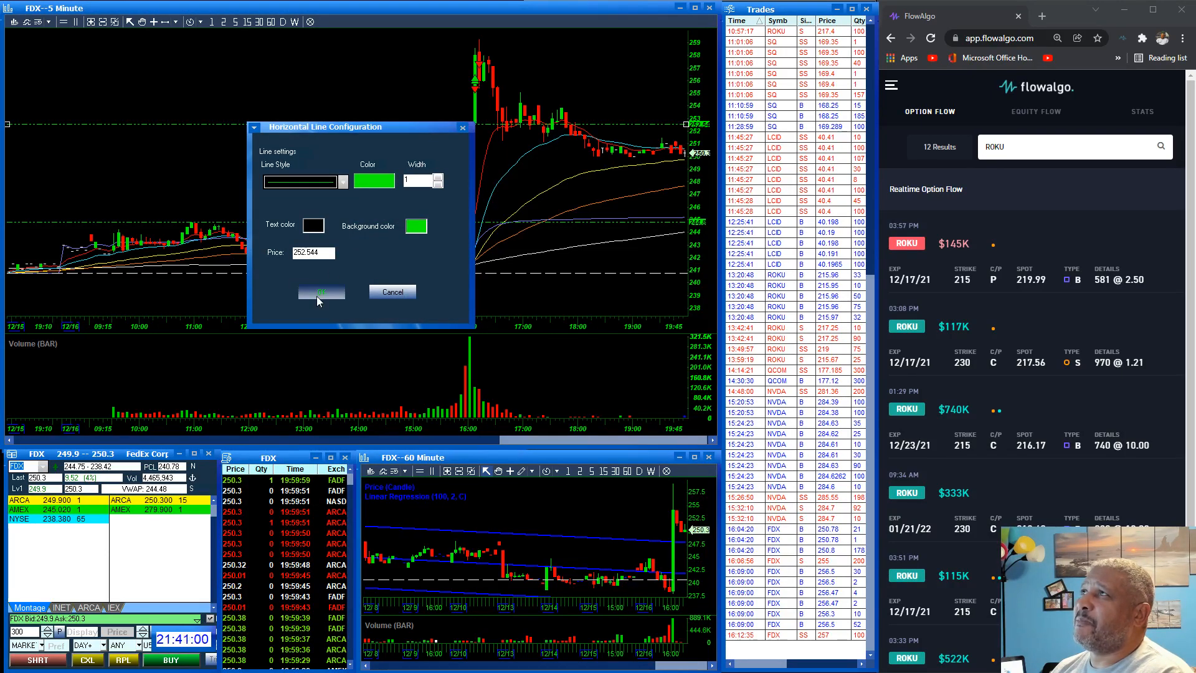
click(320, 293)
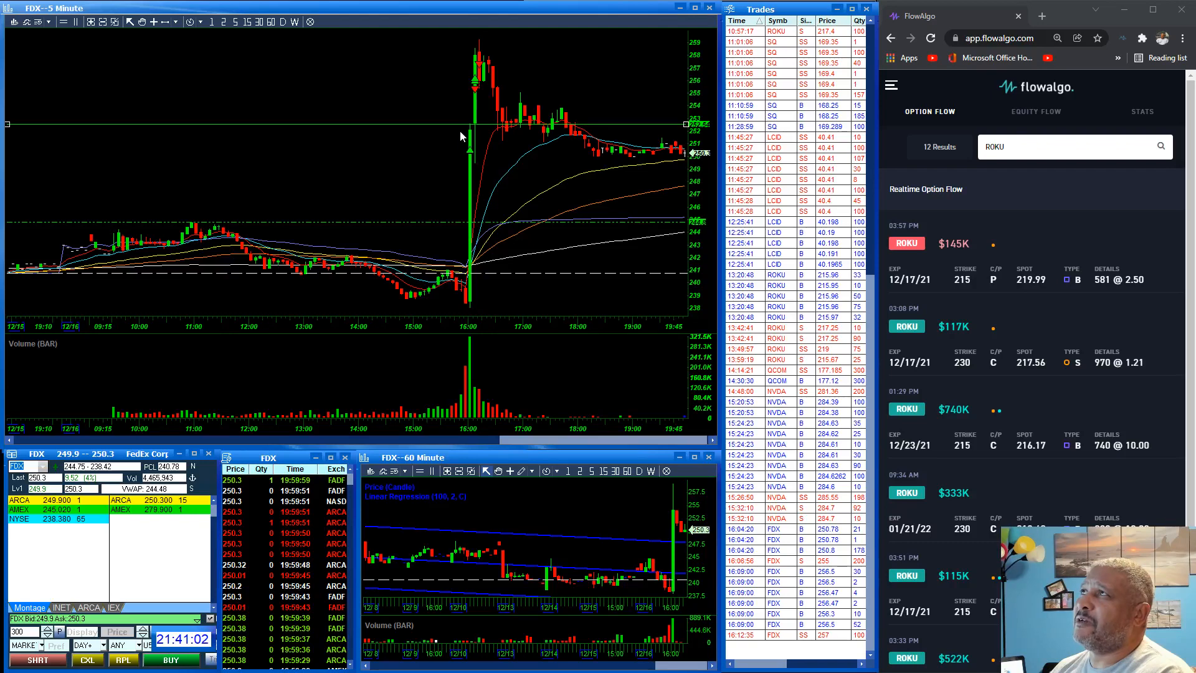
mouse_move(469, 309)
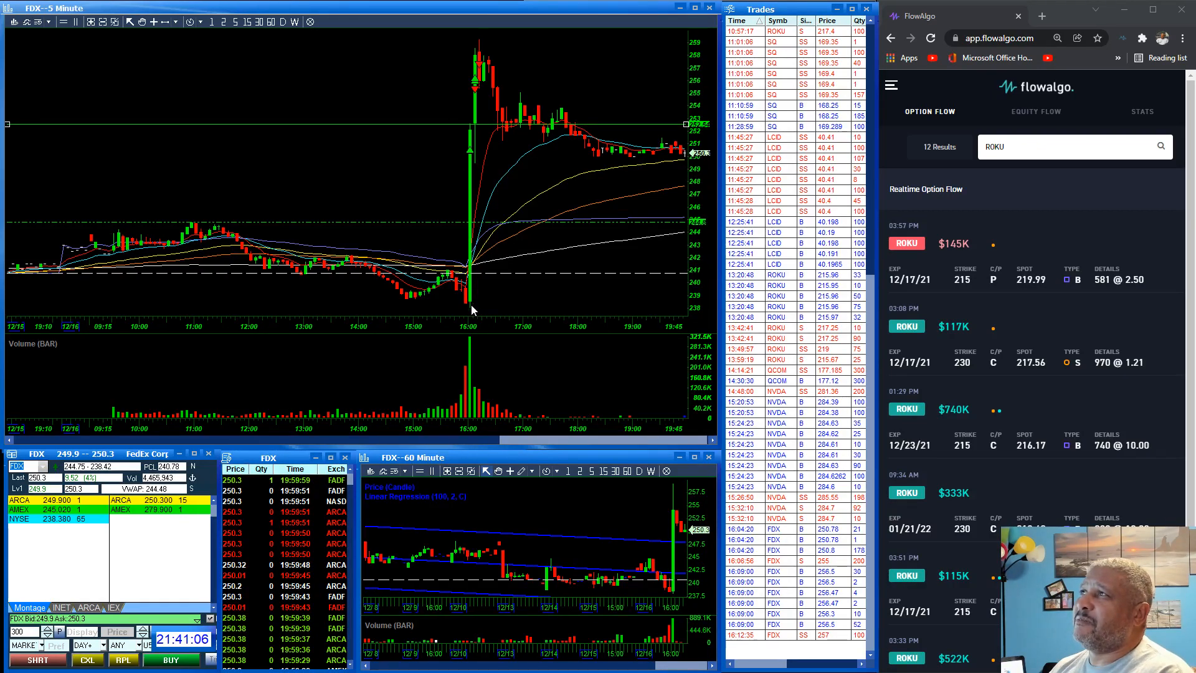
mouse_move(469, 134)
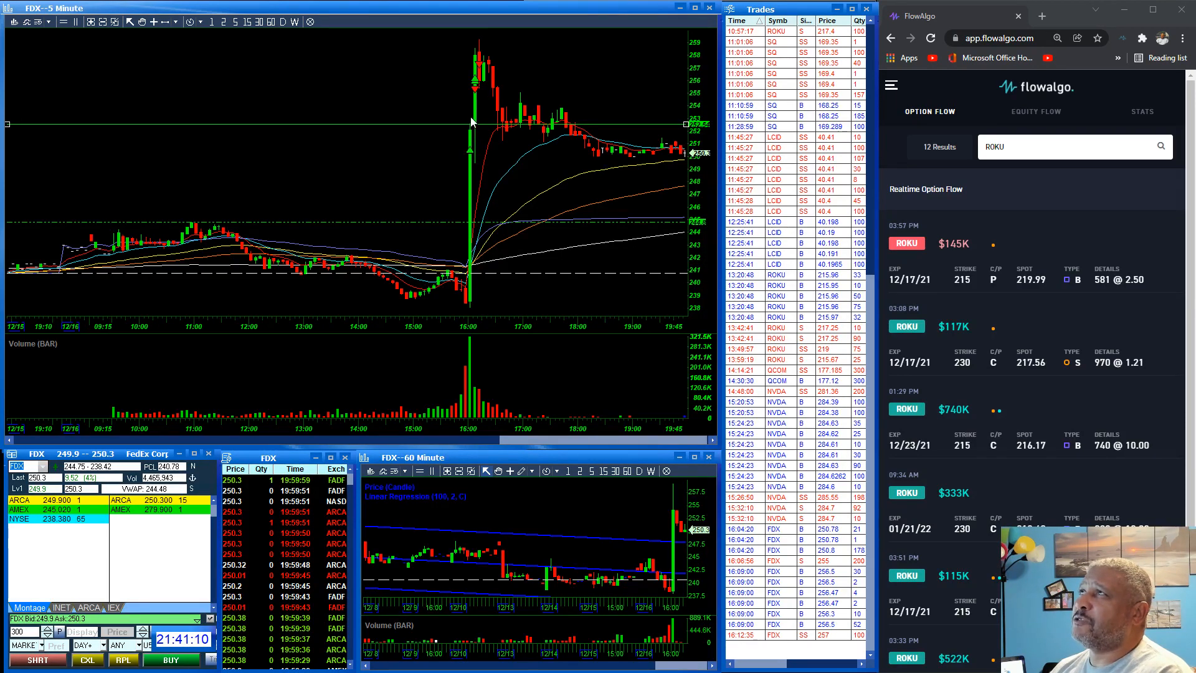
mouse_move(447, 157)
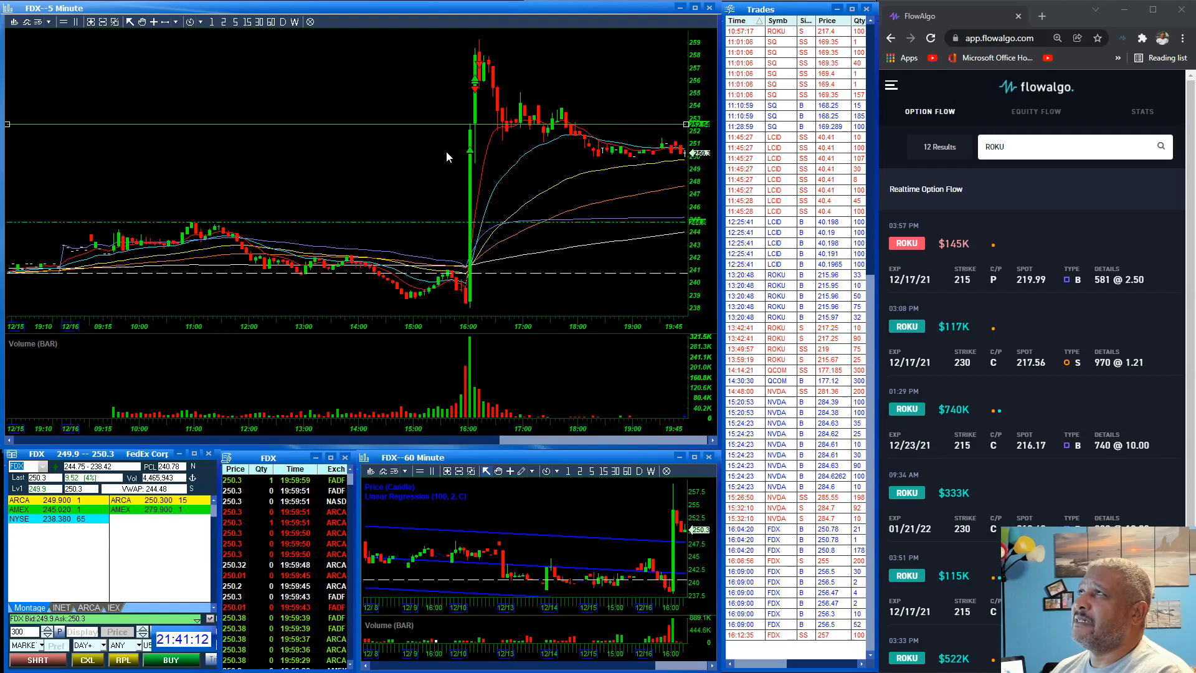
mouse_move(442, 129)
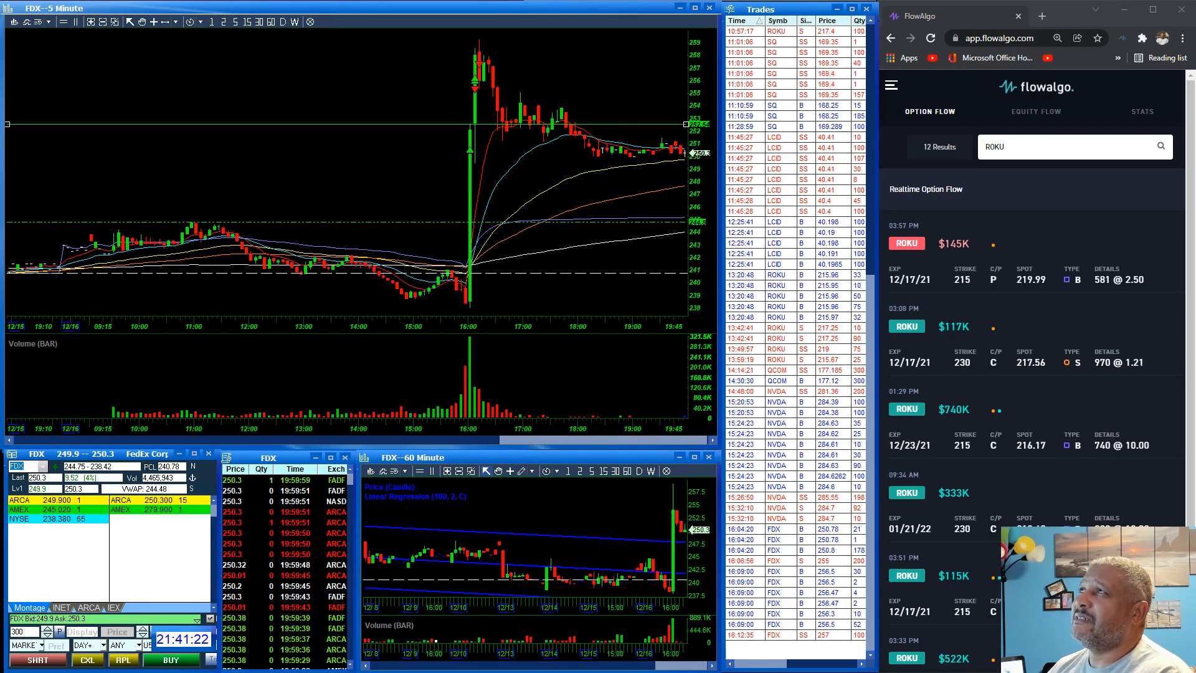
mouse_move(263, 322)
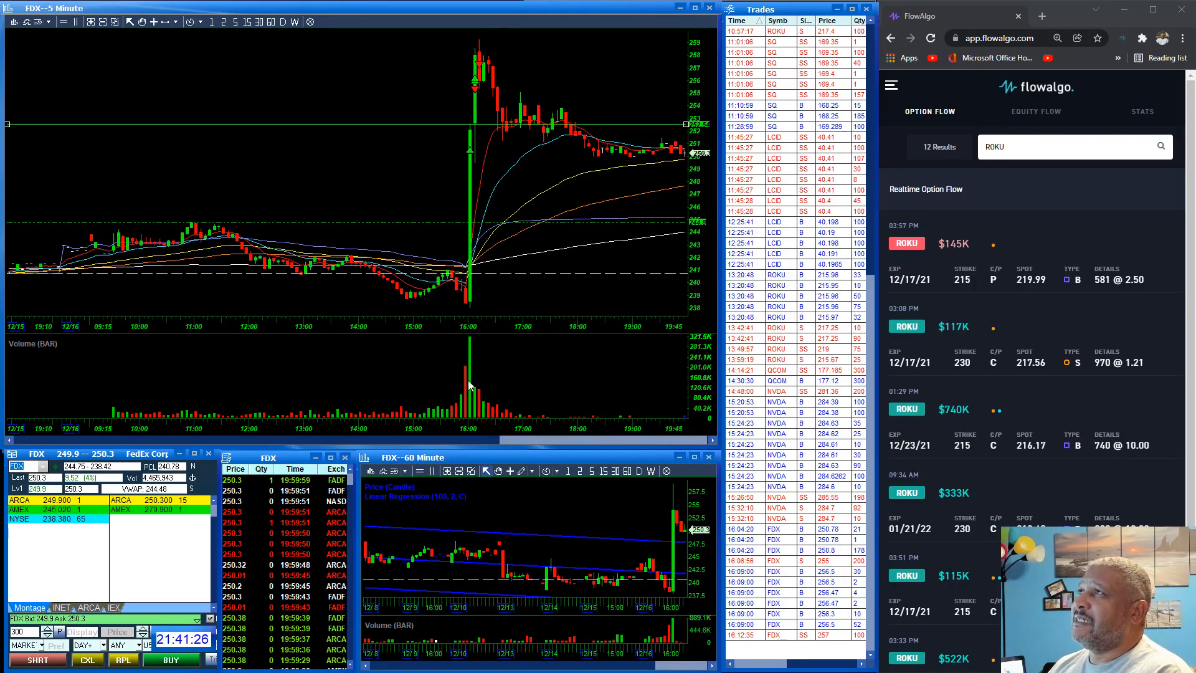
mouse_move(471, 159)
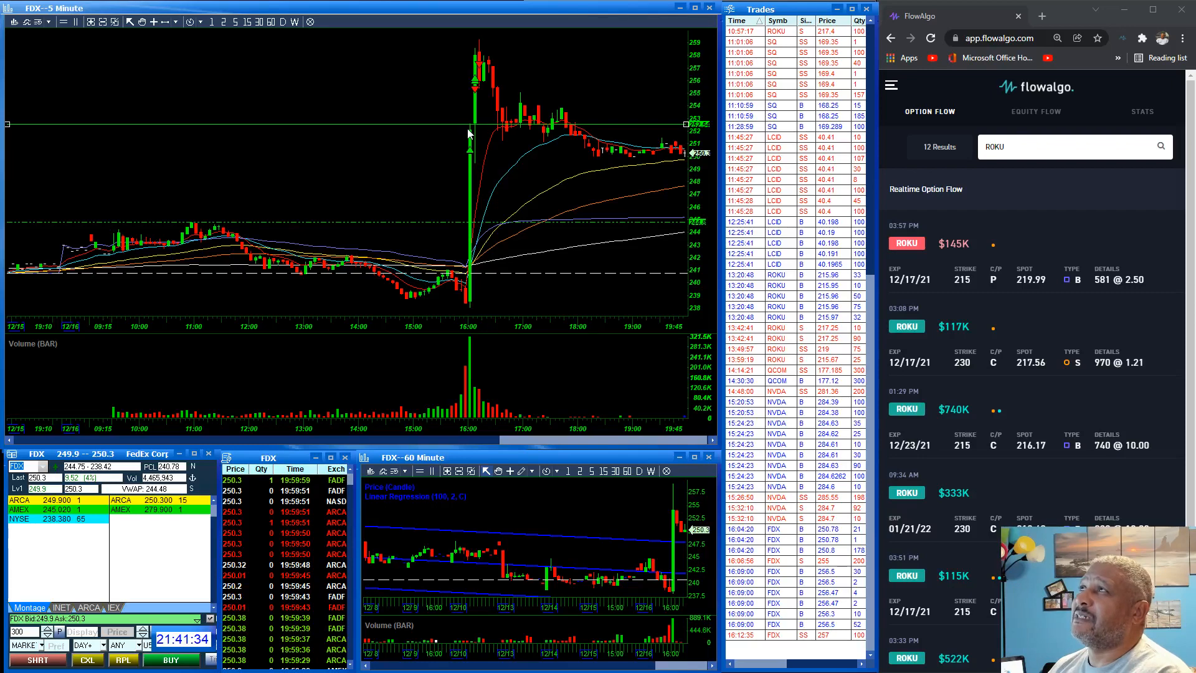
mouse_move(484, 60)
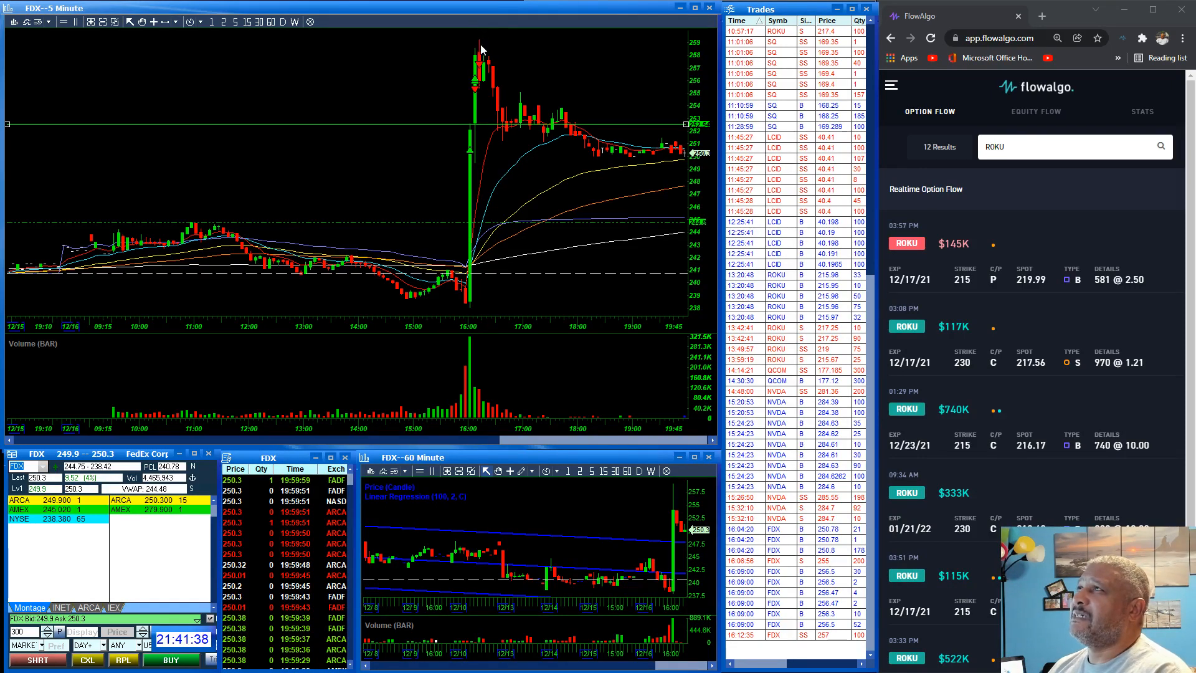
mouse_move(469, 153)
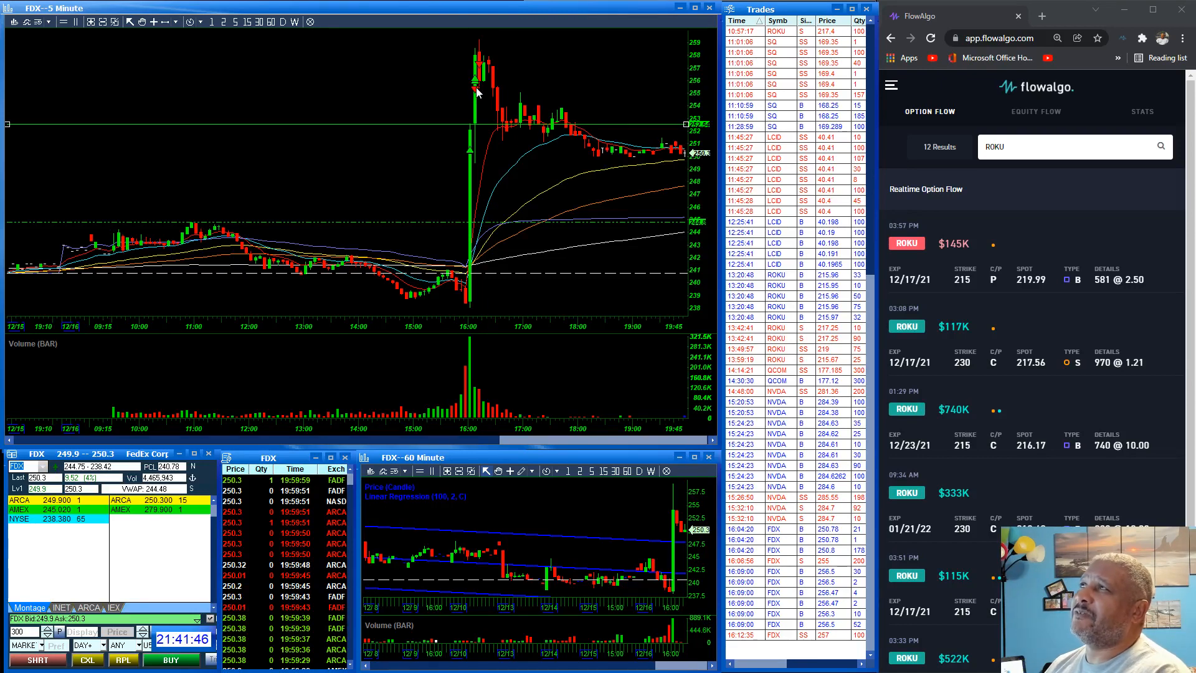
mouse_move(479, 95)
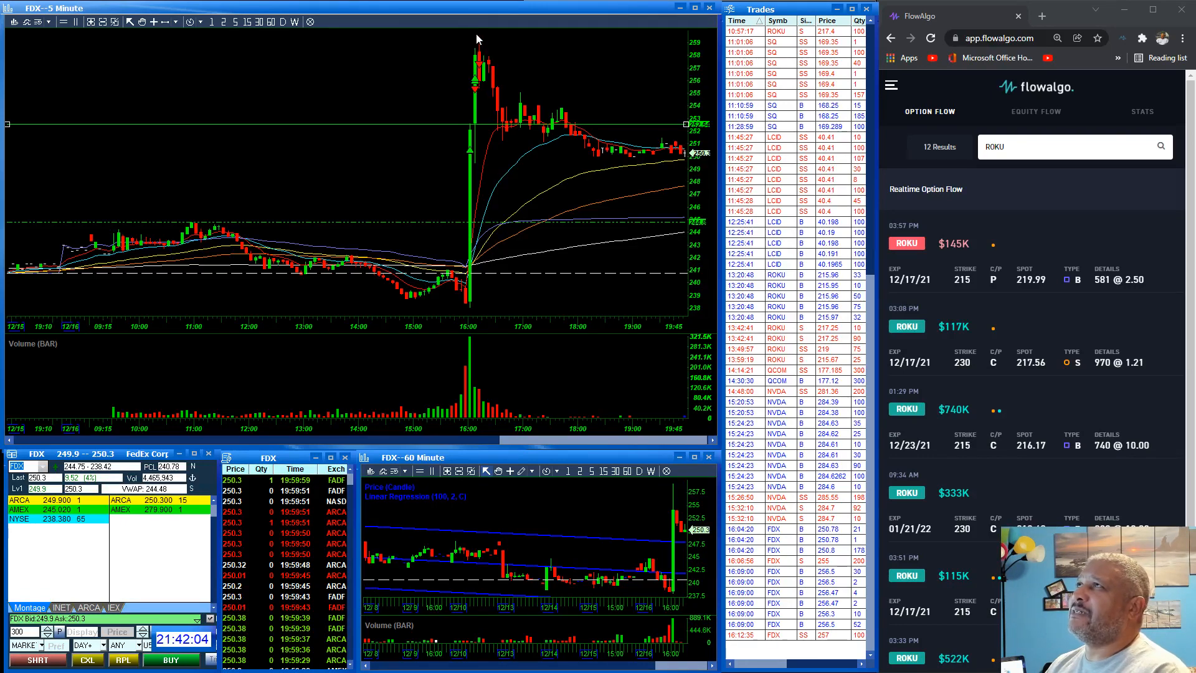
mouse_move(480, 63)
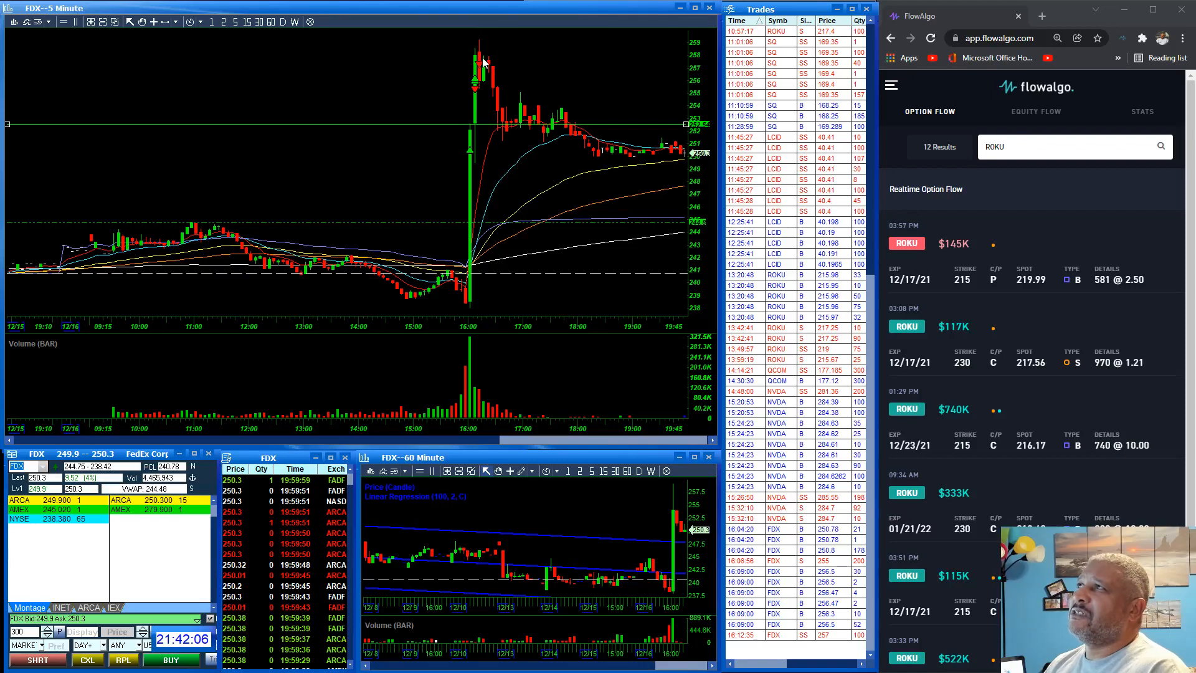
mouse_move(511, 106)
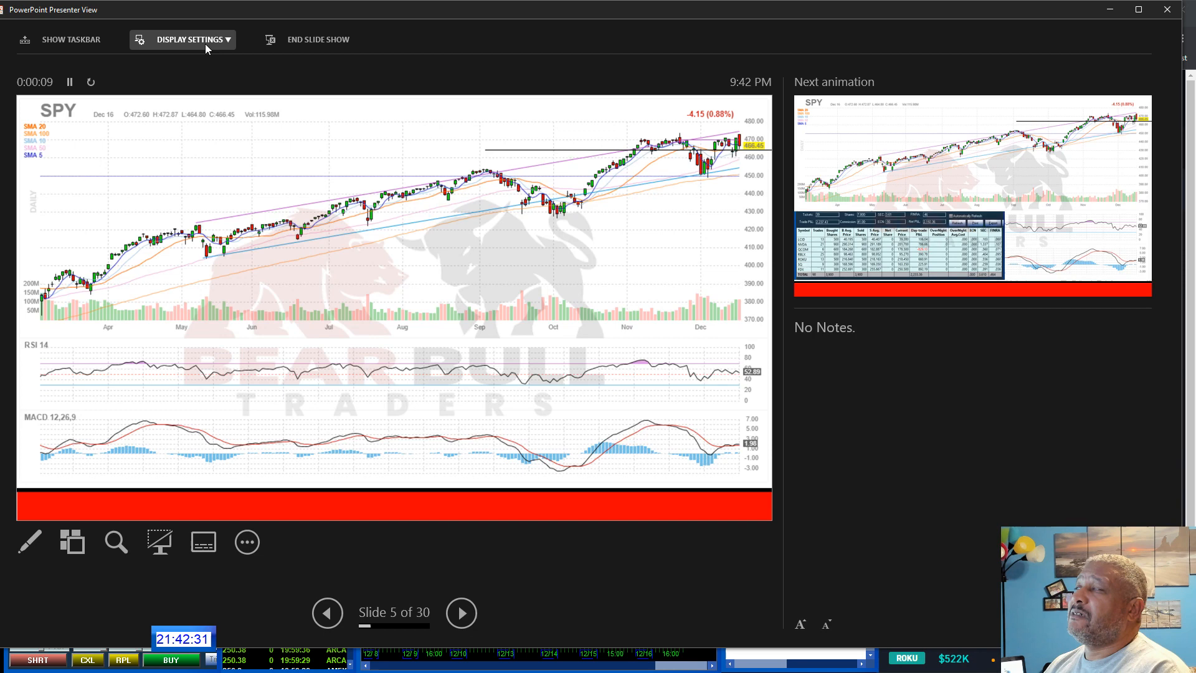
Step: Swap Presenter View and Slide Show so the SPY slide fills the screen
click(188, 39)
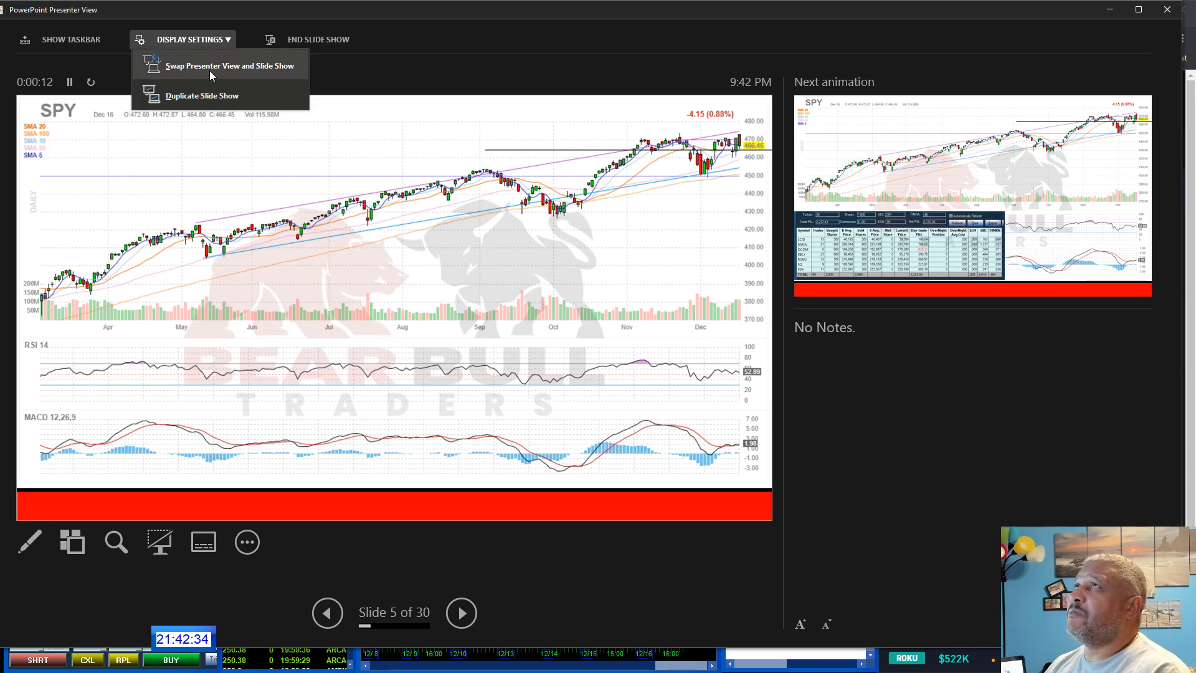
click(228, 65)
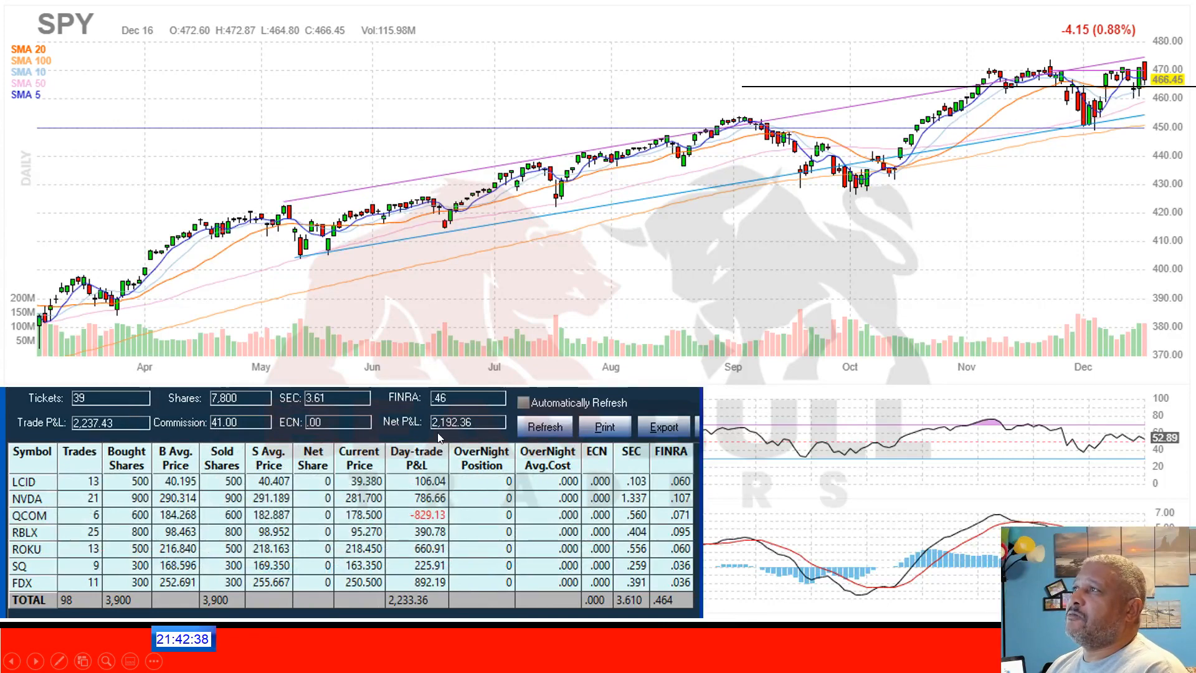
mouse_move(471, 431)
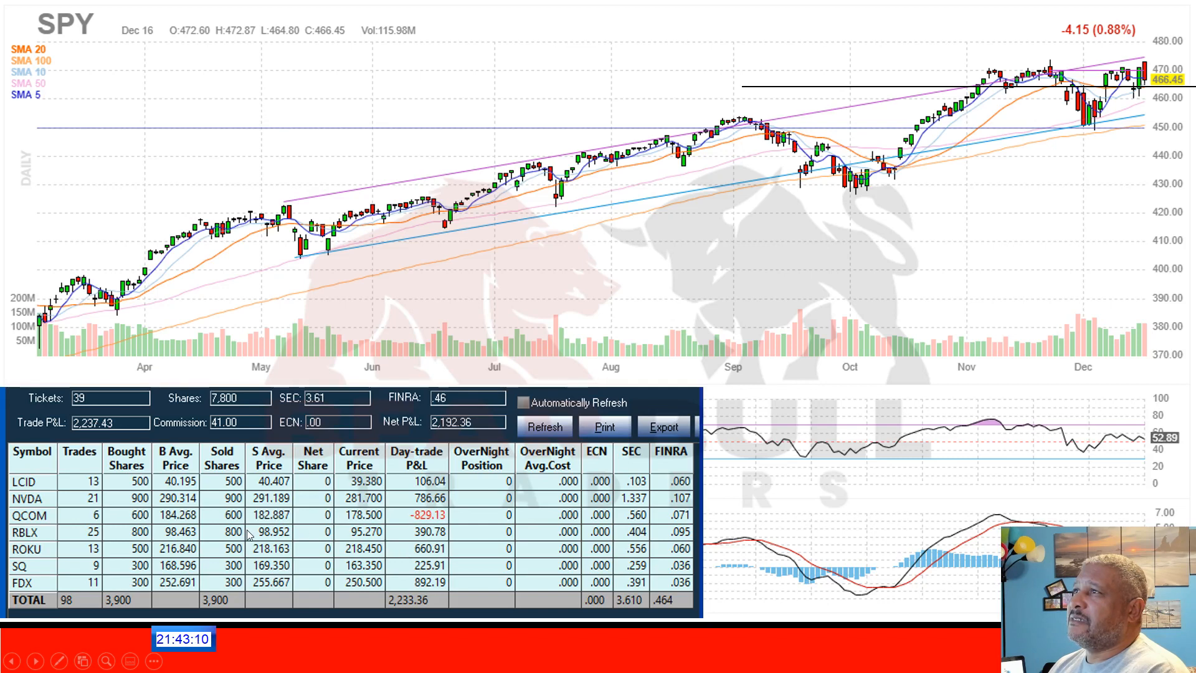
mouse_move(434, 533)
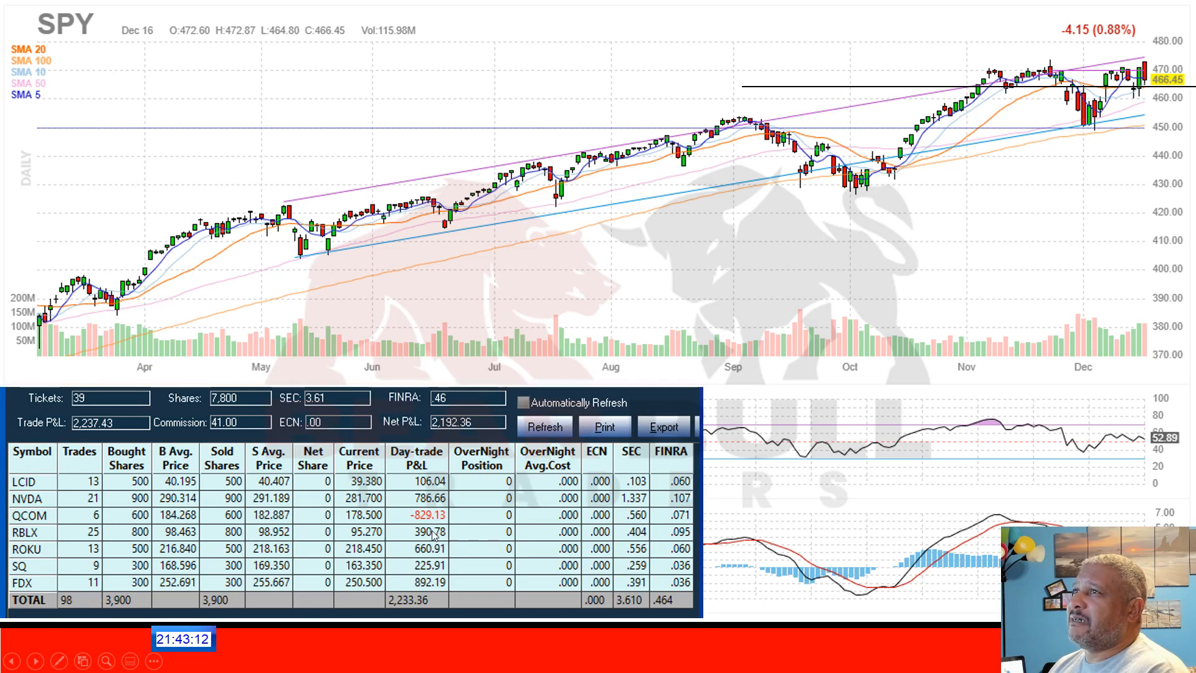